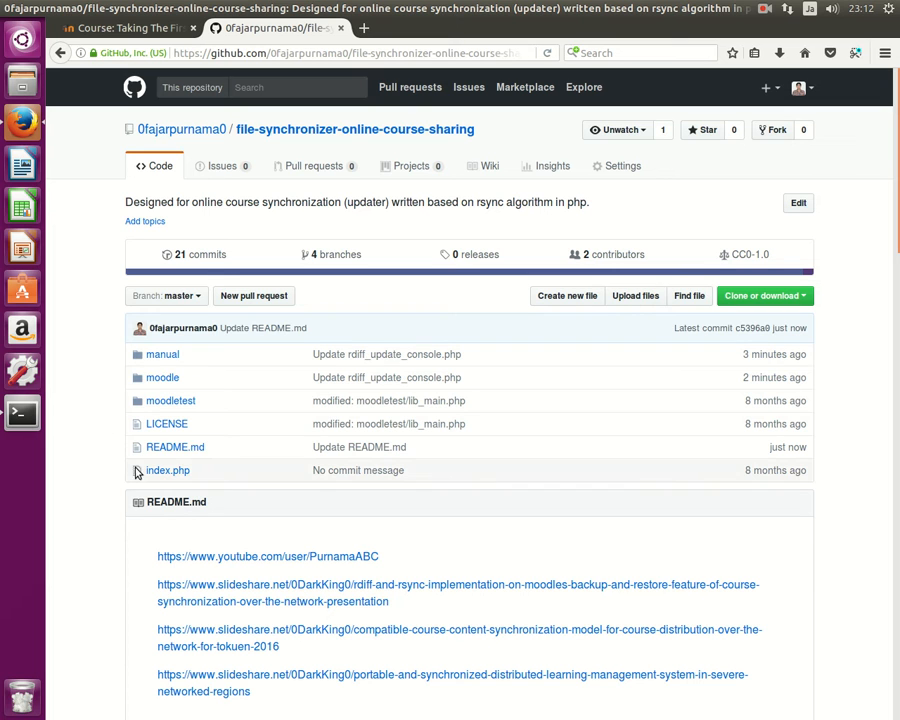
mouse_move(84, 464)
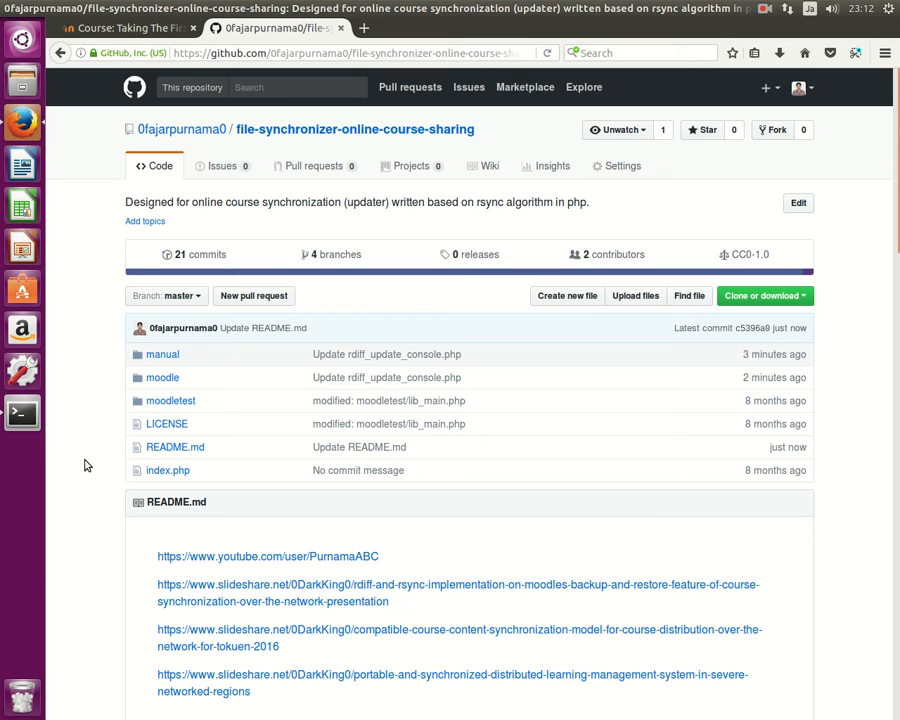
mouse_move(196, 254)
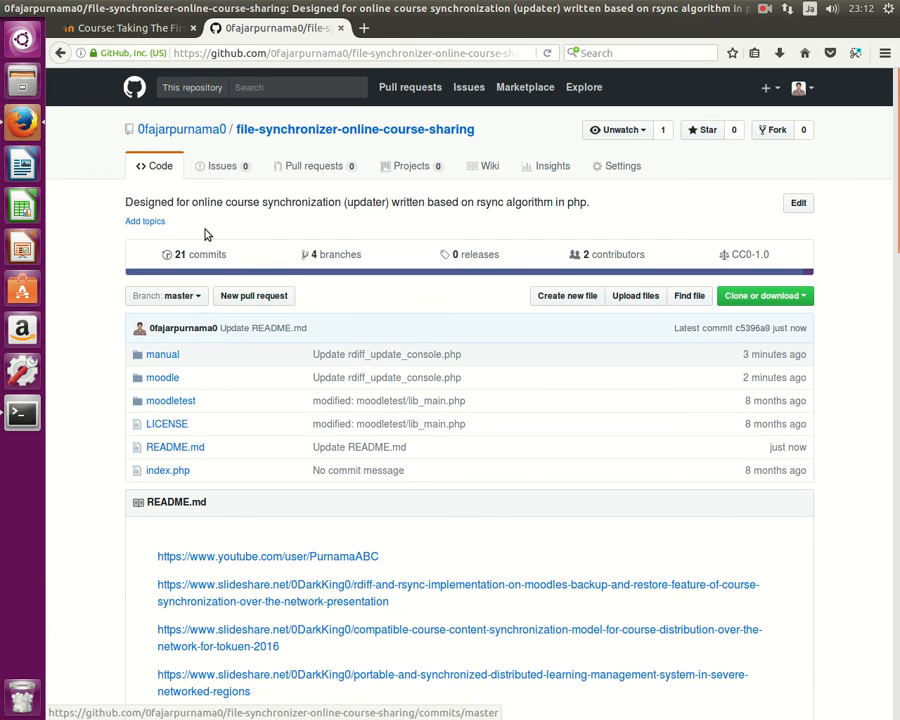
mouse_move(204, 234)
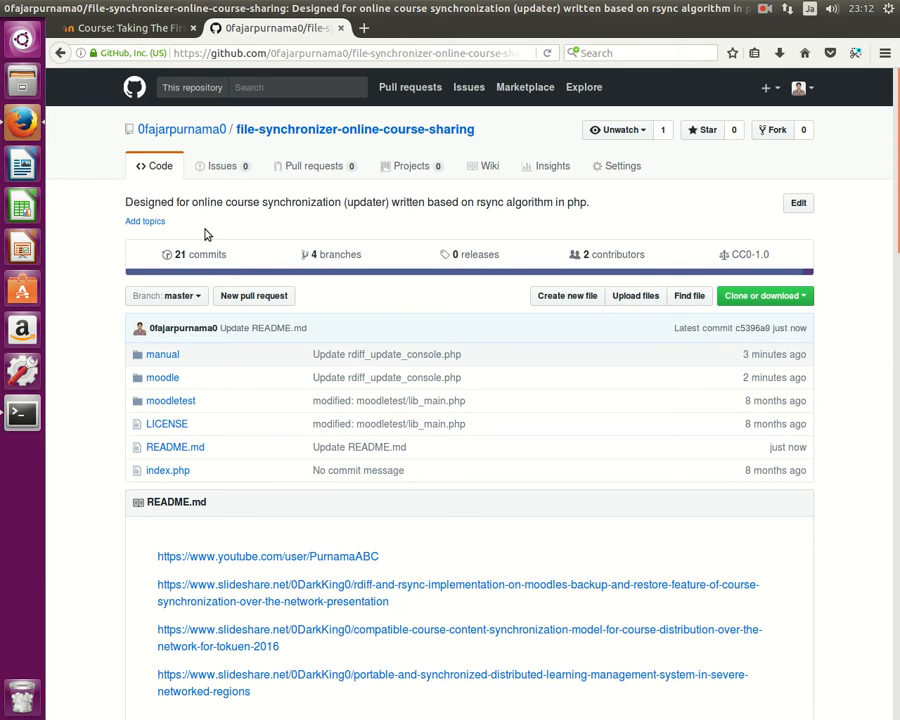
mouse_move(120, 268)
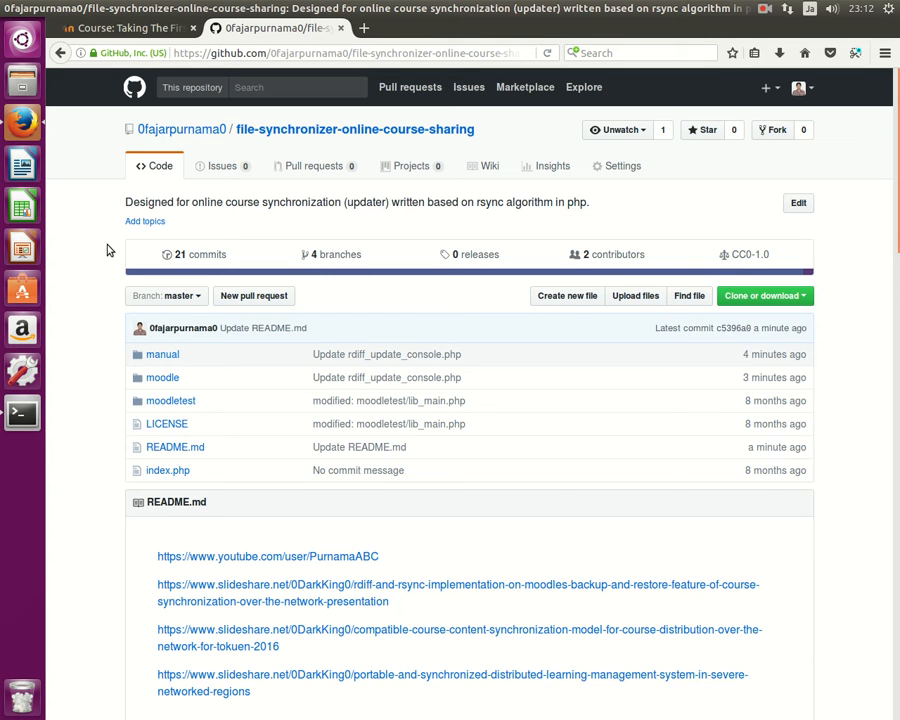
- Review the README, then copy the repository's HTTPS clone address from 'Clone or download'
scroll(down, 3)
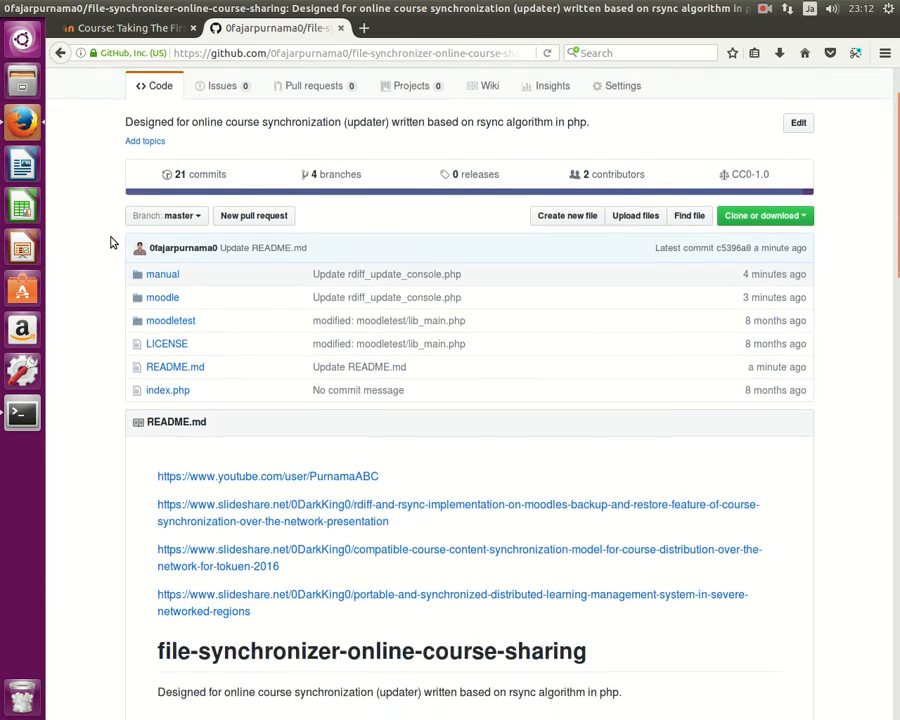
scroll(down, 3)
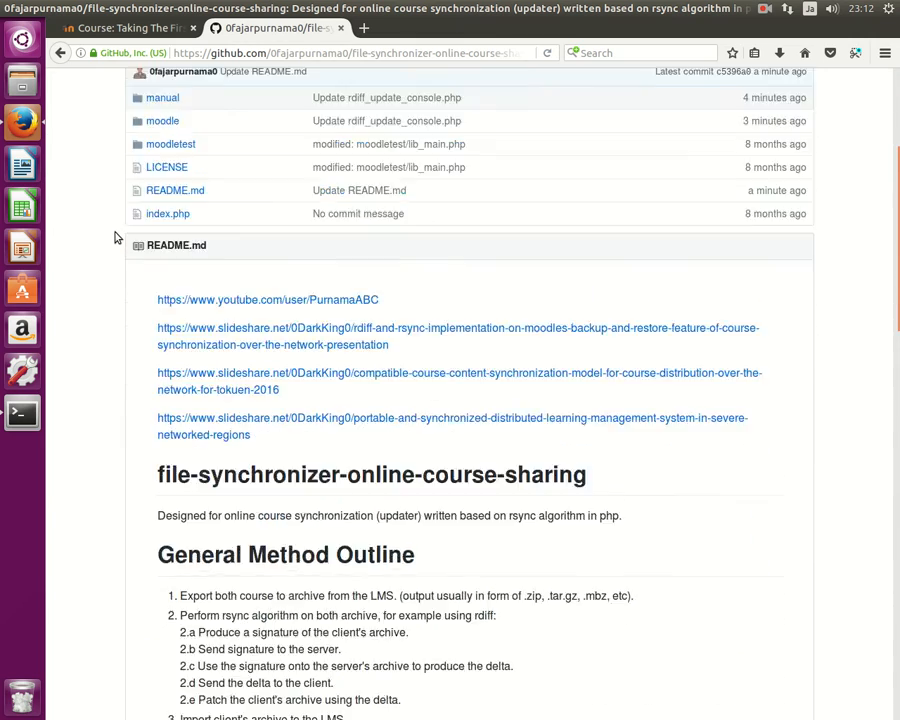
scroll(up, 3)
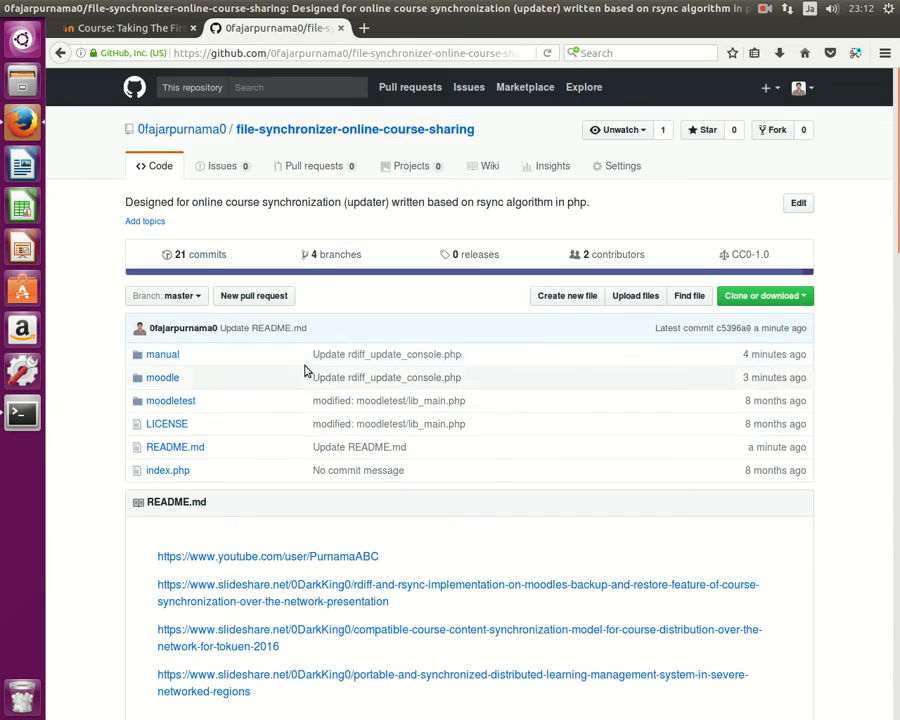
click(764, 296)
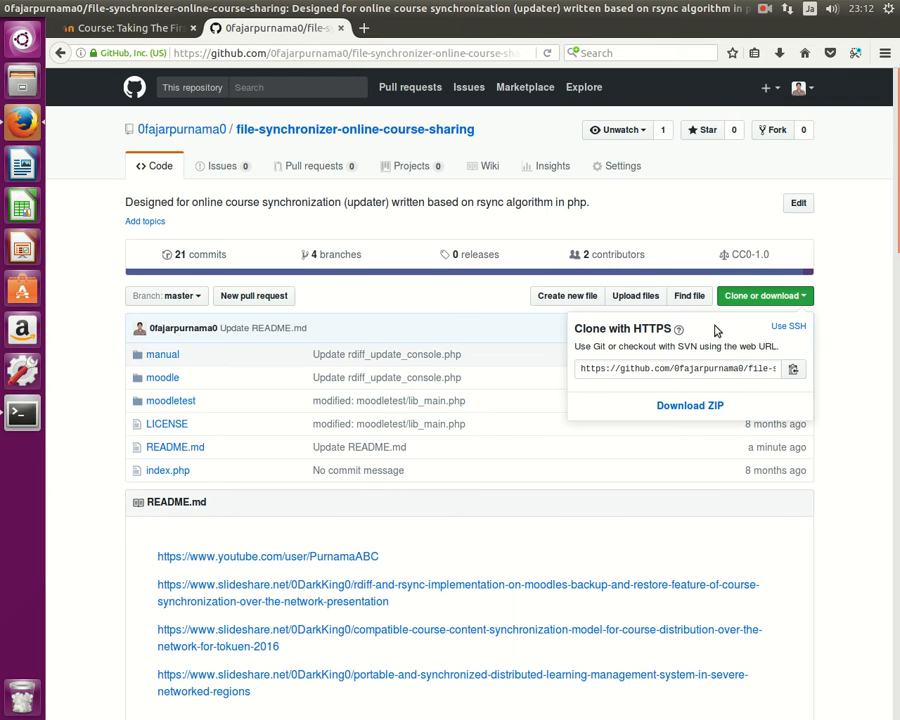
click(792, 368)
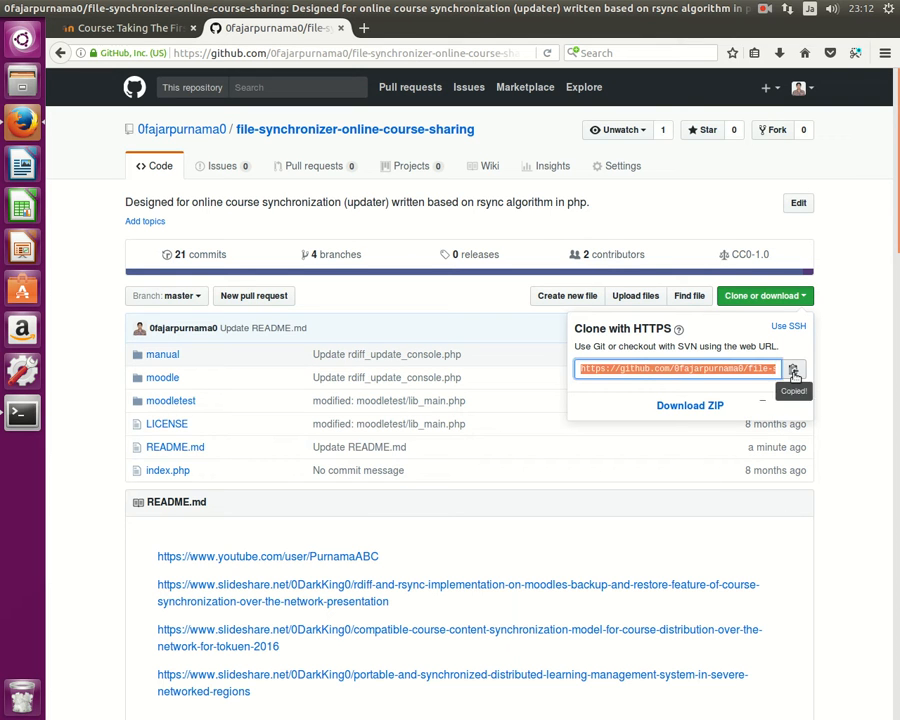
- Run git clone with the pasted repository URL inside /var/www/html
click(20, 412)
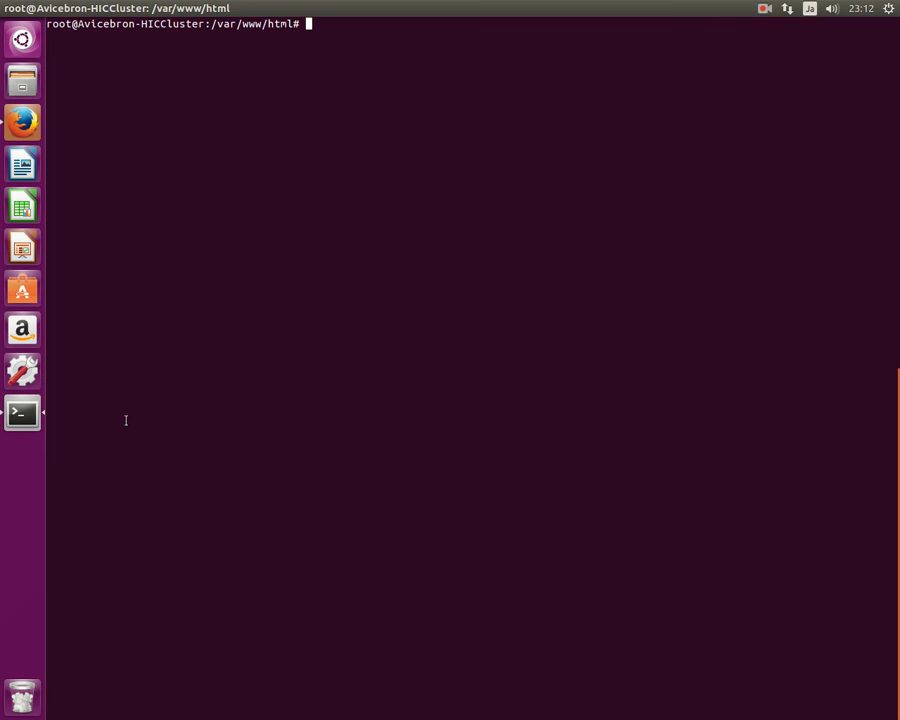
mouse_move(238, 362)
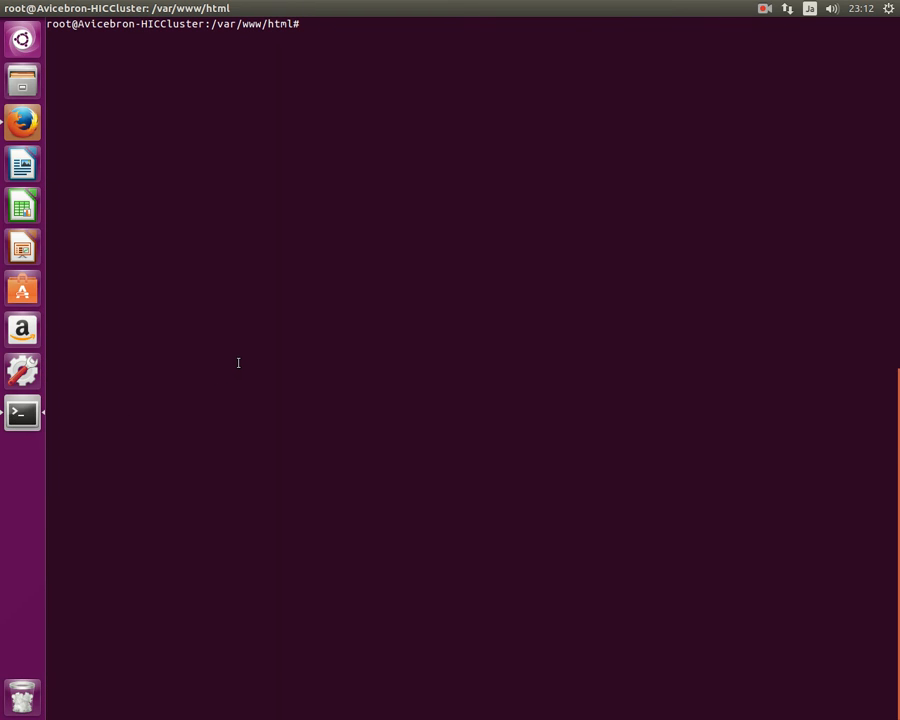
text(git)
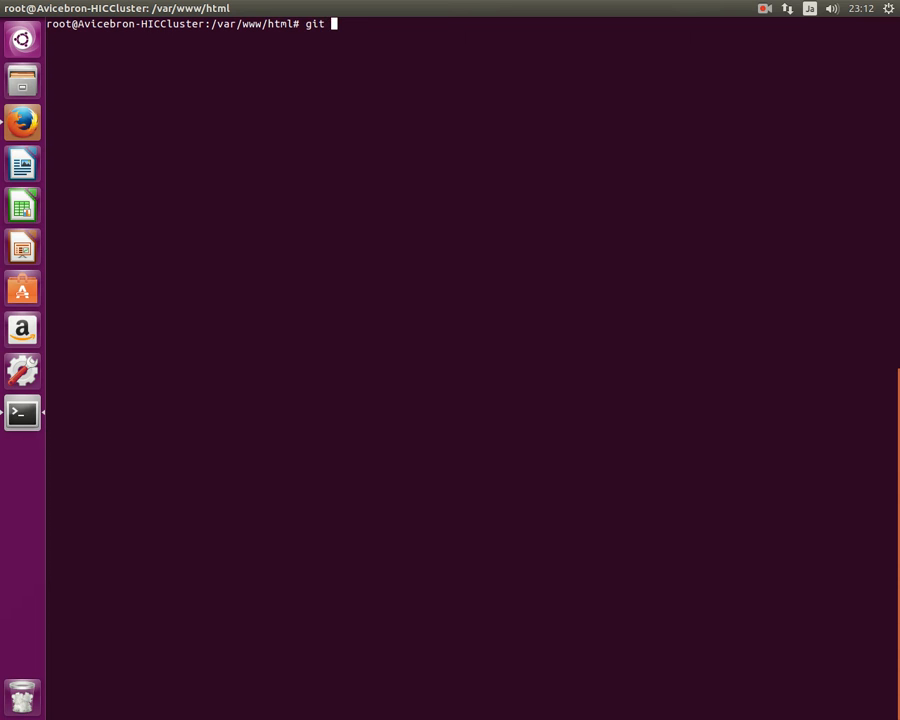
right_click(390, 400)
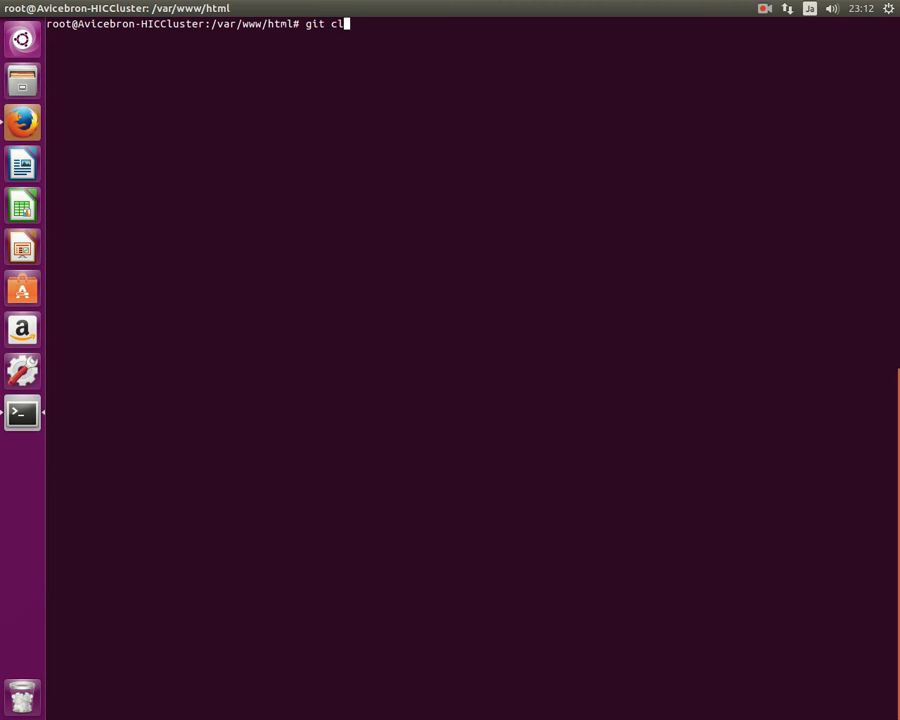
text(one)
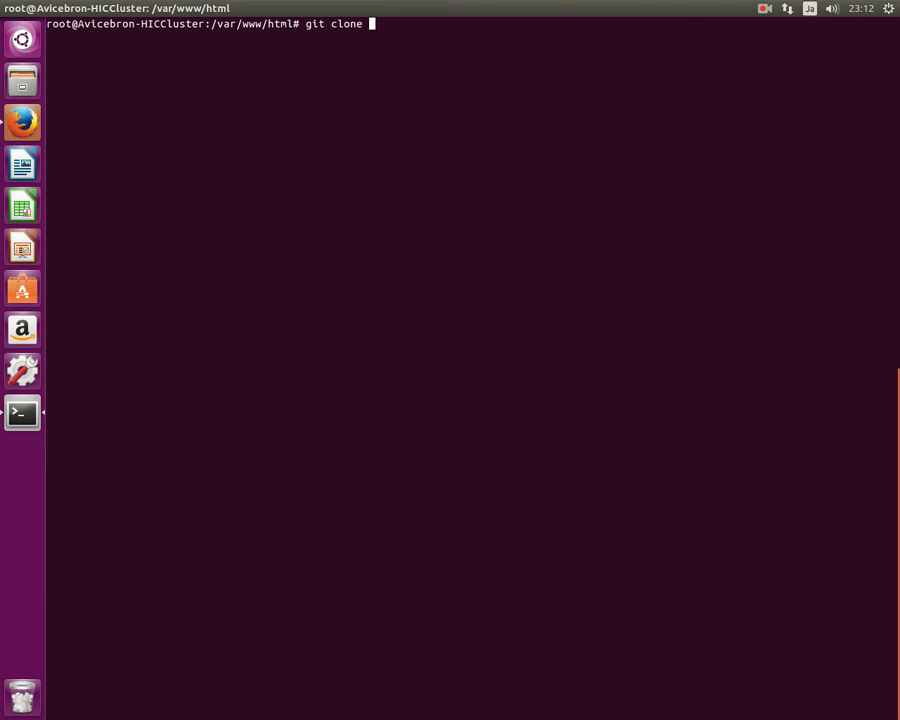
key(Return)
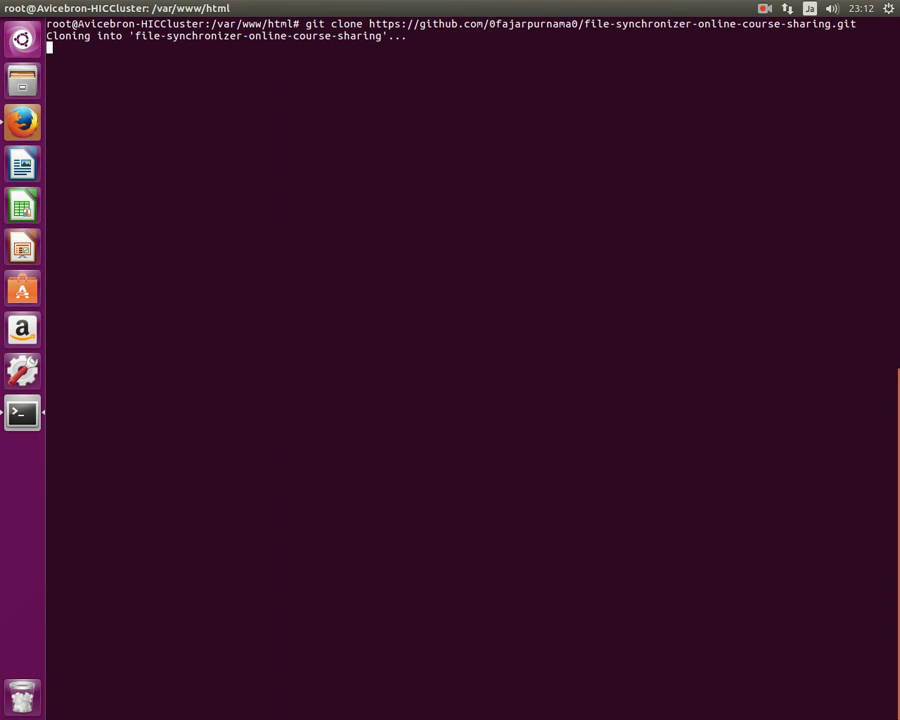
- Scroll to 'Dependencies for using these scripts' in the README and select the rdiff package name for copying
click(22, 122)
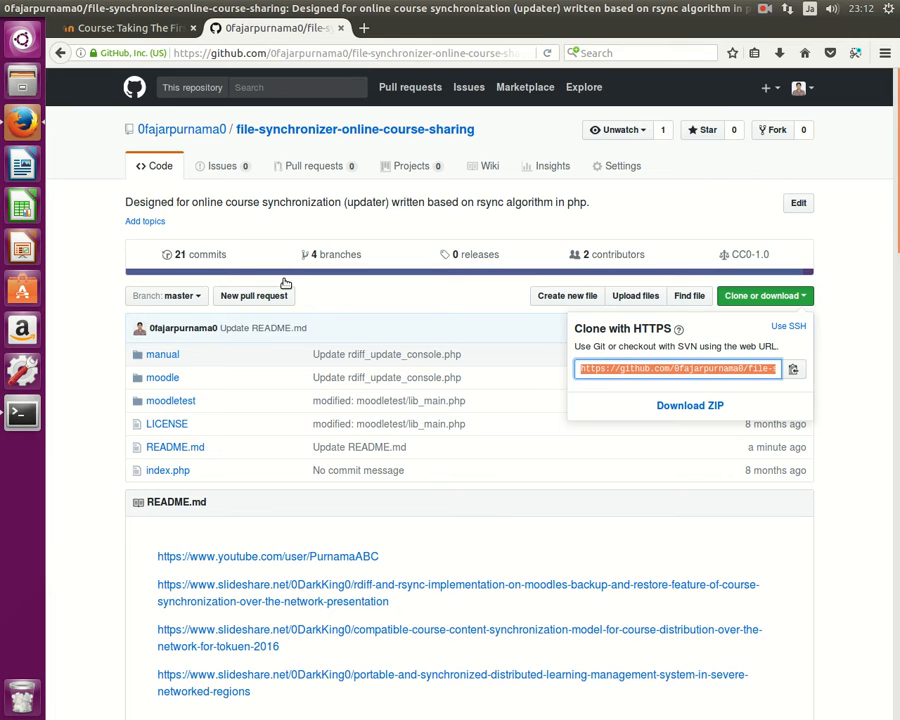
scroll(down, 3)
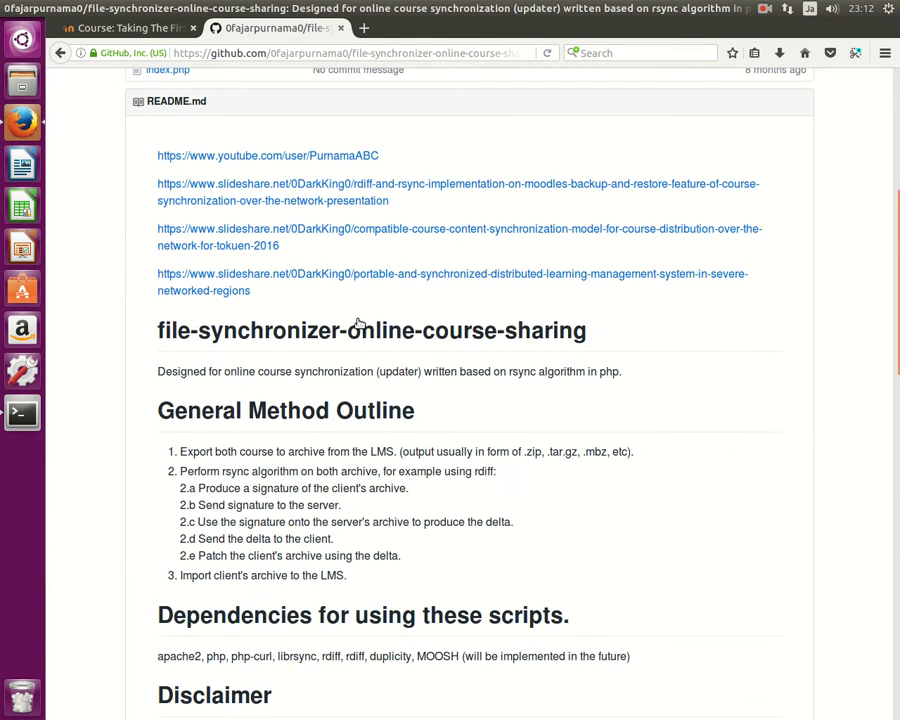
mouse_move(222, 468)
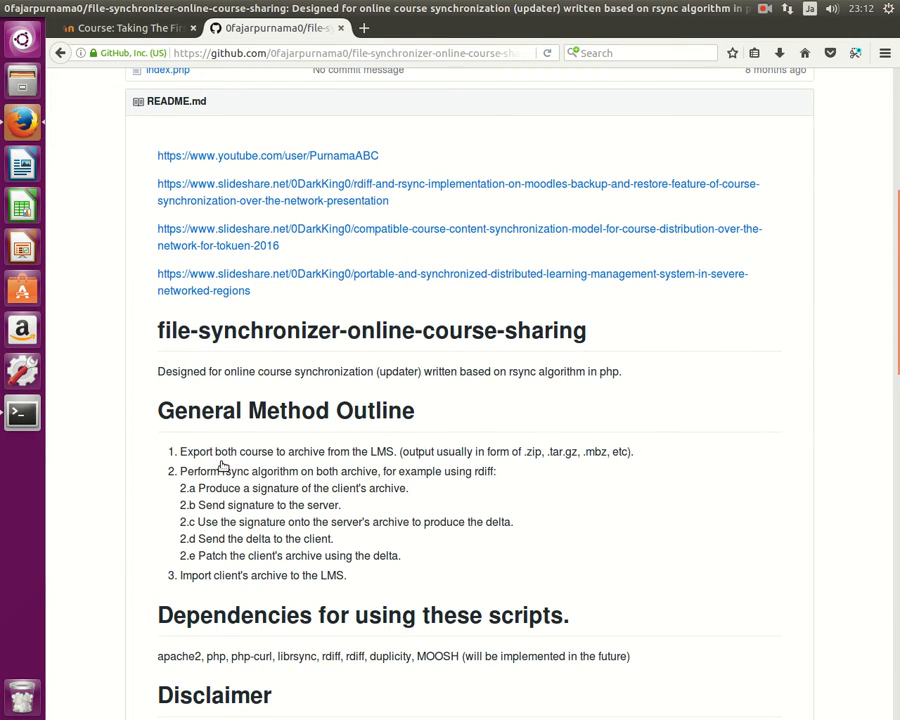
scroll(down, 3)
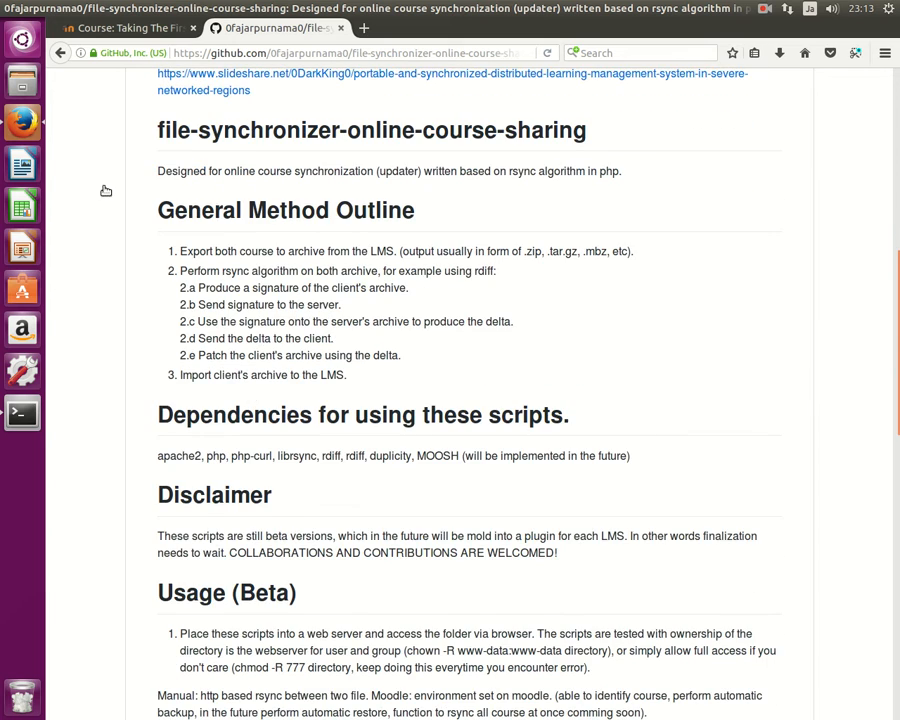
scroll(down, 3)
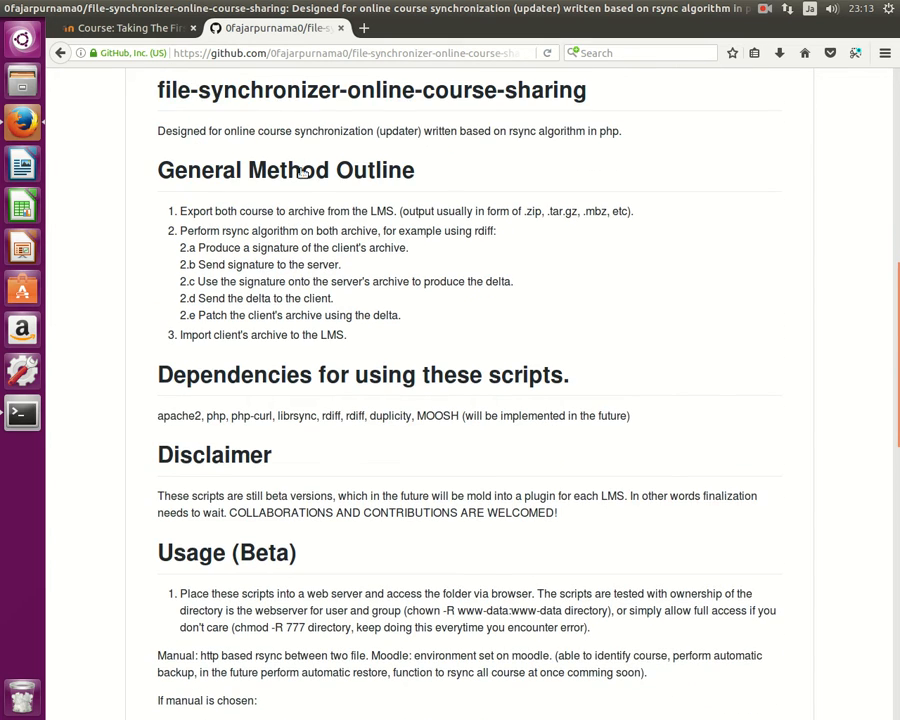
scroll(down, 3)
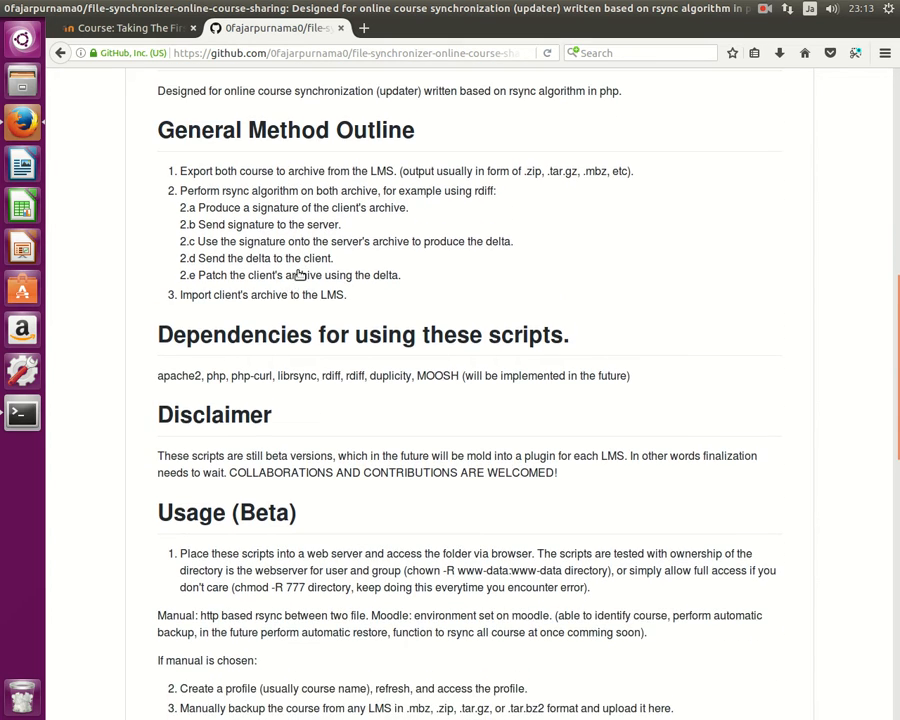
scroll(down, 3)
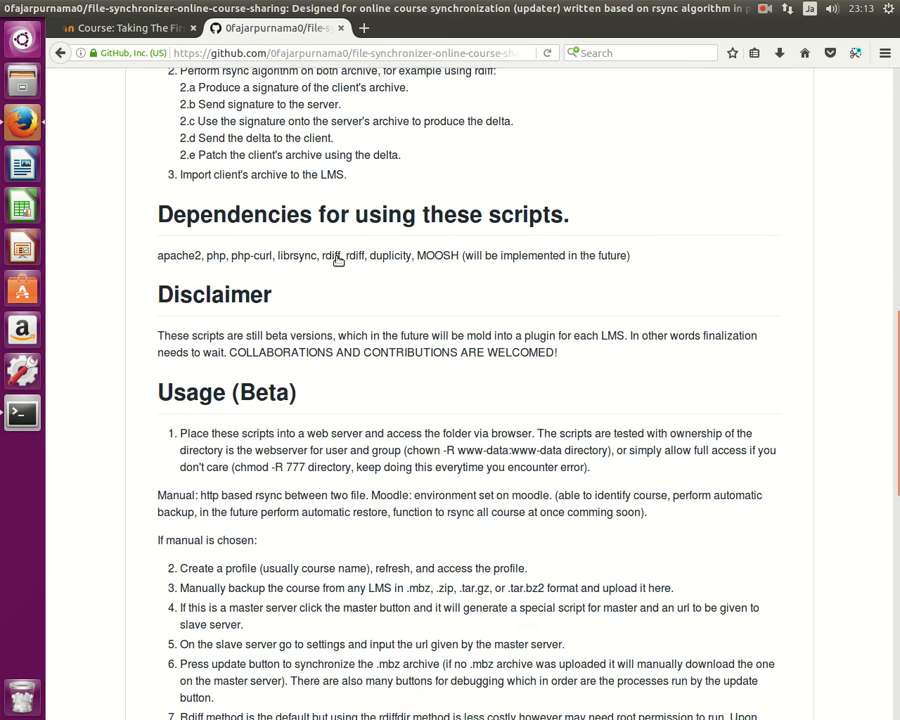
mouse_move(334, 260)
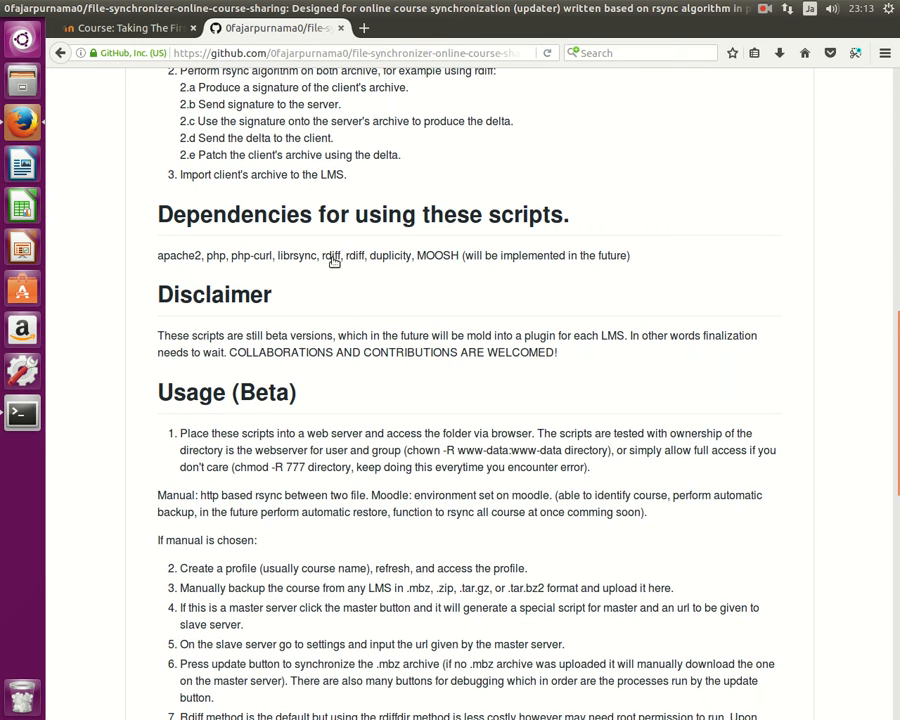
mouse_move(384, 258)
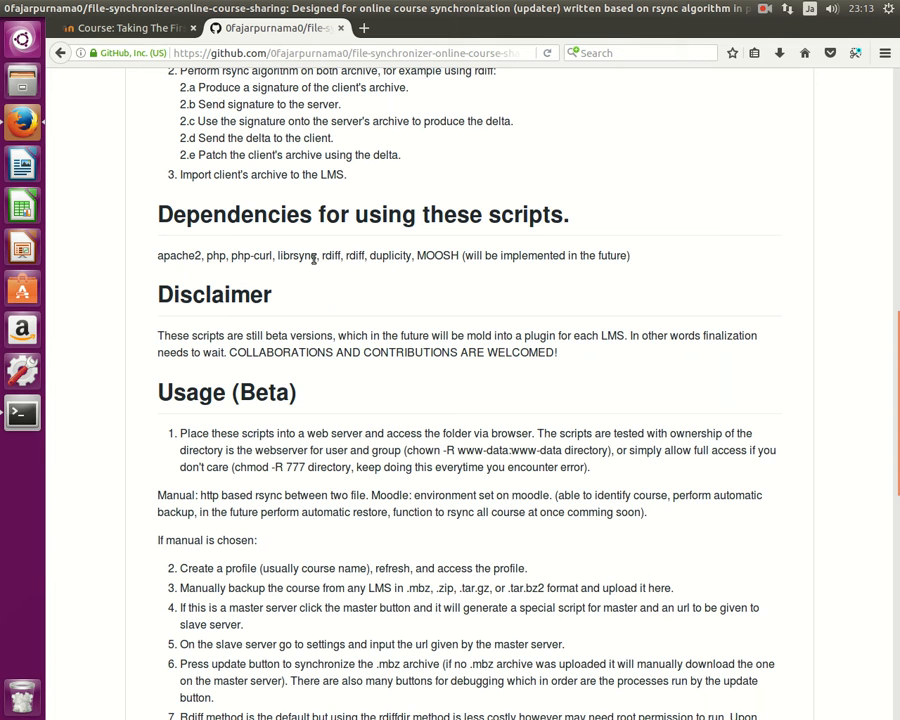
double_click(296, 256)
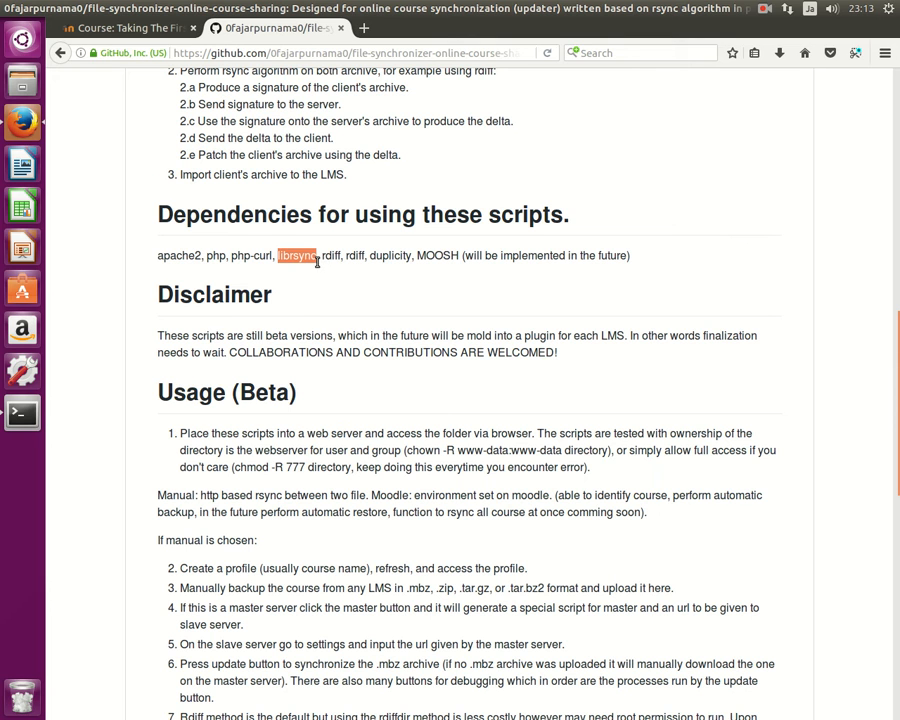
mouse_move(312, 260)
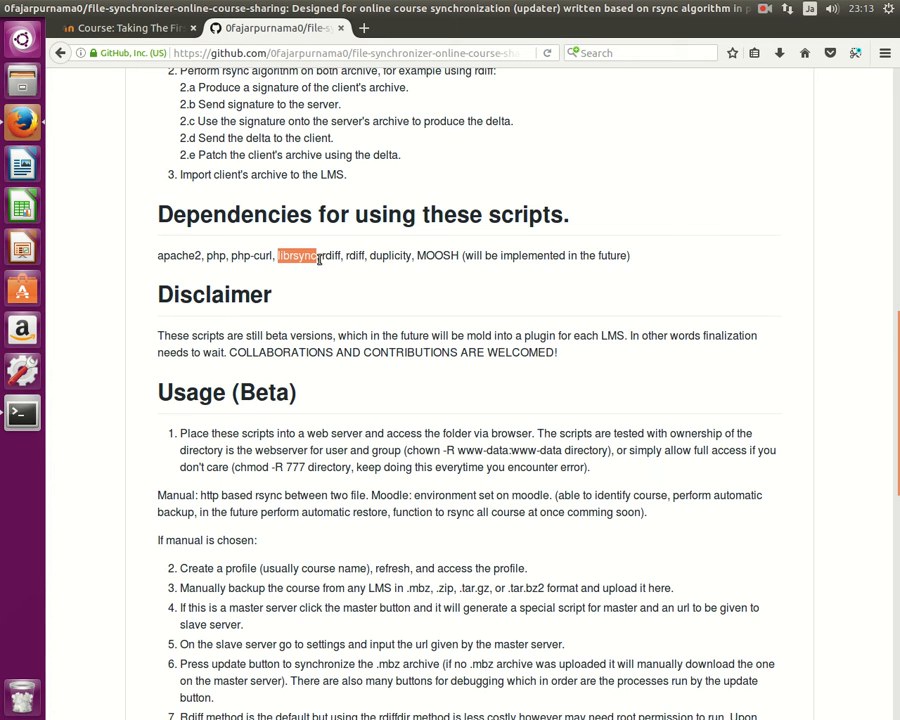
right_click(330, 256)
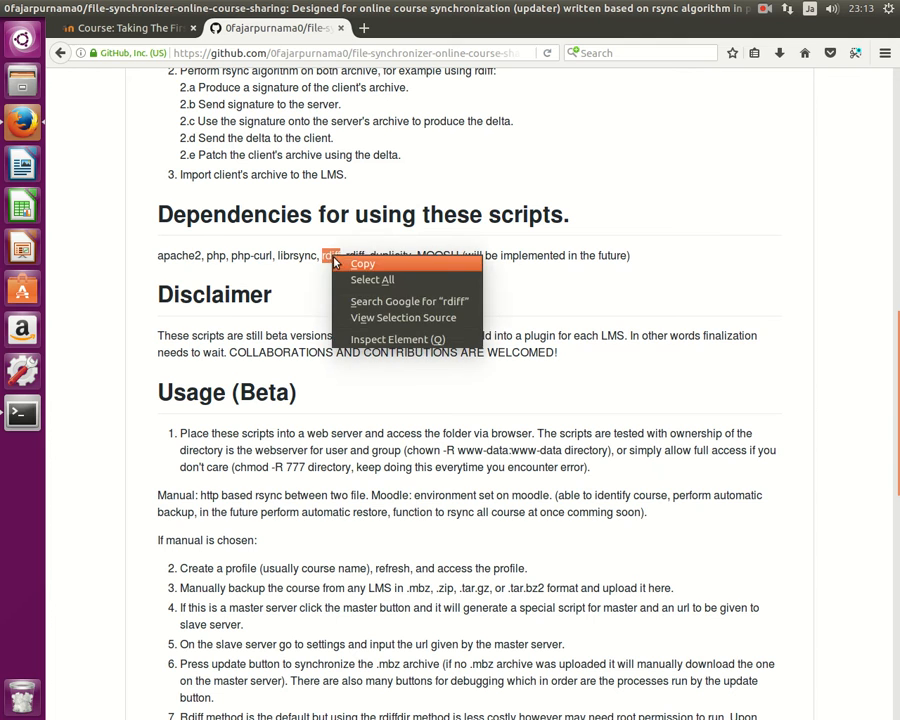
- Run apt install rdiff duplicity; both report already at the newest version
click(22, 412)
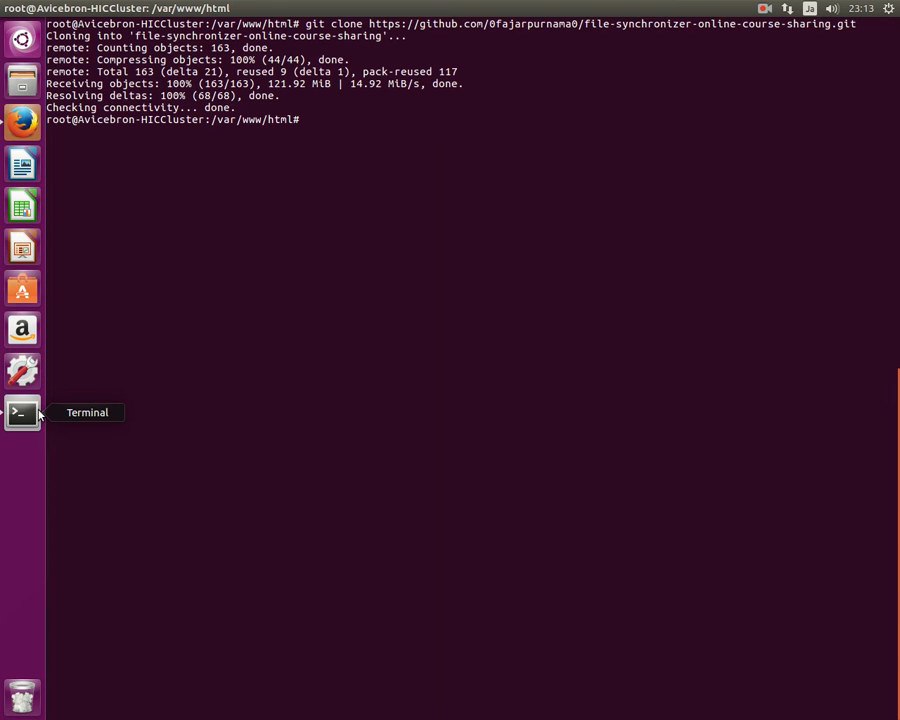
text(apt)
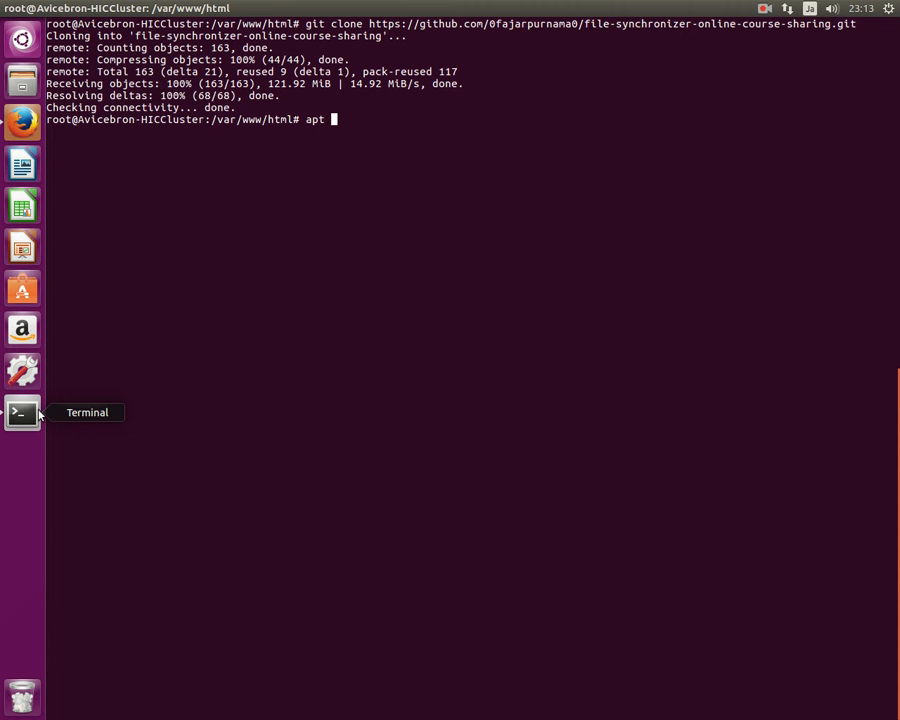
text(install rdi)
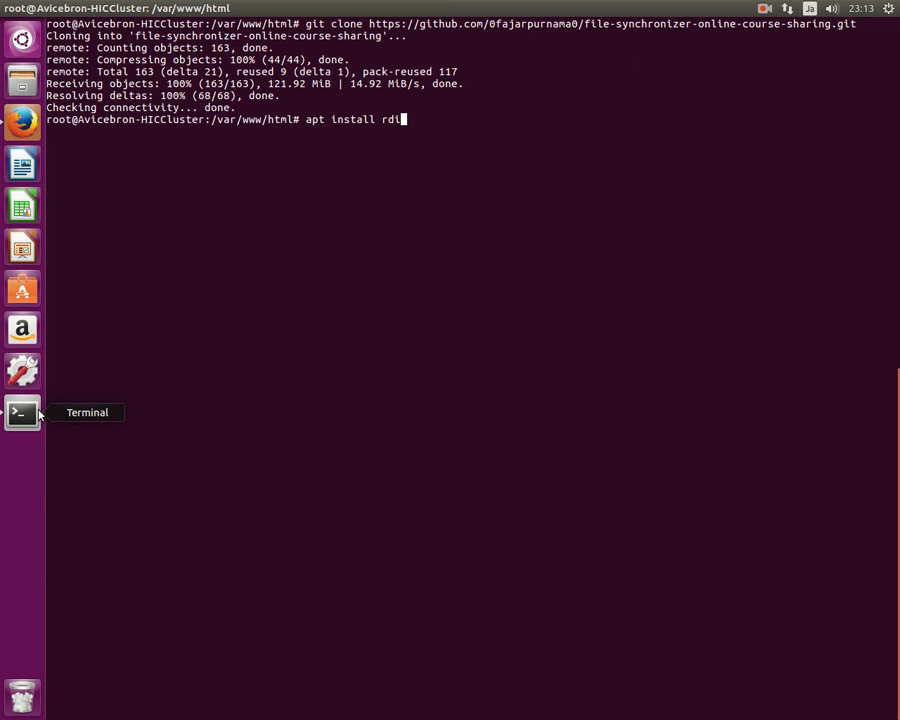
text(ff)
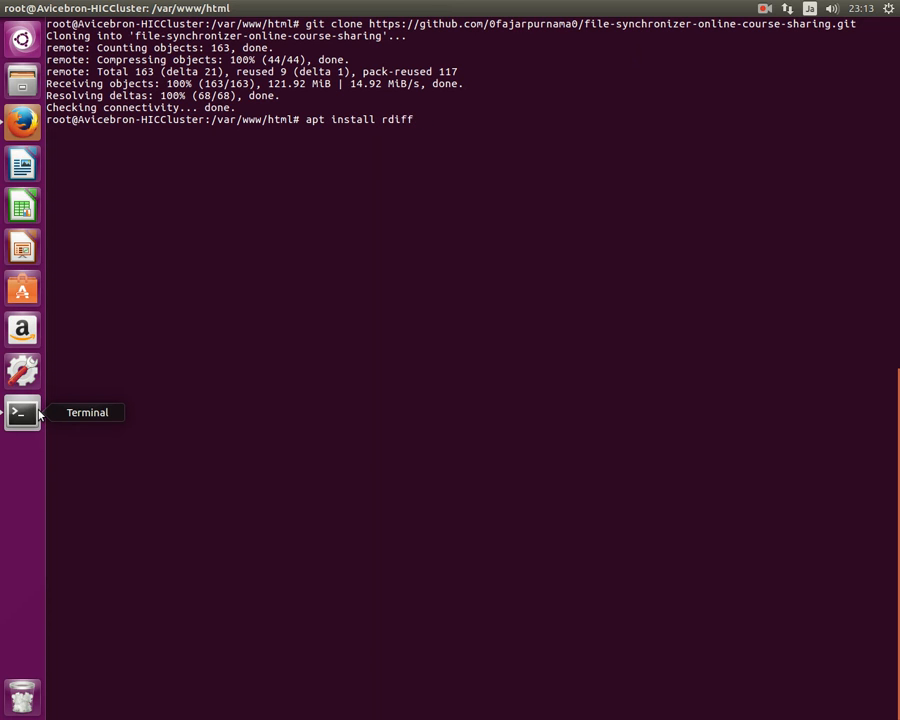
text(duplic)
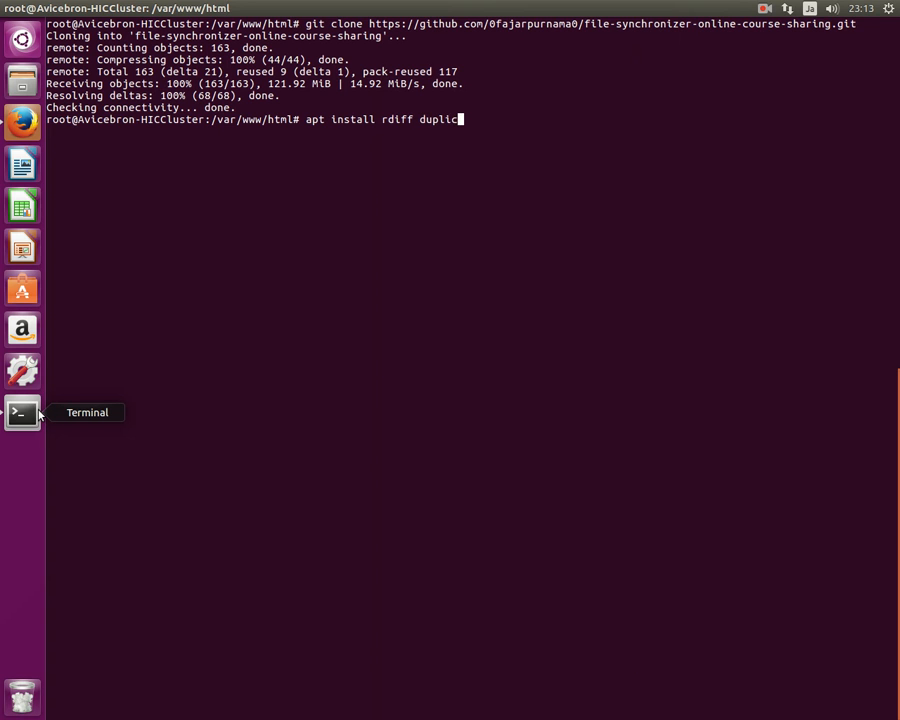
key(Return)
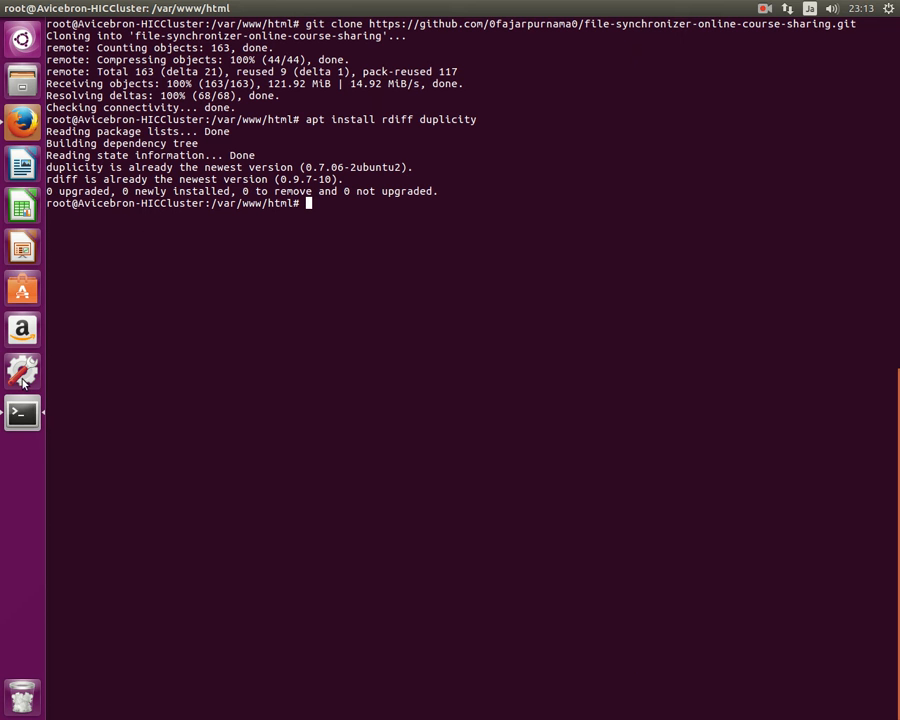
click(22, 122)
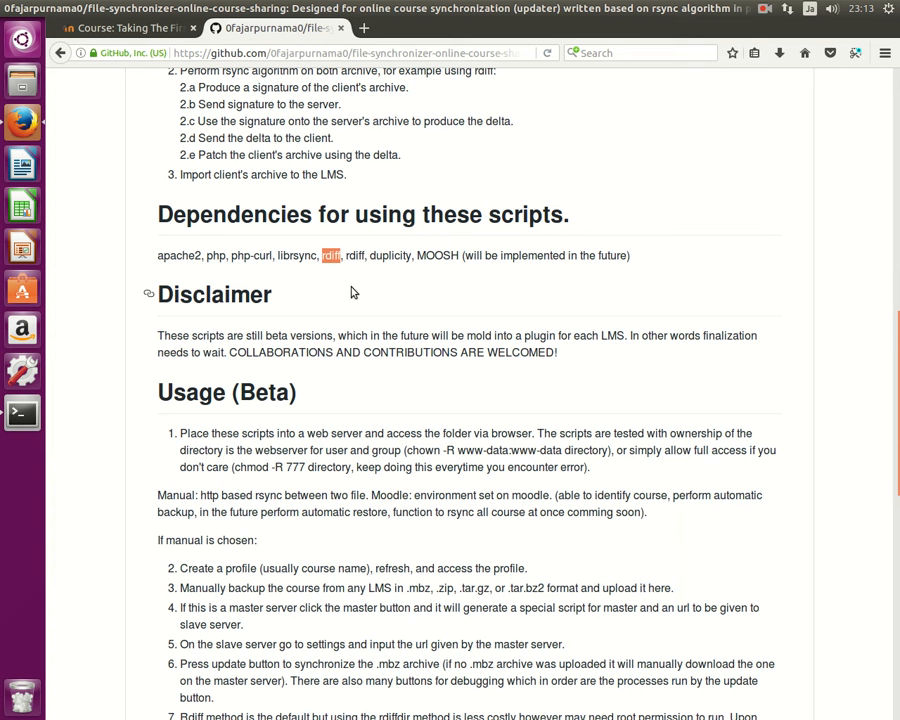
scroll(down, 3)
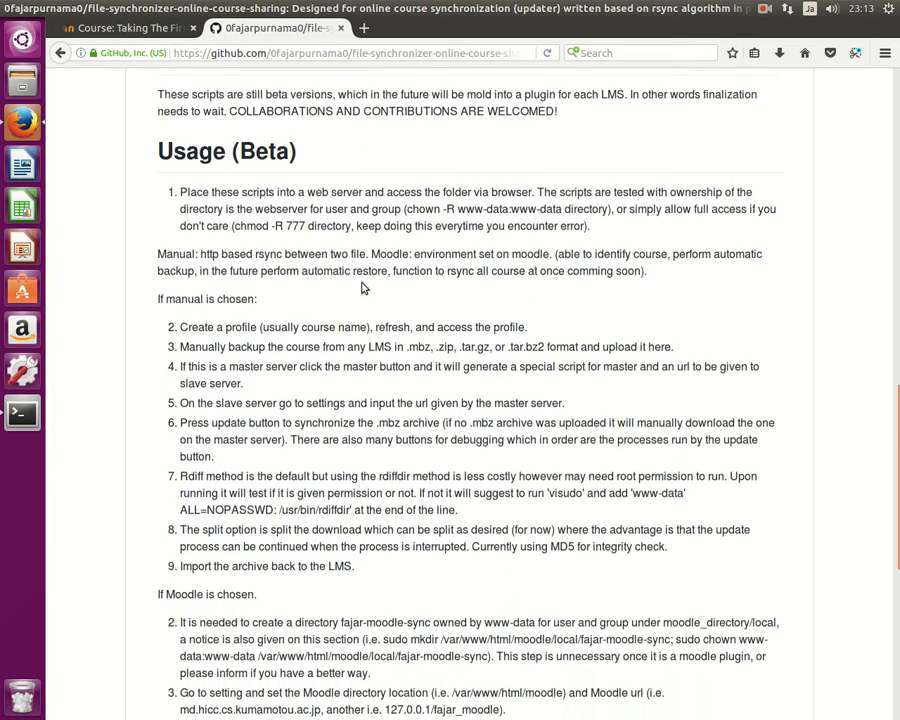
scroll(up, 3)
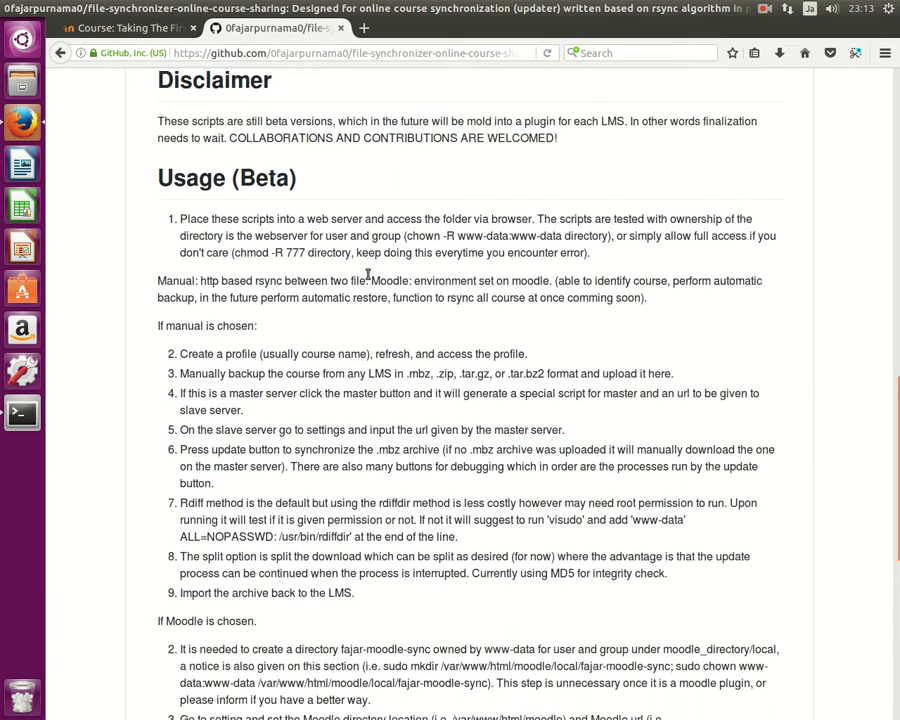
scroll(down, 3)
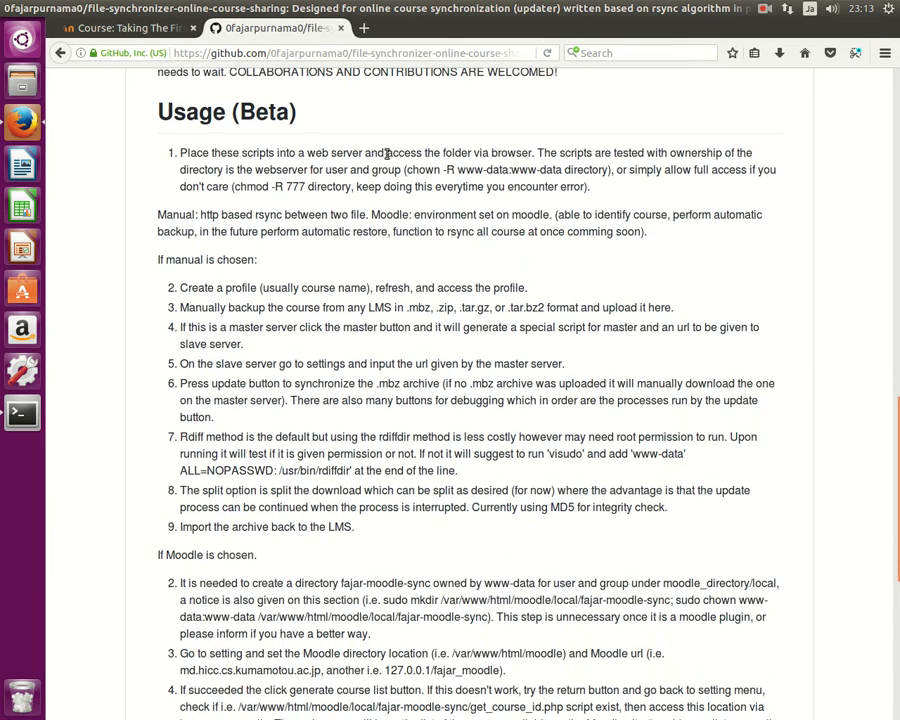
mouse_move(736, 164)
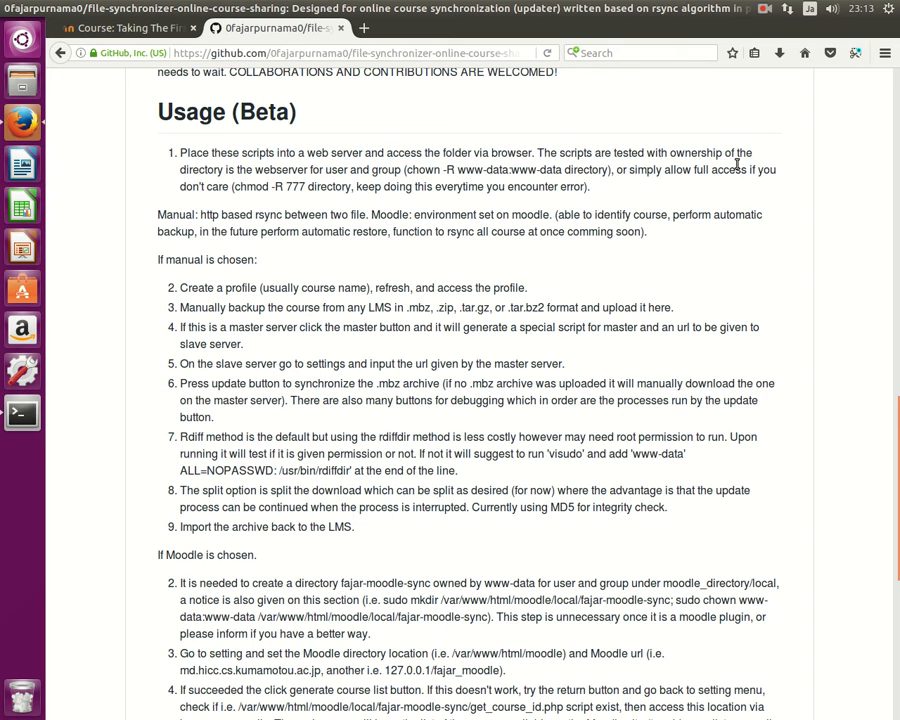
mouse_move(702, 176)
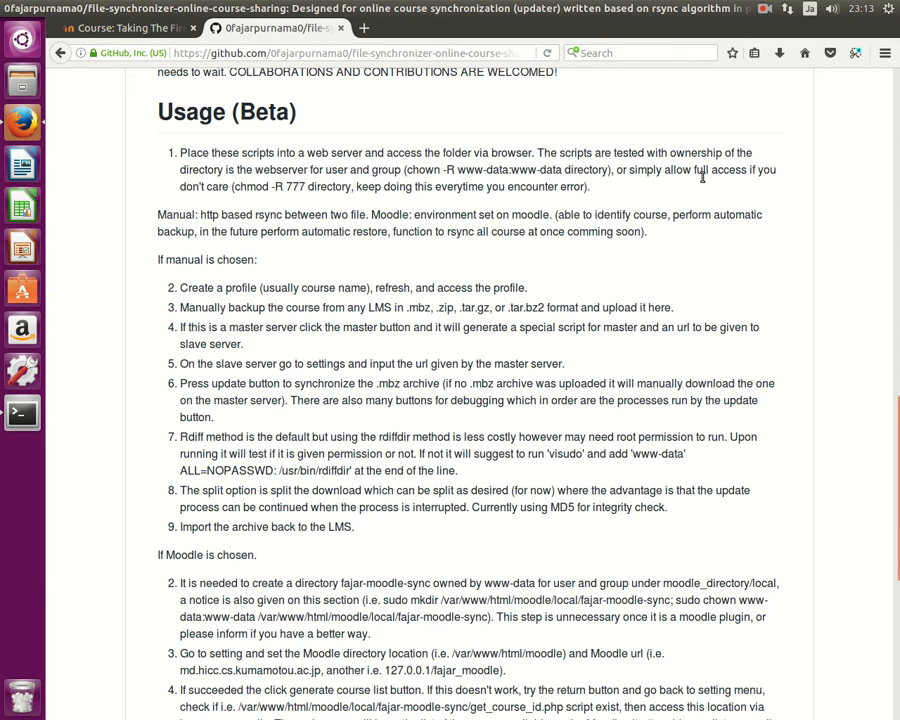
mouse_move(408, 162)
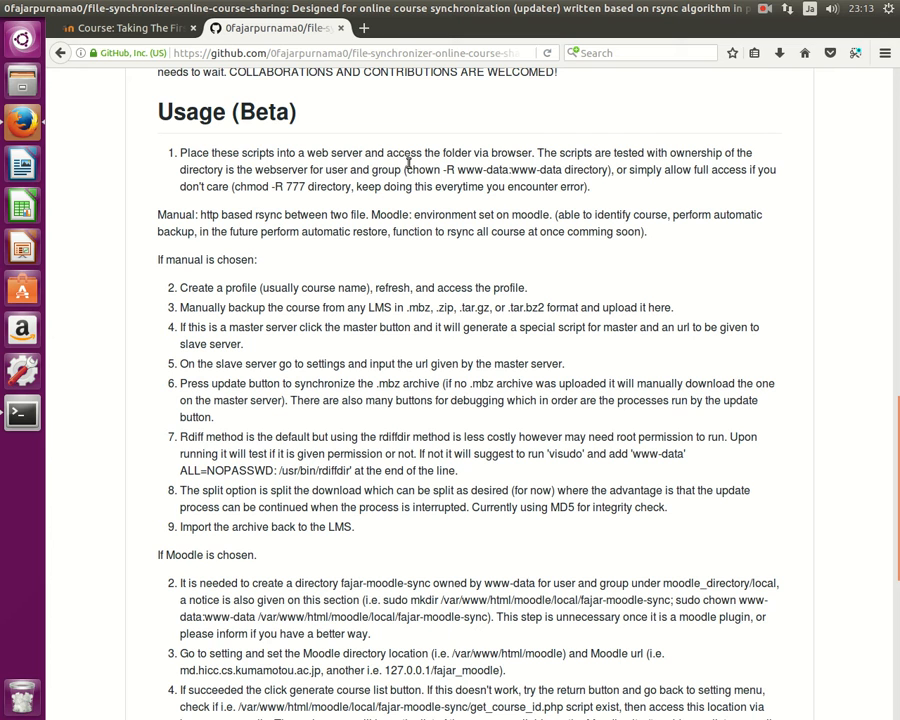
mouse_move(264, 168)
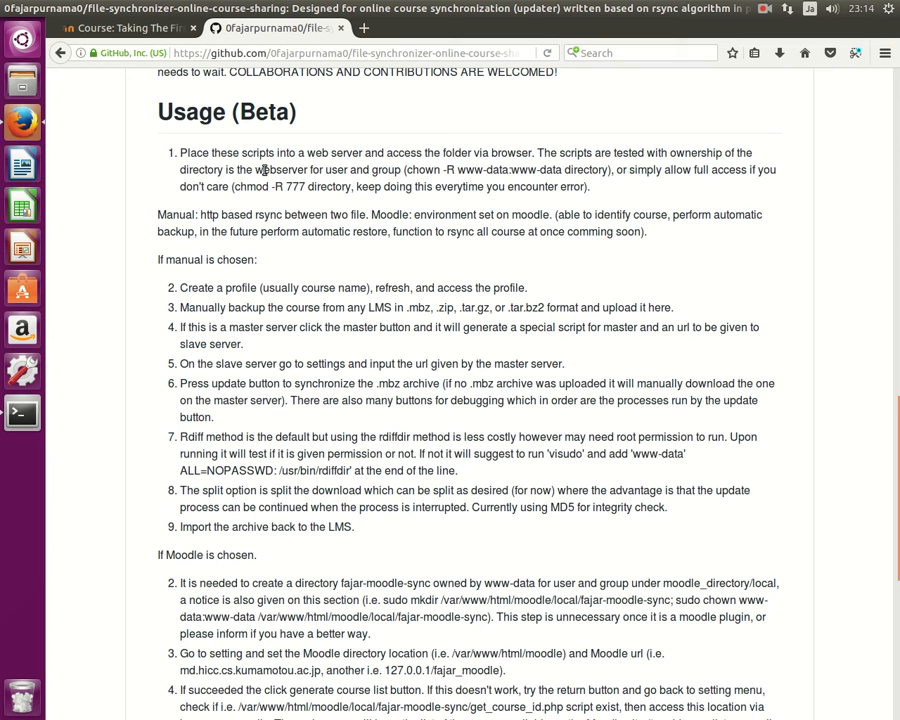
double_click(336, 168)
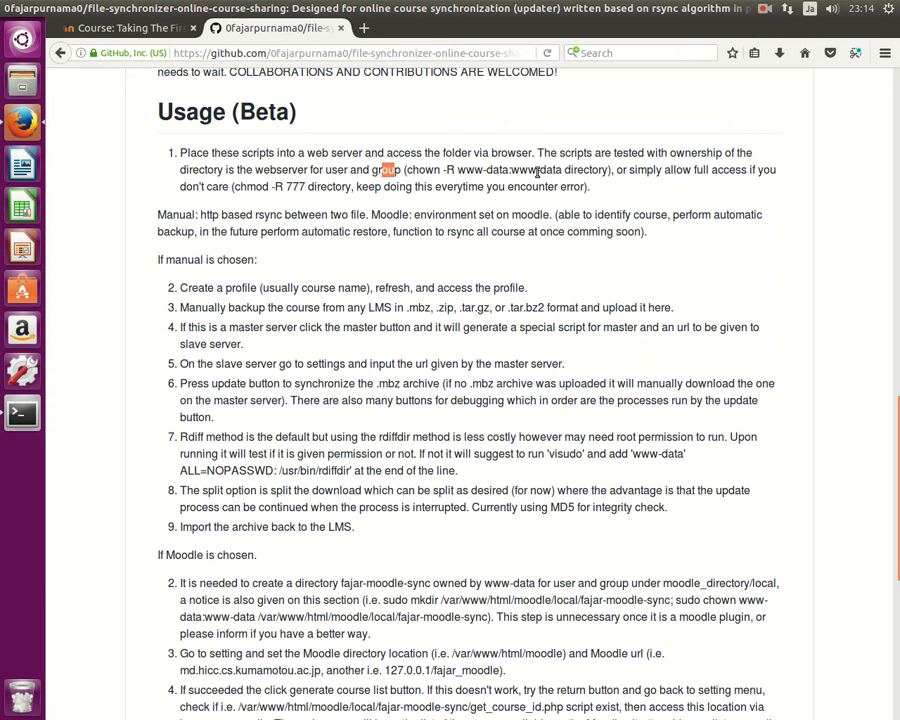
mouse_move(20, 296)
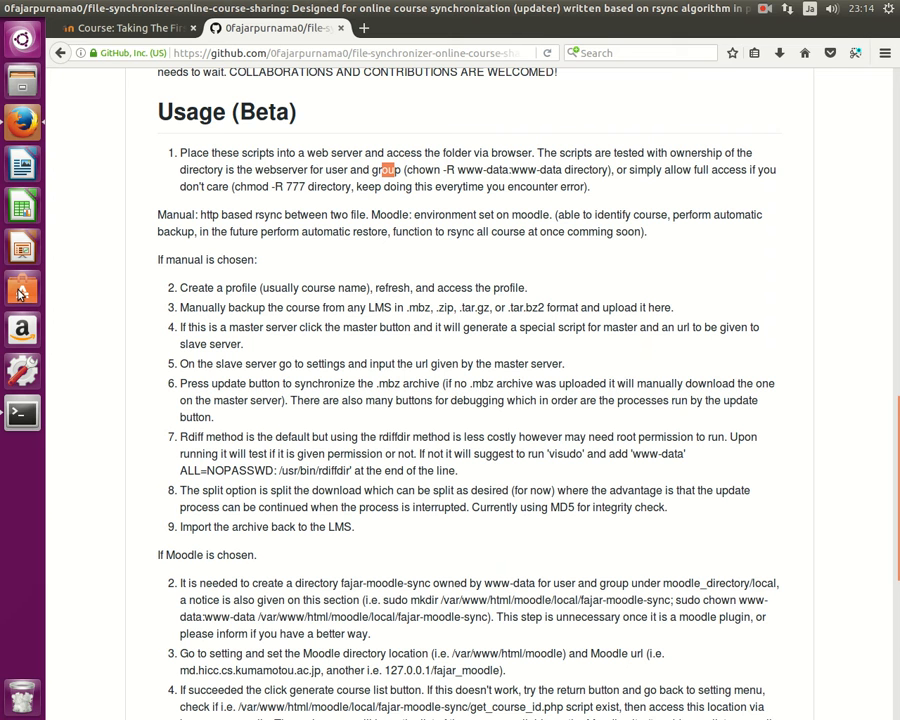
click(22, 412)
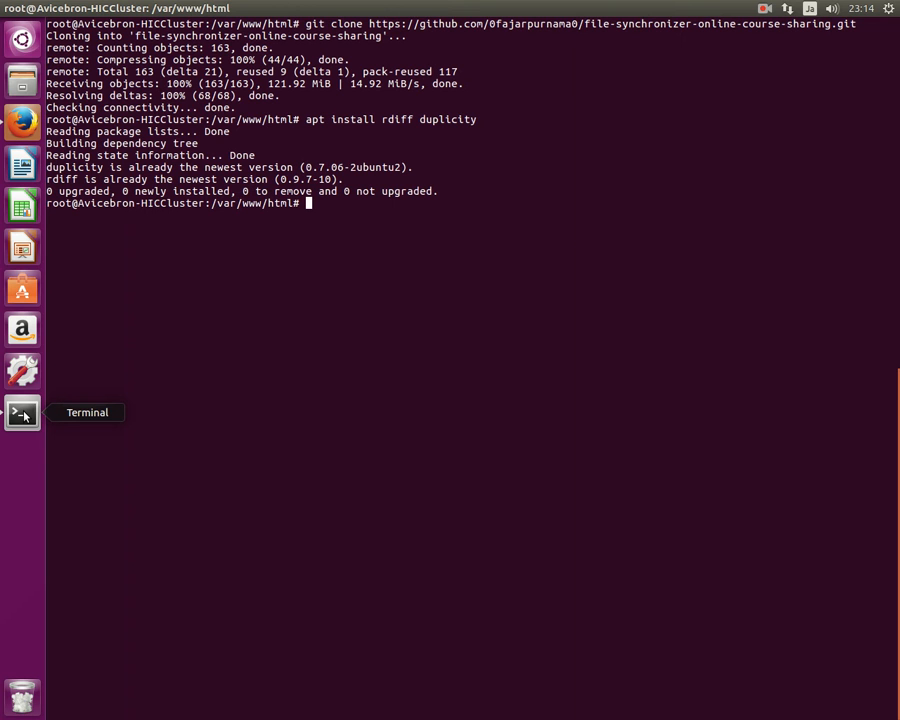
- Exit the current shell and become root again with sudo su
text(sudo)
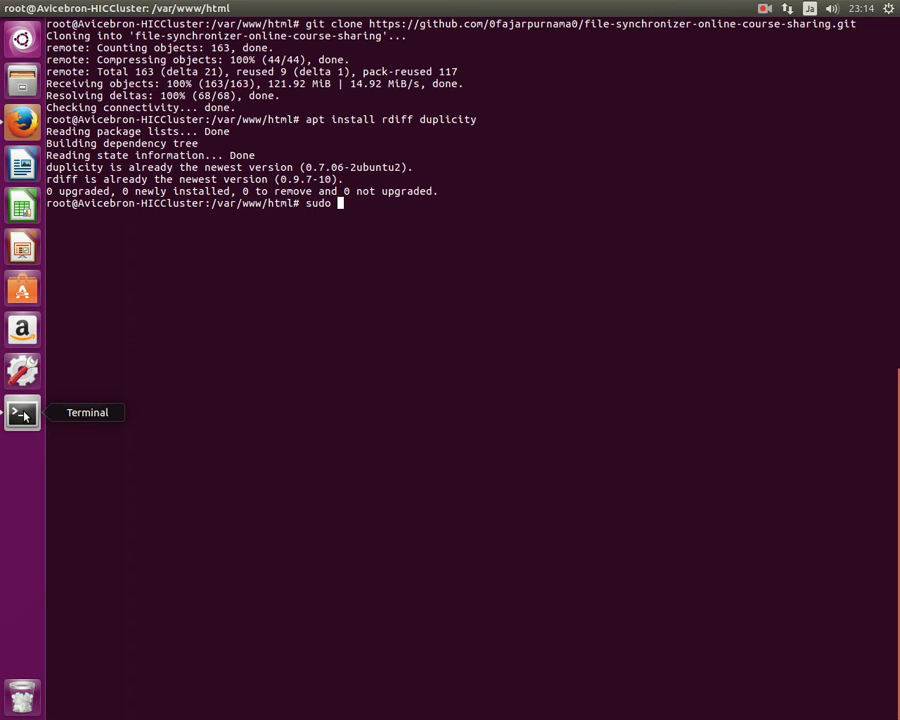
mouse_move(22, 248)
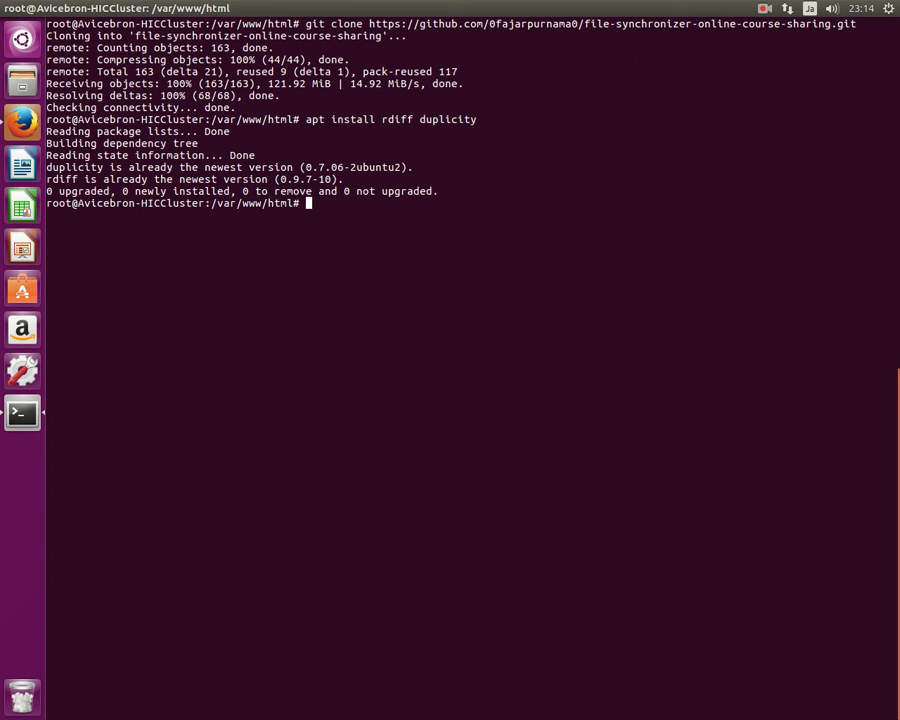
text(exit)
text(sudo su)
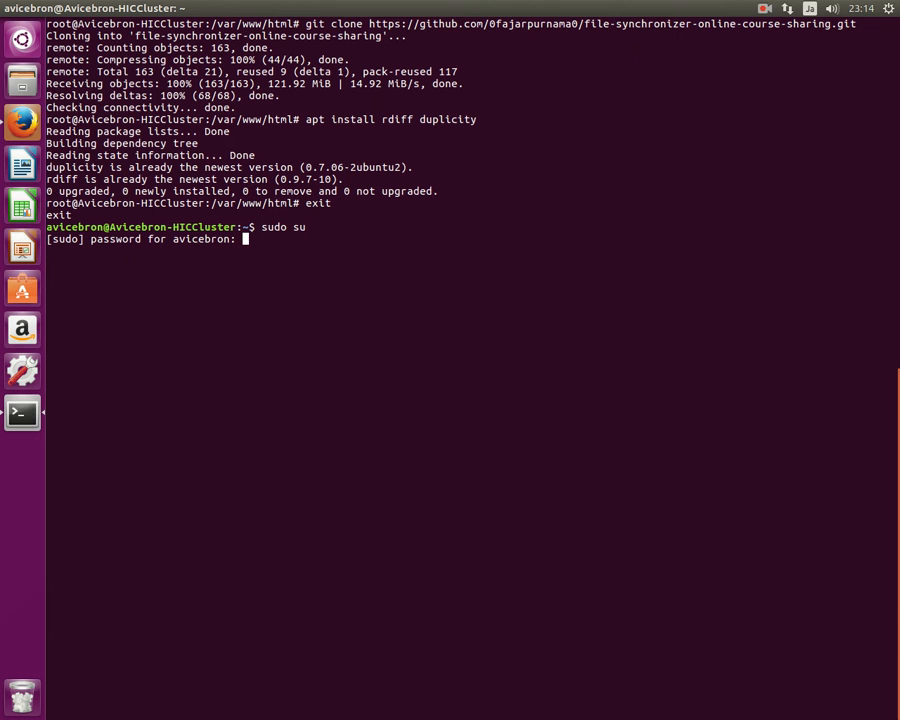
key(Return)
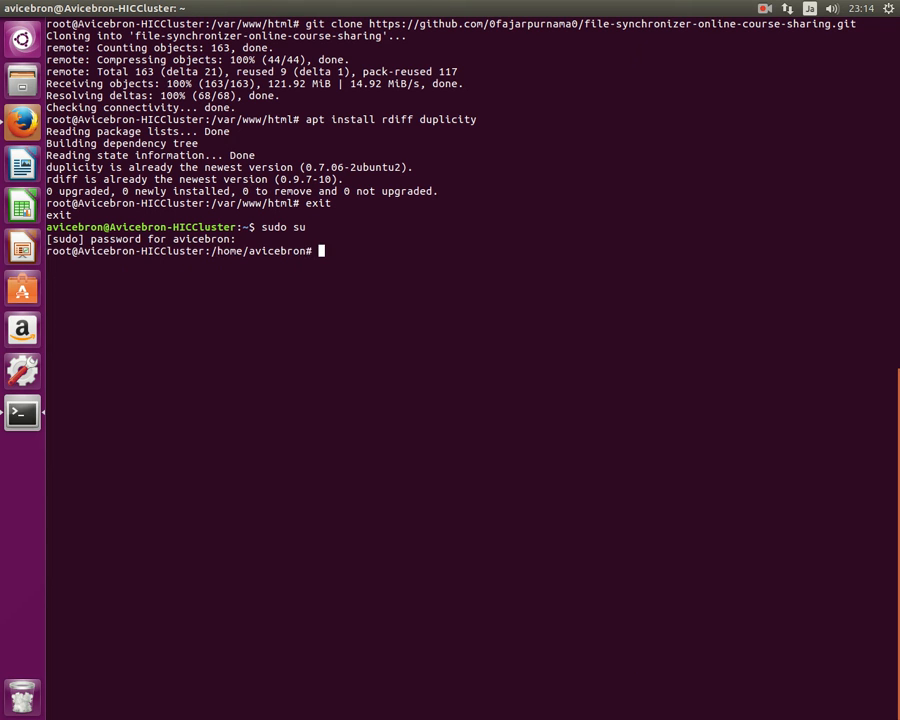
- Run chown -R www-data:www-data on the file-synchronizer-online-course-sharing folder and cd to /var/www/html
text(chow)
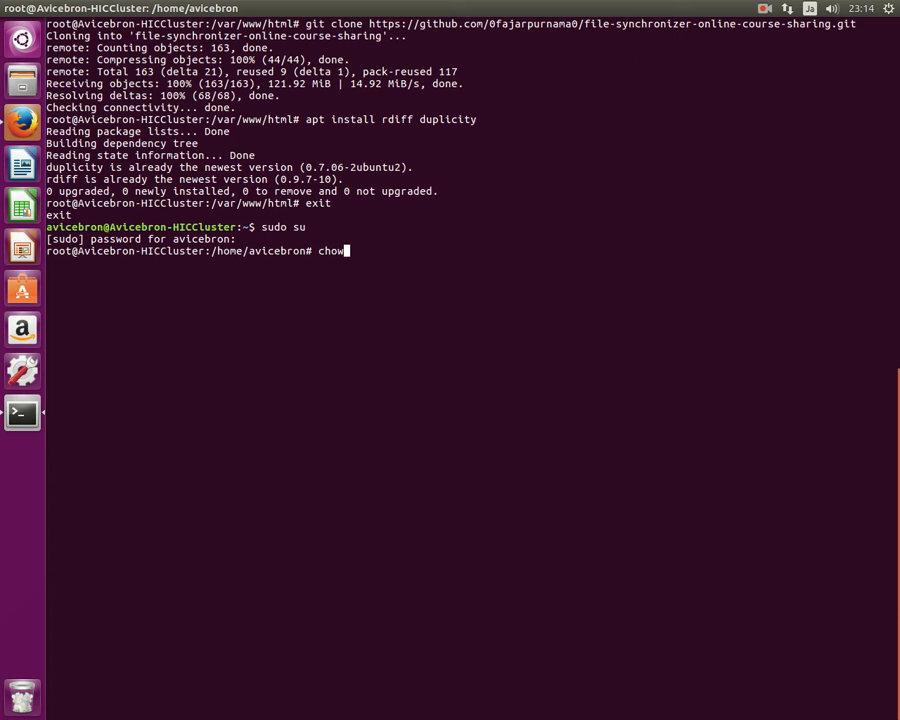
text(n -R www)
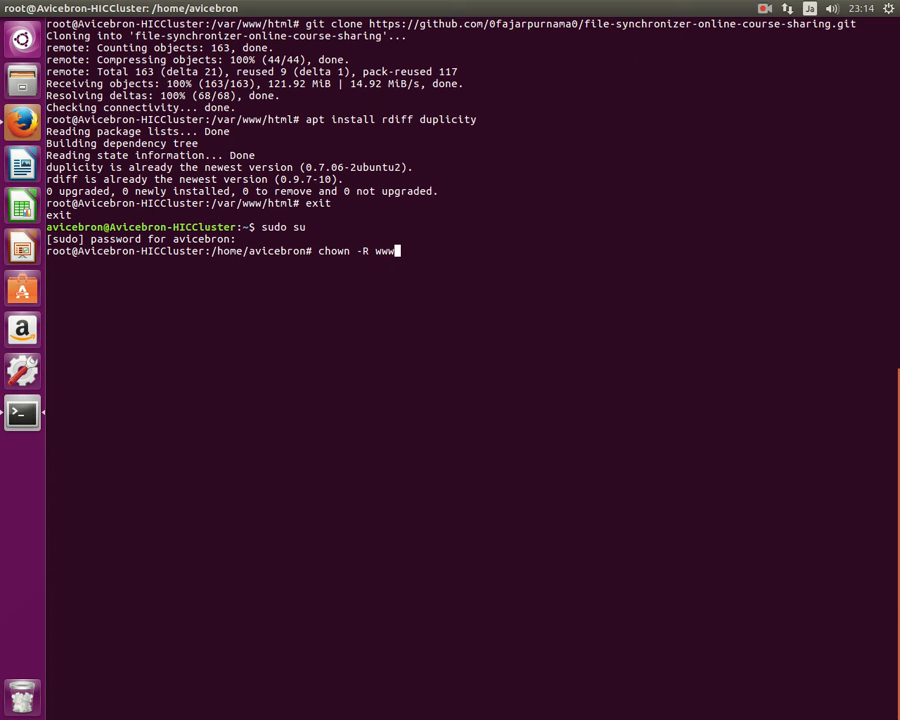
text(-data:)
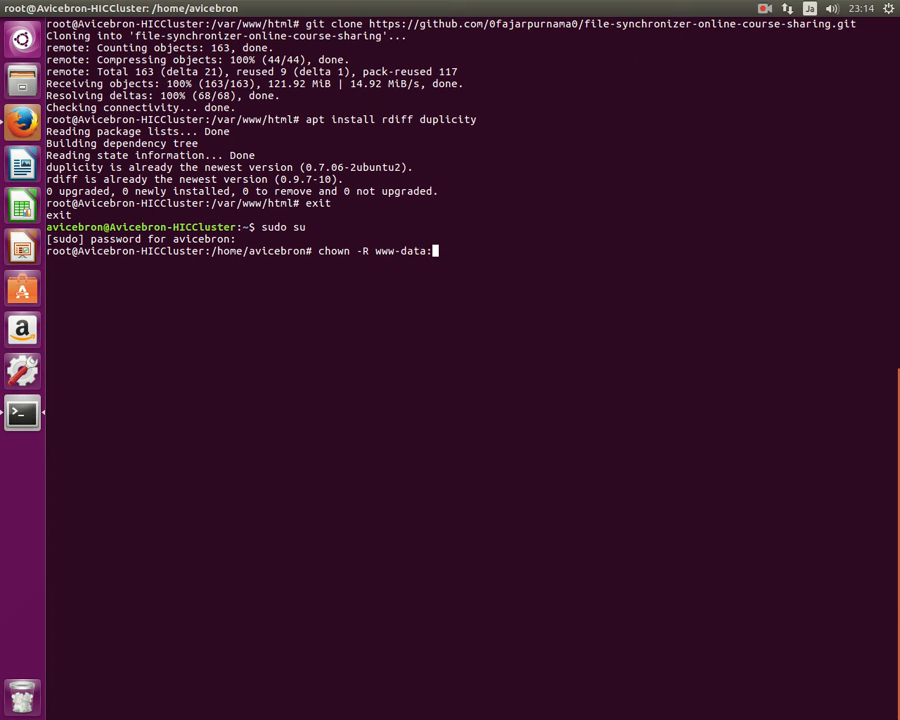
text(www-data)
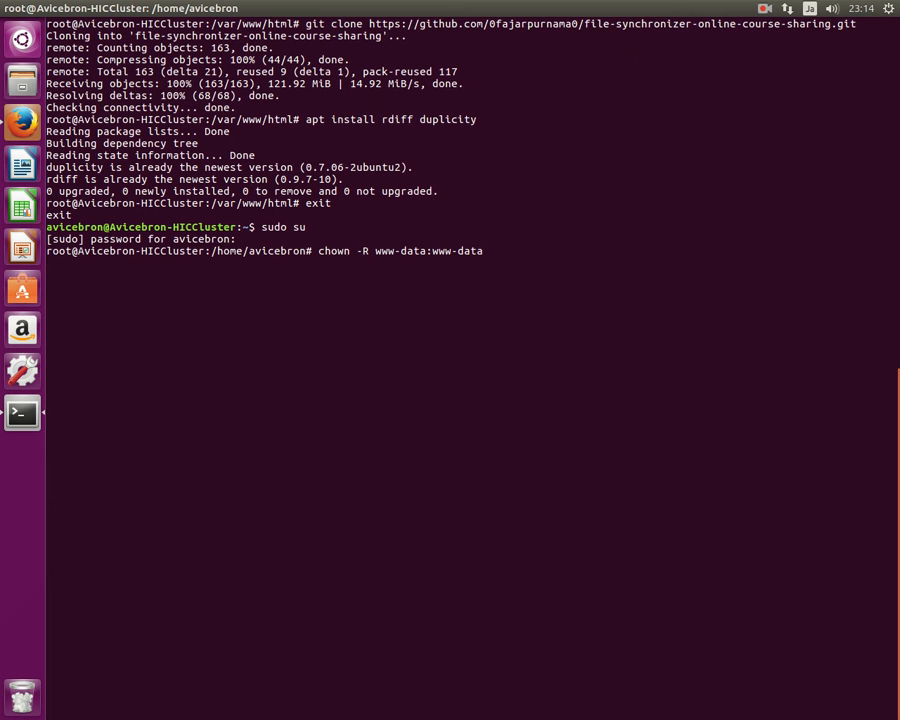
text(/v)
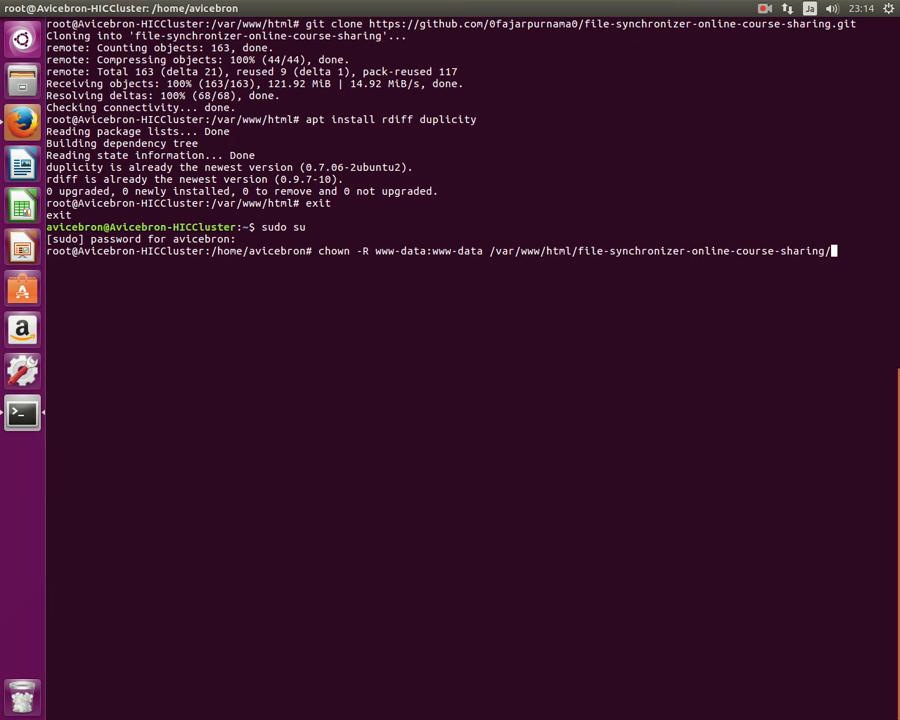
text(cd /v)
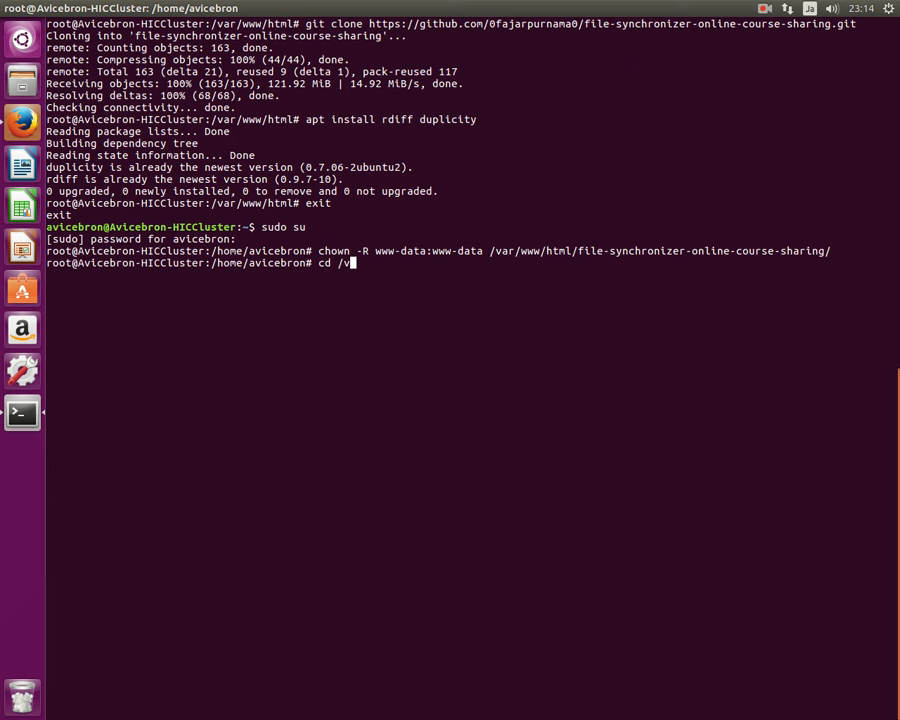
text(ar/www/h)
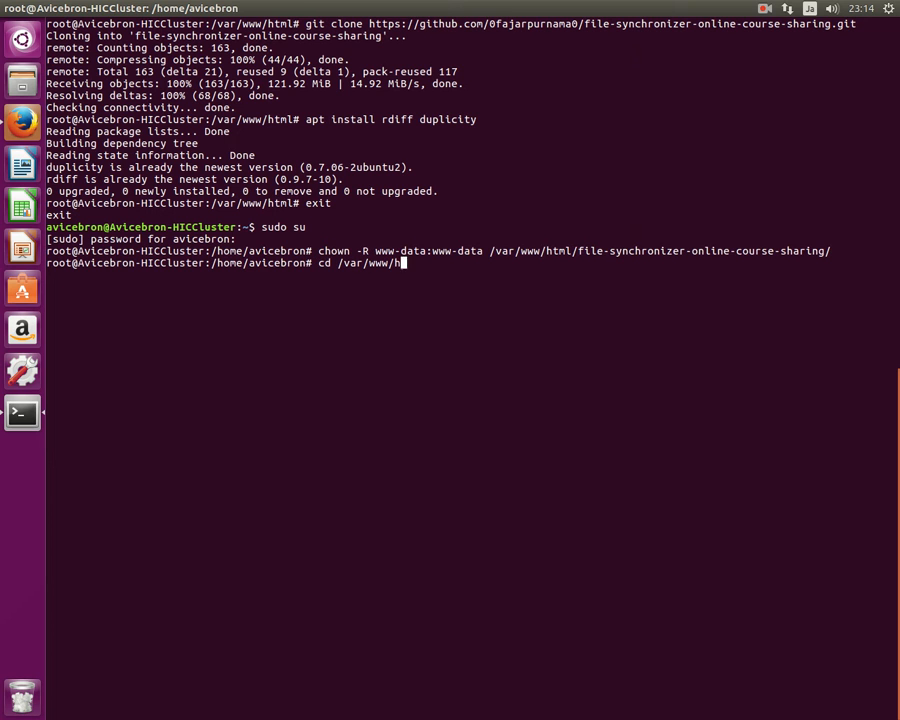
key(Return)
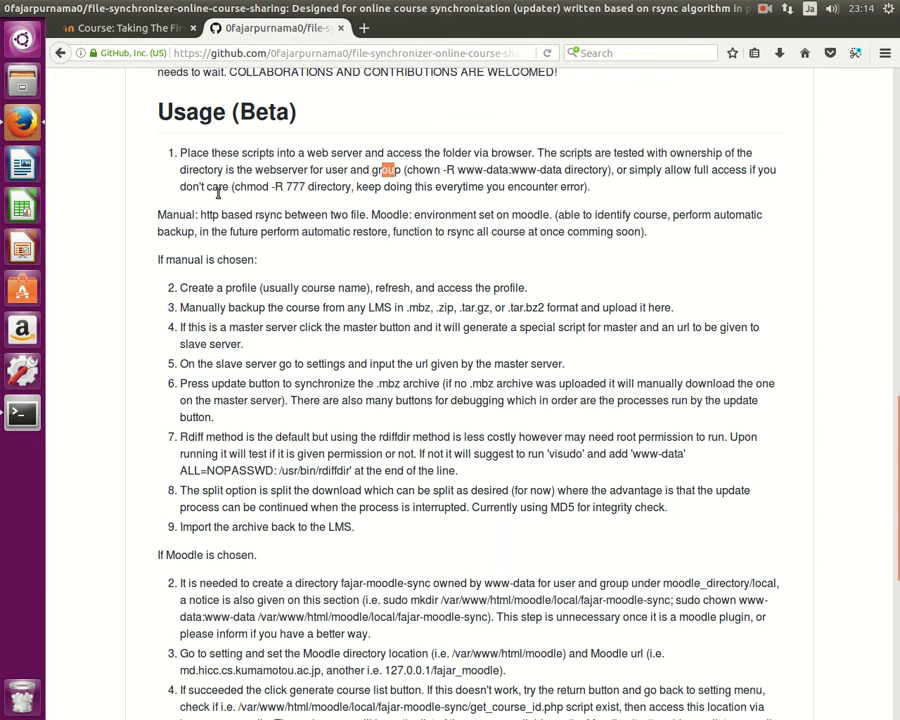
mouse_move(292, 272)
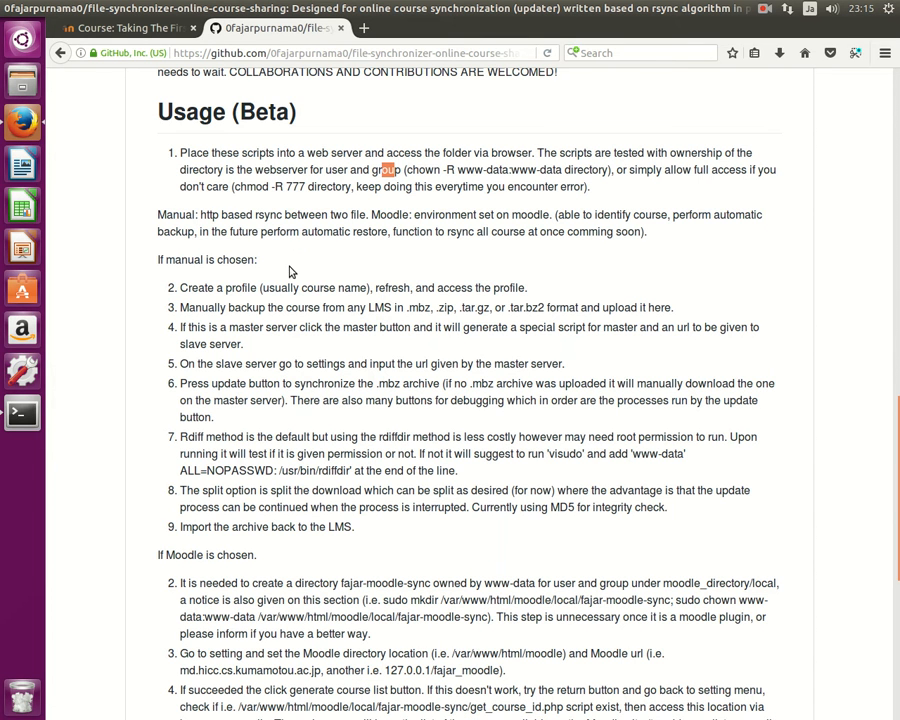
mouse_move(158, 458)
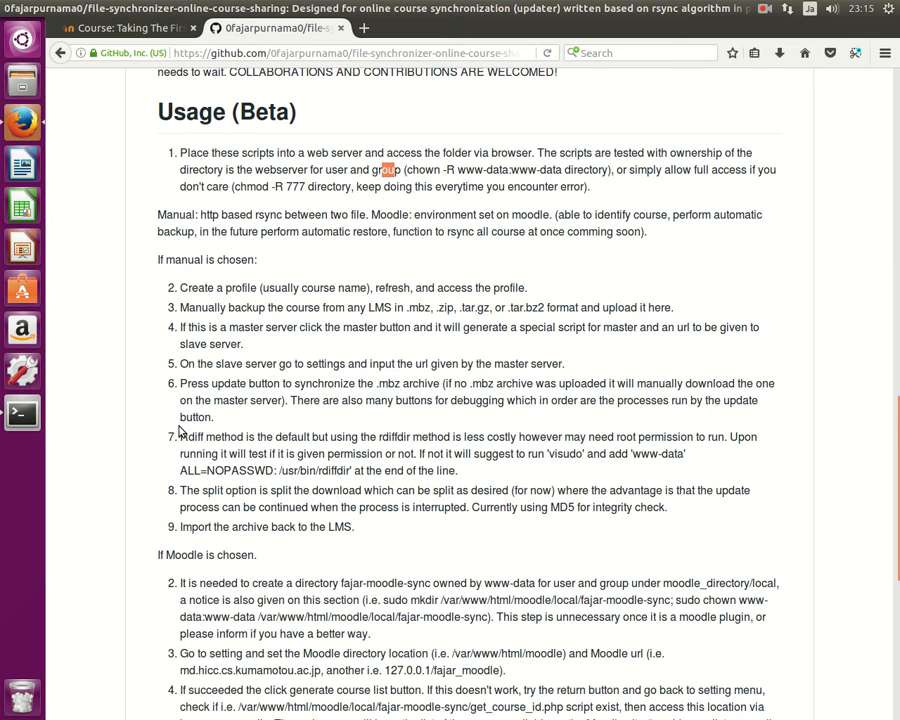
- Scroll the README's Usage (Beta) steps down to the 'If Moodle is chosen' section
scroll(down, 3)
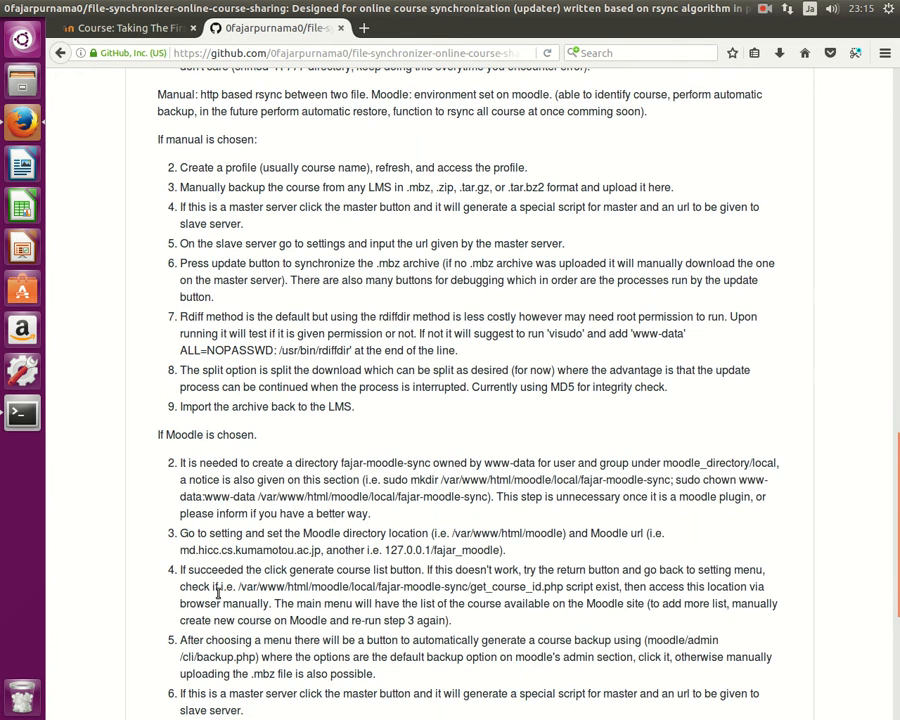
scroll(down, 3)
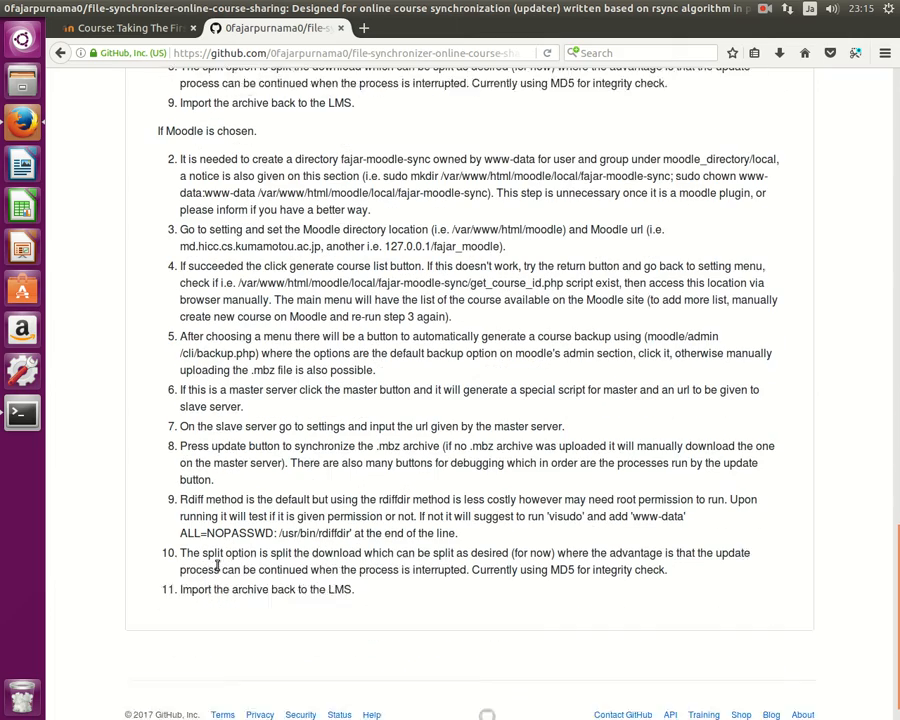
scroll(up, 3)
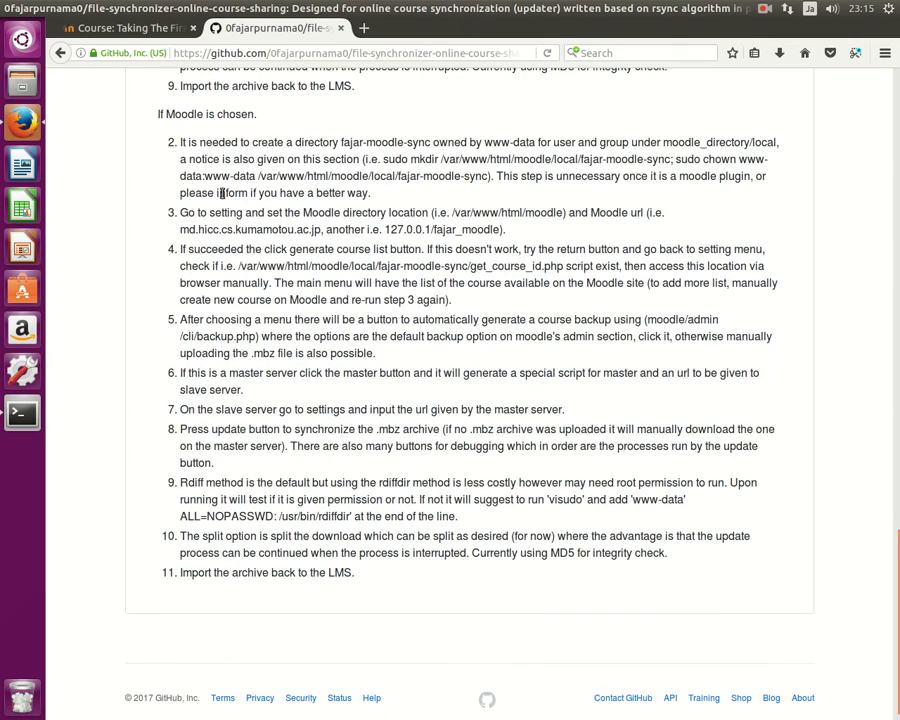
scroll(up, 3)
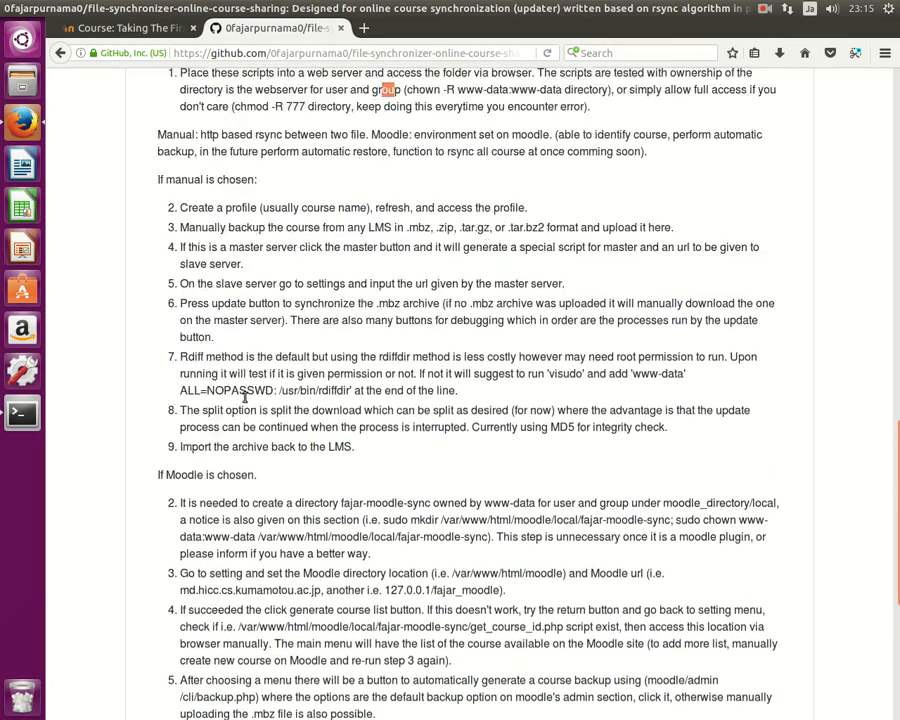
scroll(down, 3)
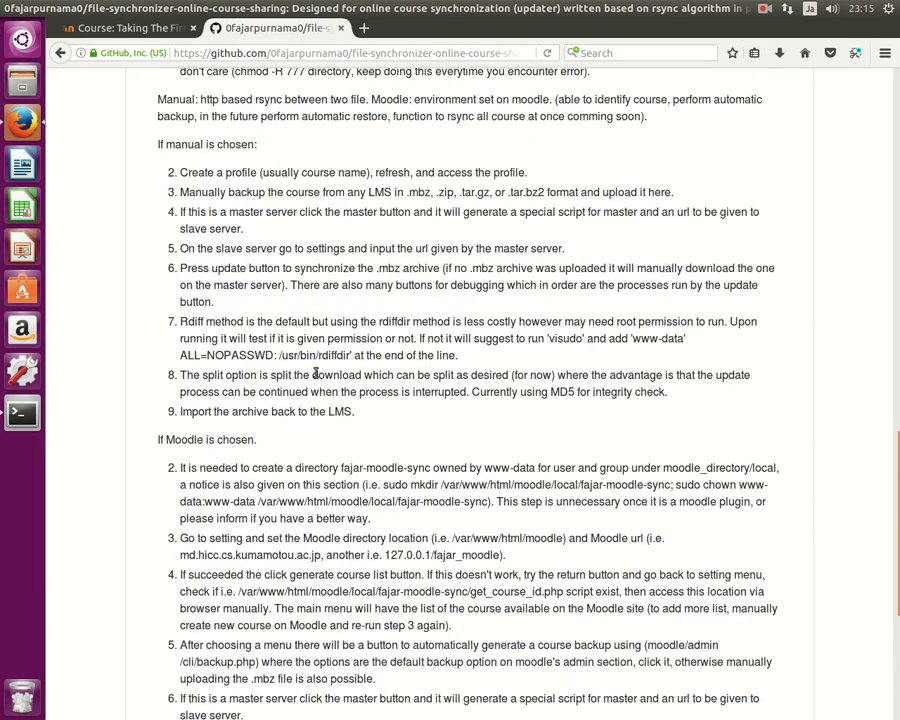
scroll(down, 3)
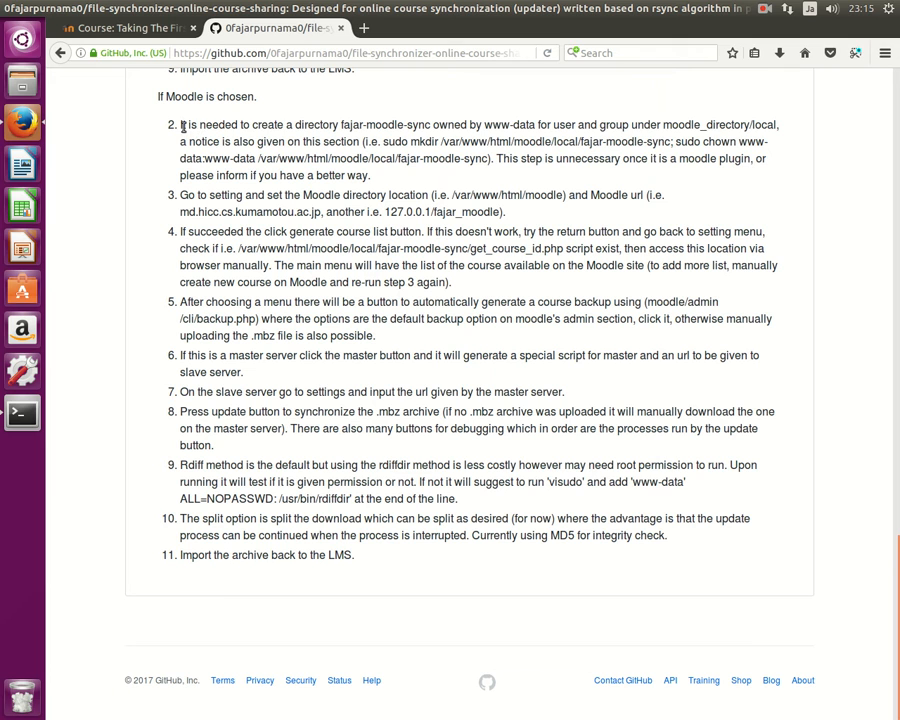
mouse_move(280, 124)
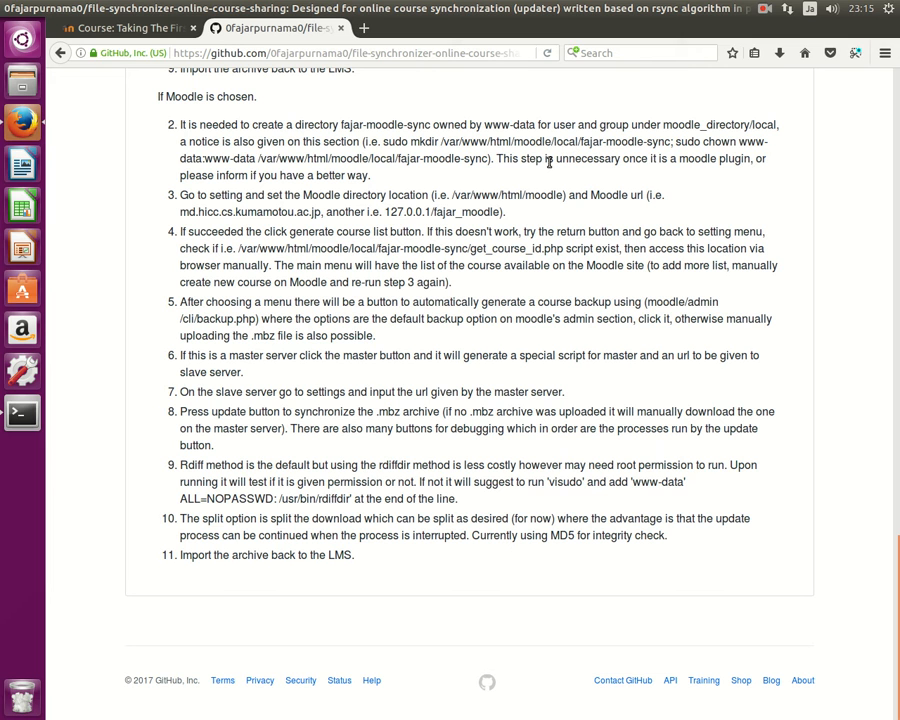
mouse_move(728, 160)
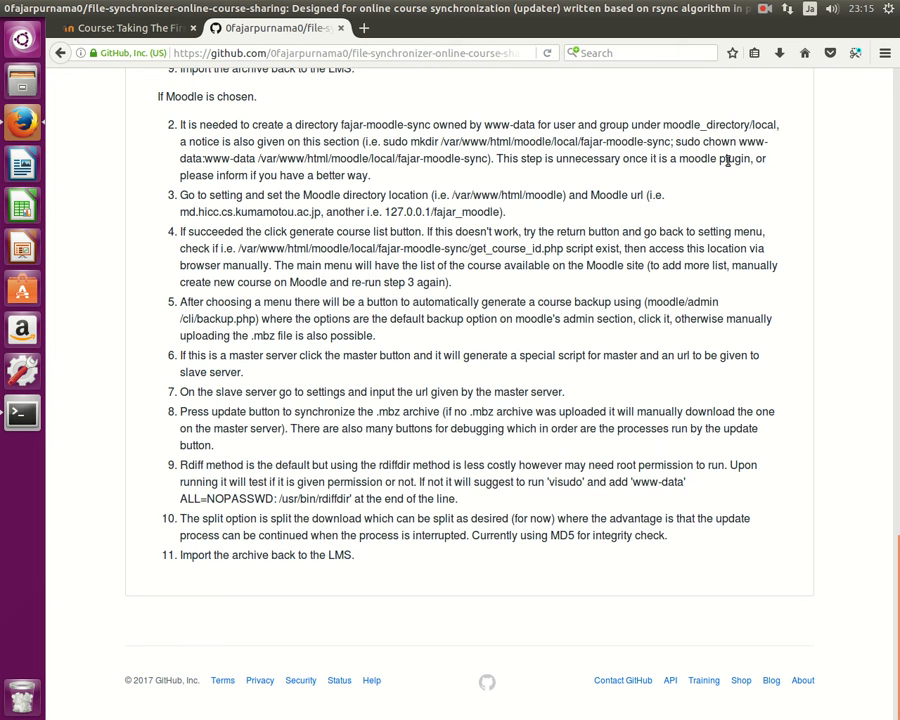
mouse_move(664, 160)
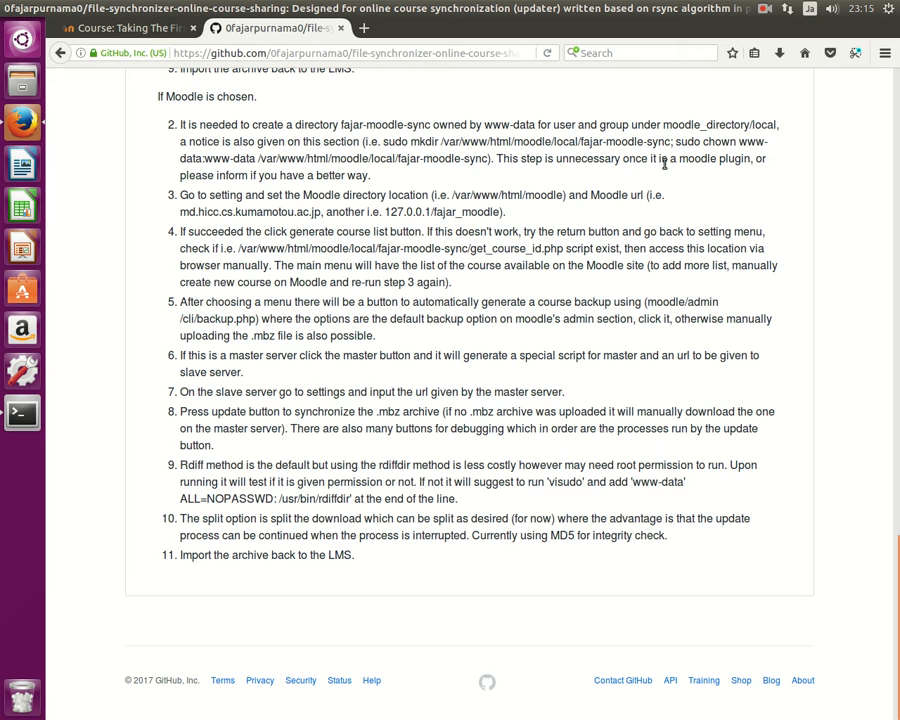
mouse_move(398, 172)
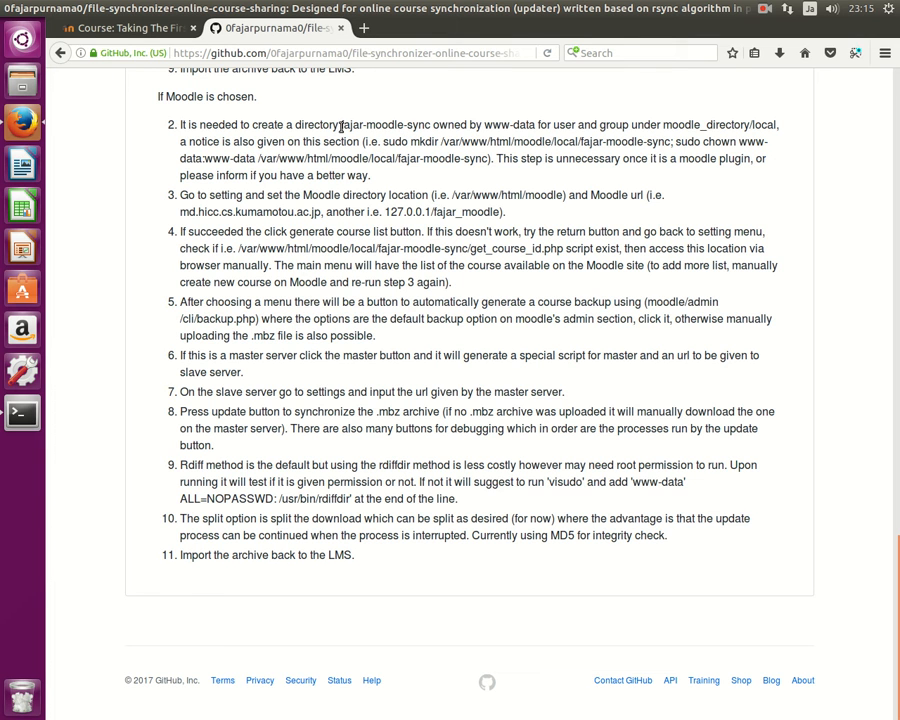
- Select the step 2 mkdir and chown command for the fajar-moodle-sync directory
double_click(382, 124)
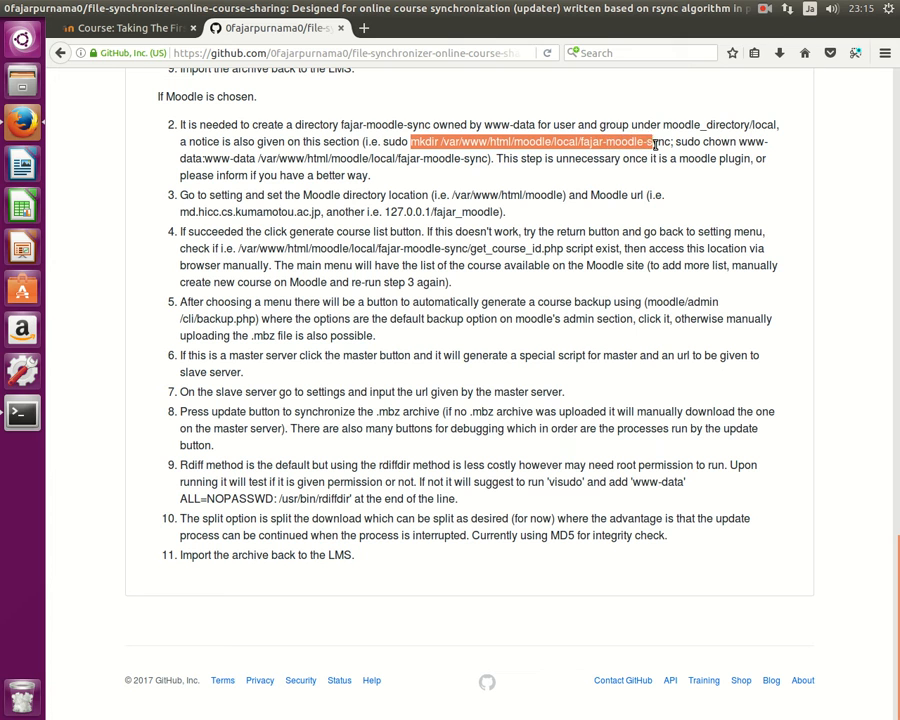
drag(654, 140, 614, 158)
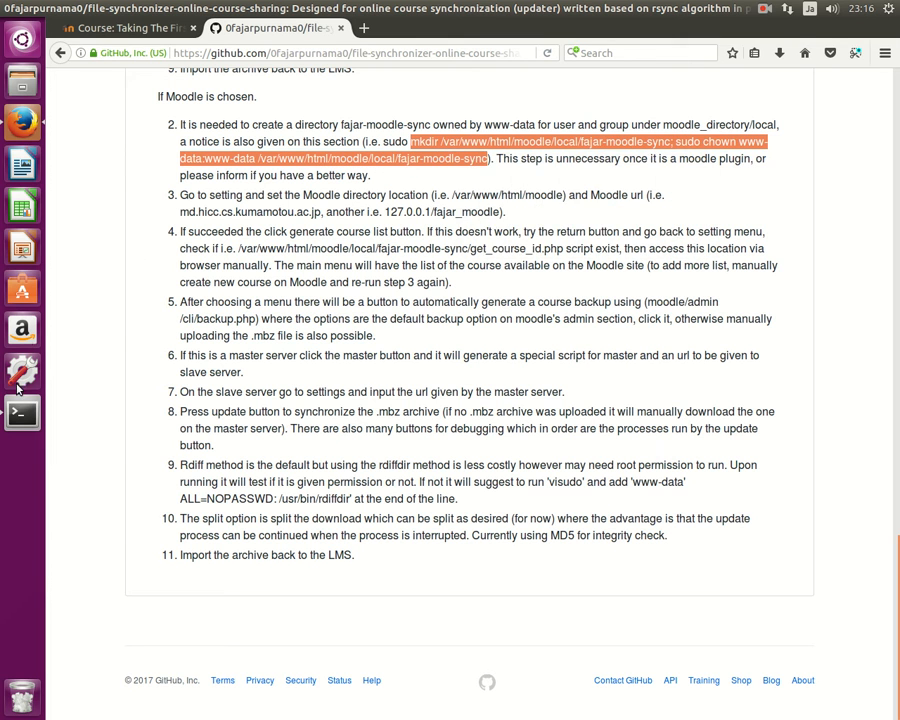
- Paste and run the mkdir/chown command creating /var/www/html/moodle/local/fajar-moodle-sync owned by www-data
right_click(264, 420)
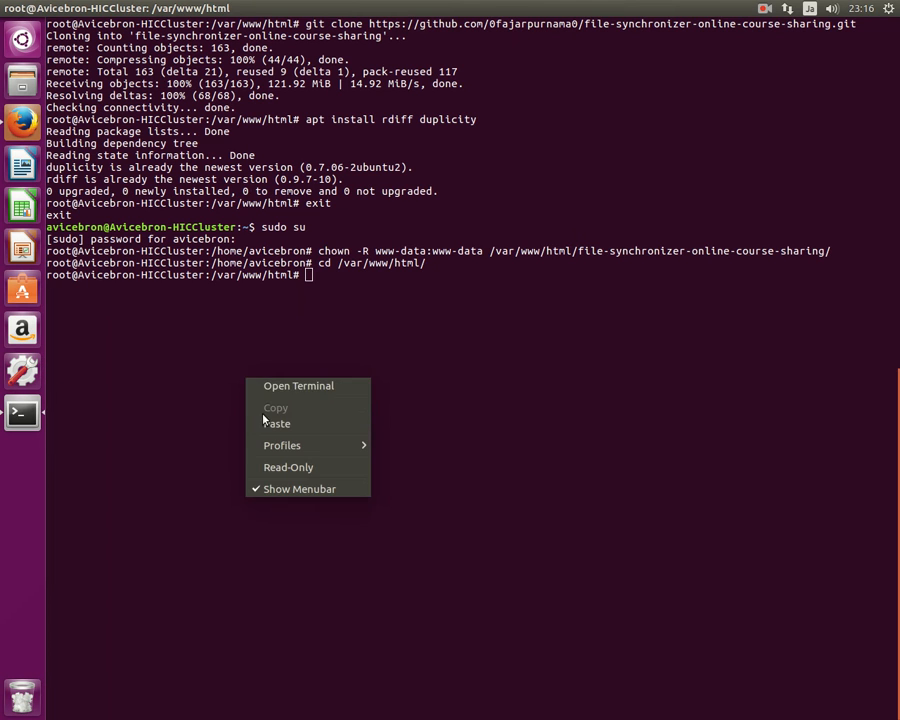
click(278, 424)
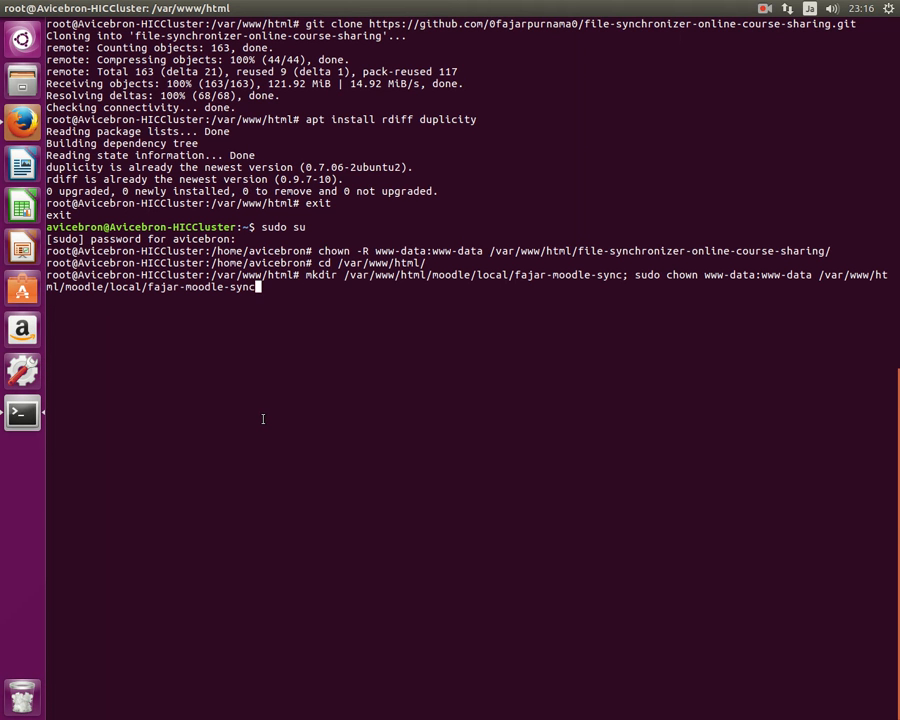
key(Return)
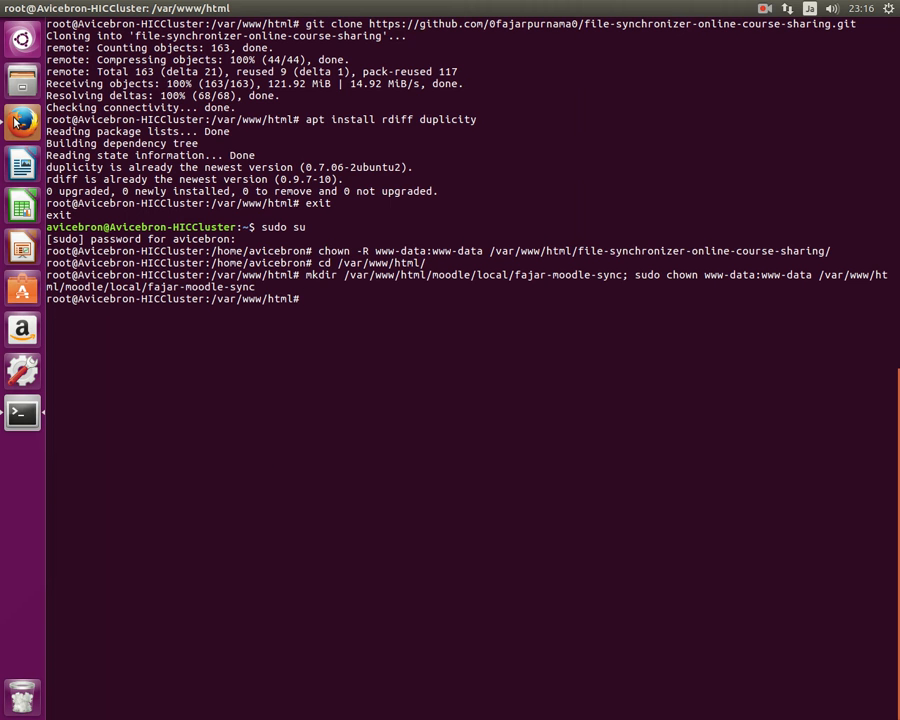
click(22, 122)
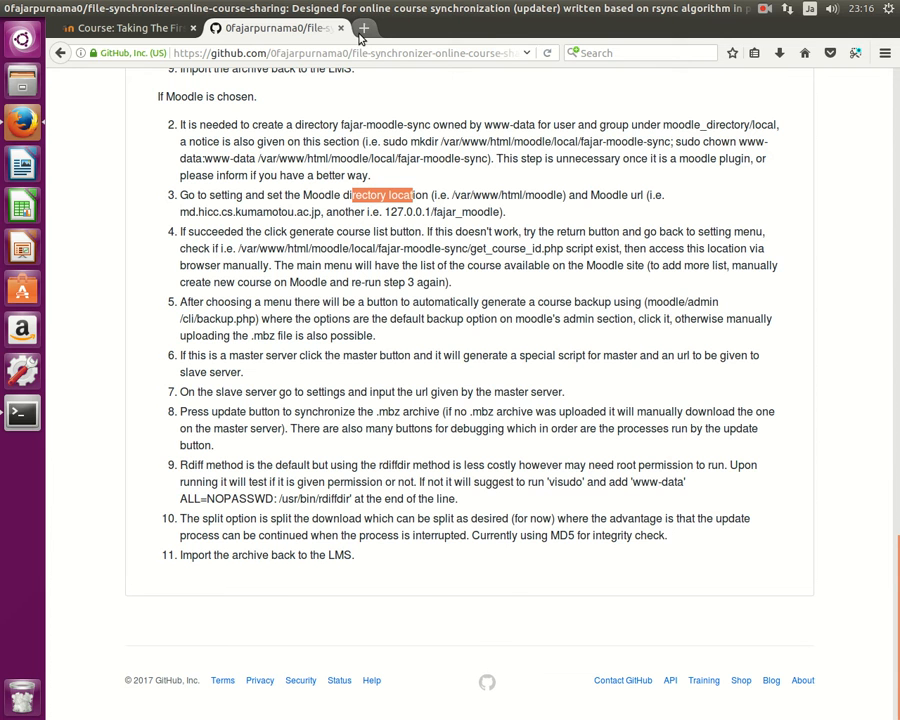
- Select moodle in the synchronizer's console to reach the update console, then reread README step 3
click(364, 28)
text(localhost/file-synchronizer-online-course-sharing/)
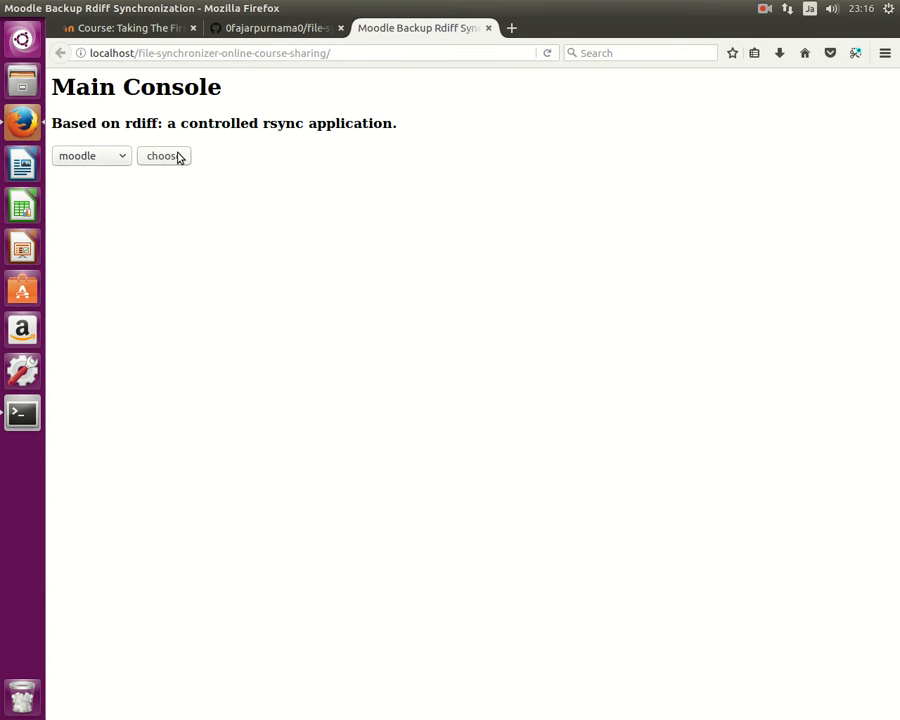
click(164, 156)
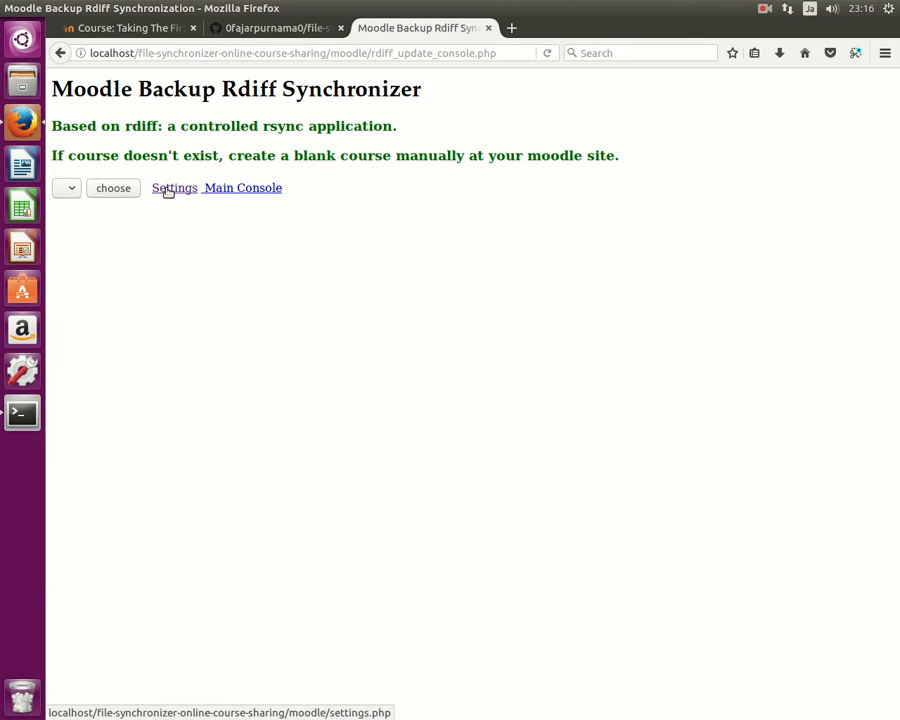
click(276, 28)
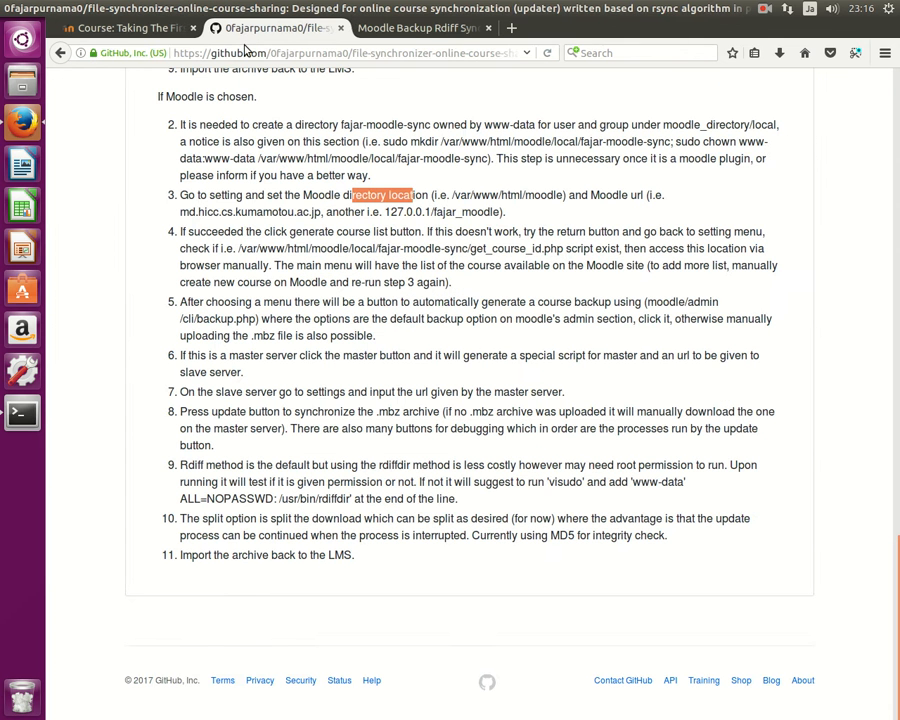
mouse_move(290, 210)
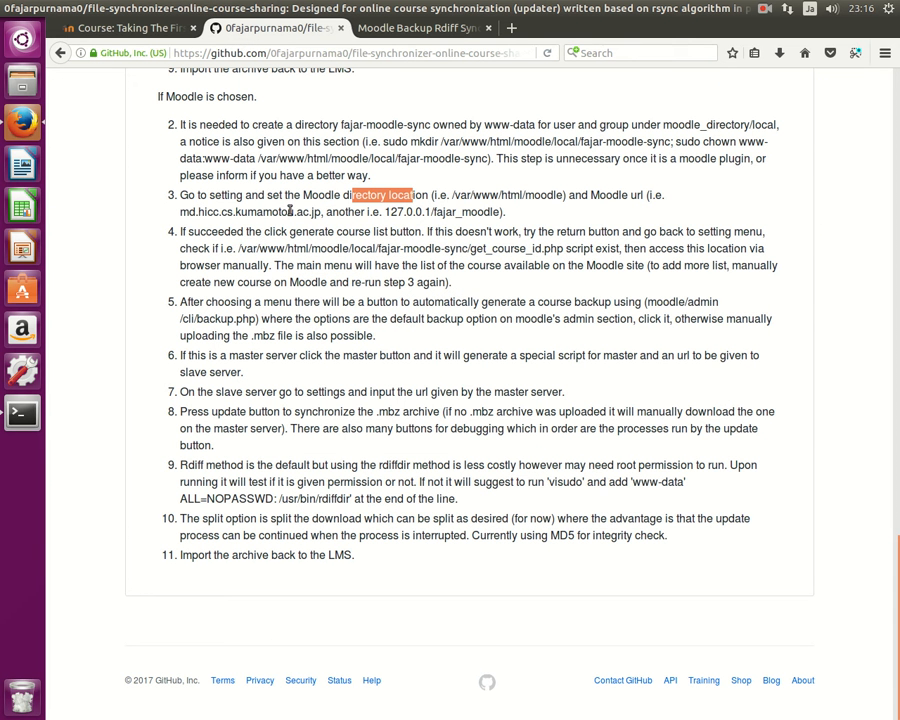
mouse_move(450, 196)
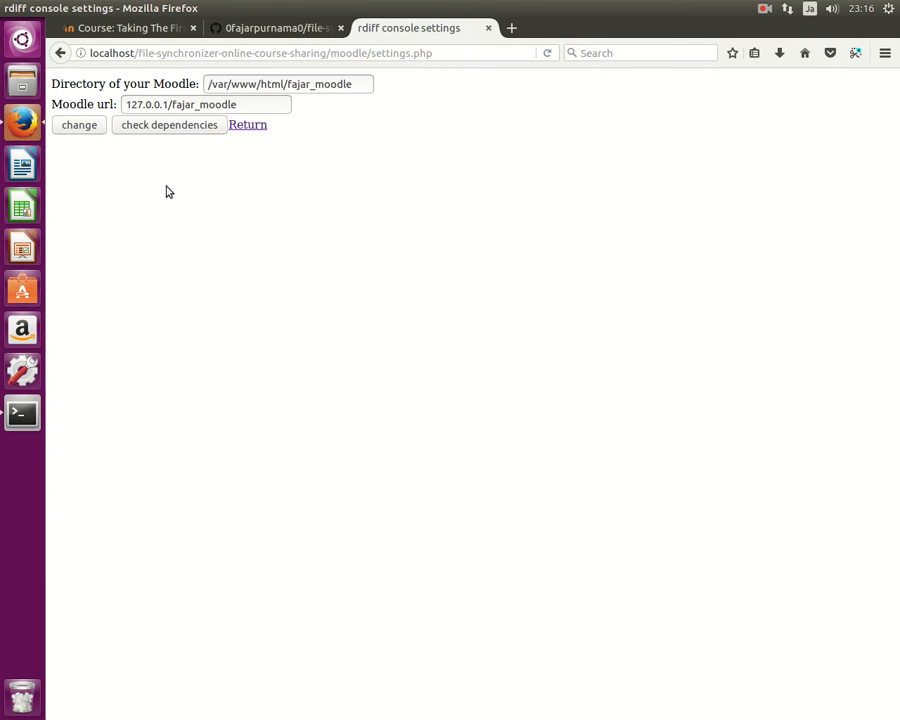
- Set the Moodle directory to /var/www/html/moodle, paste the Moodle url and submit with 'change'
double_click(332, 84)
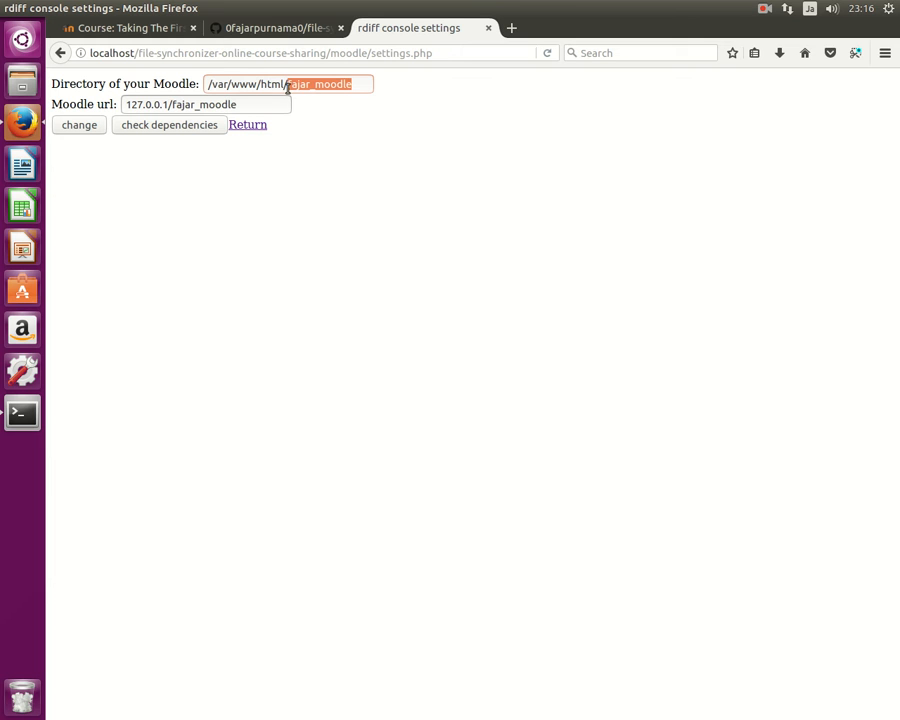
text(/var/www/html/mood)
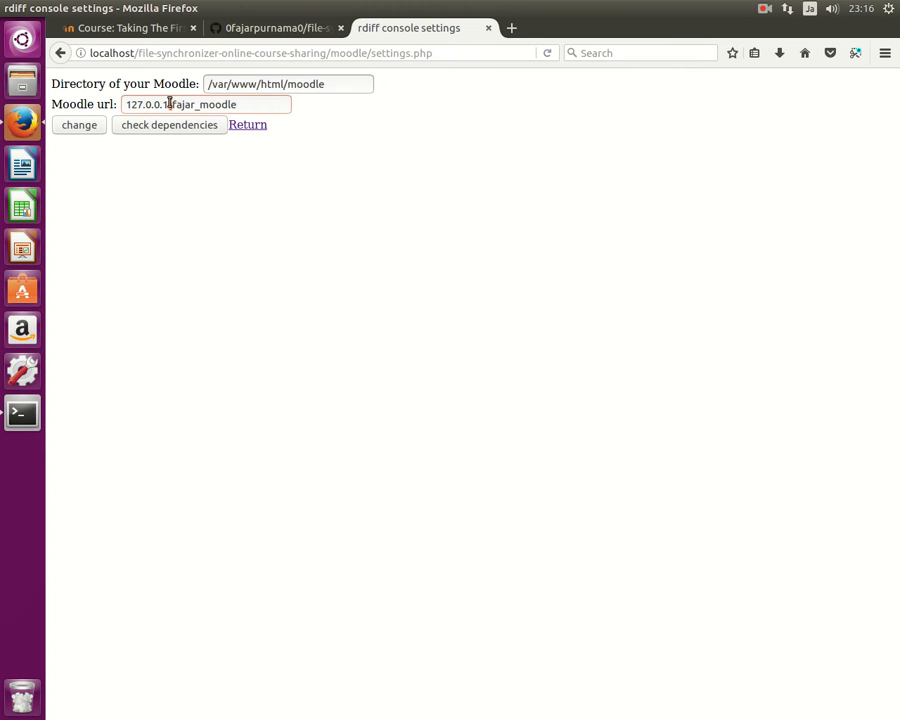
click(124, 28)
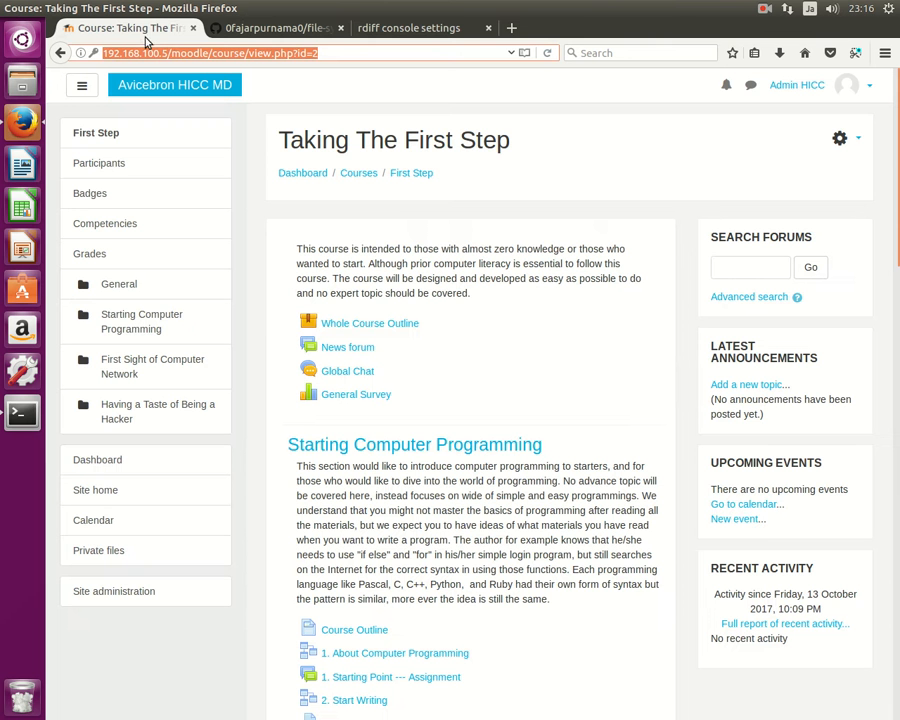
mouse_move(322, 62)
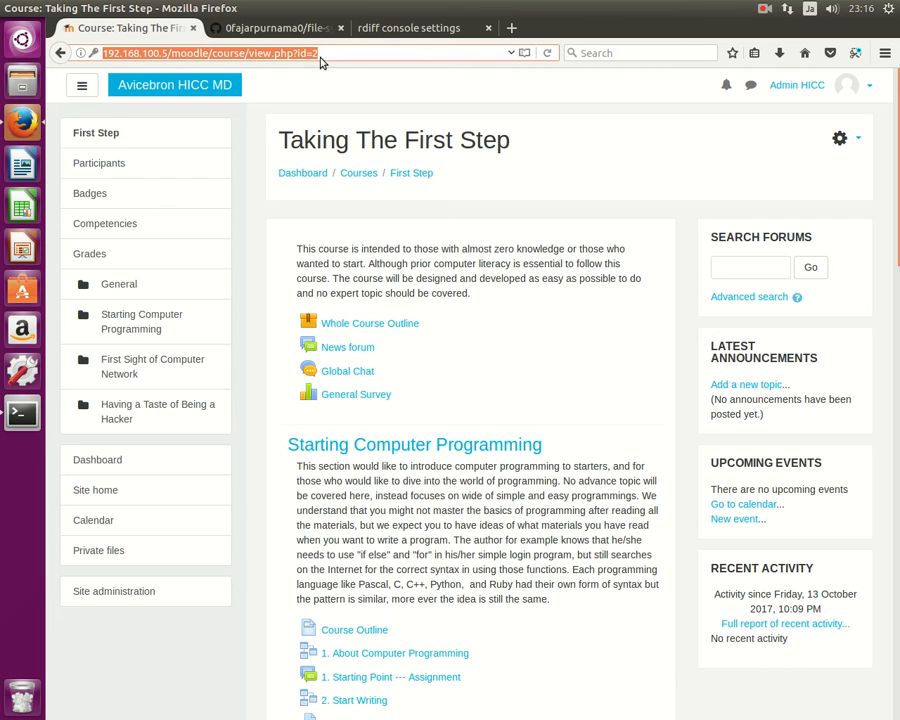
right_click(180, 104)
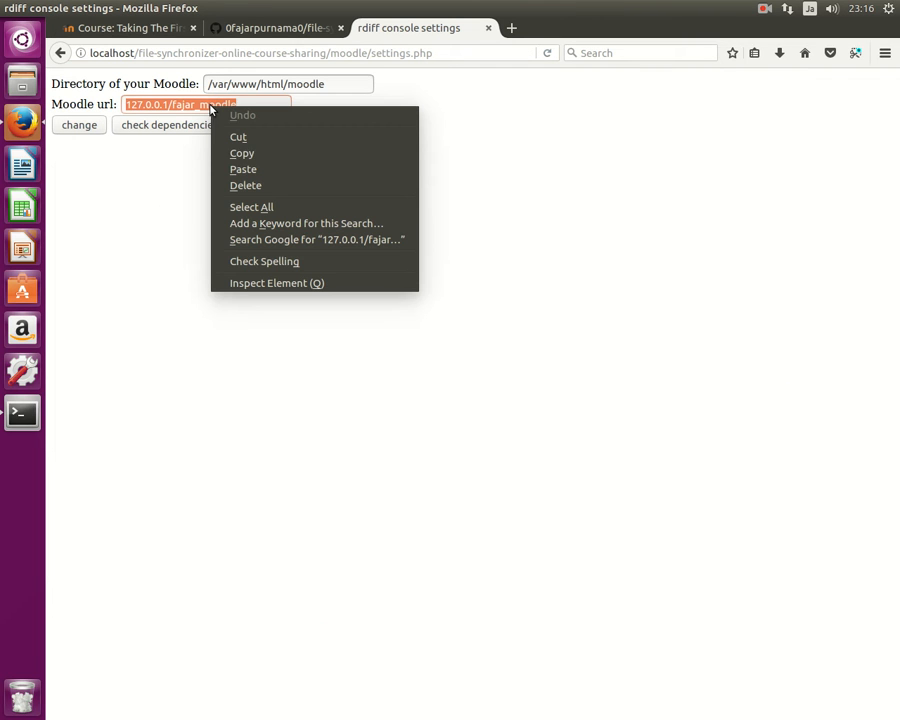
mouse_move(242, 168)
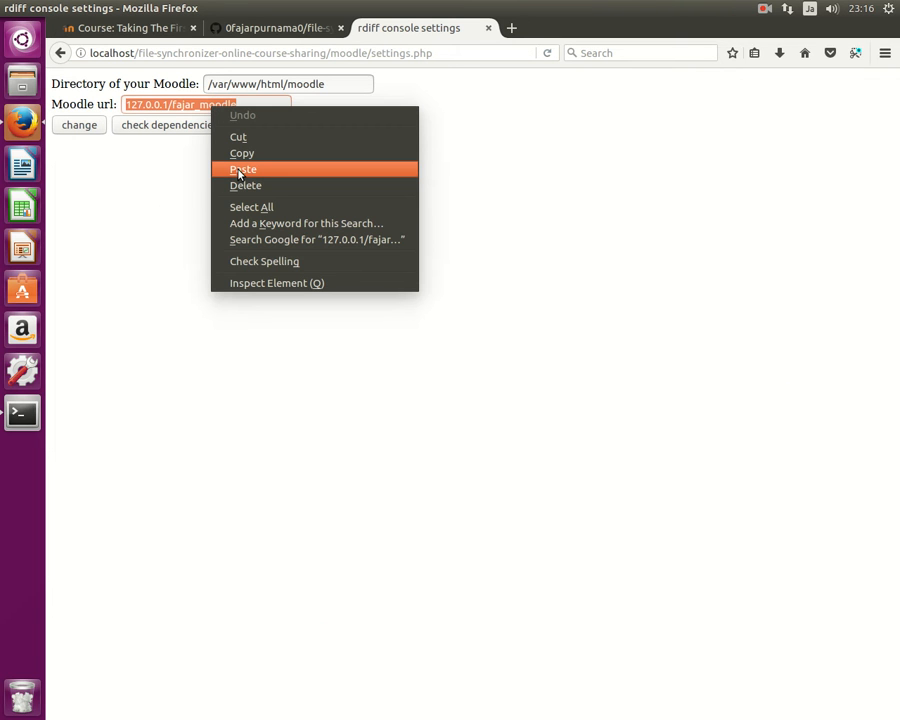
click(242, 168)
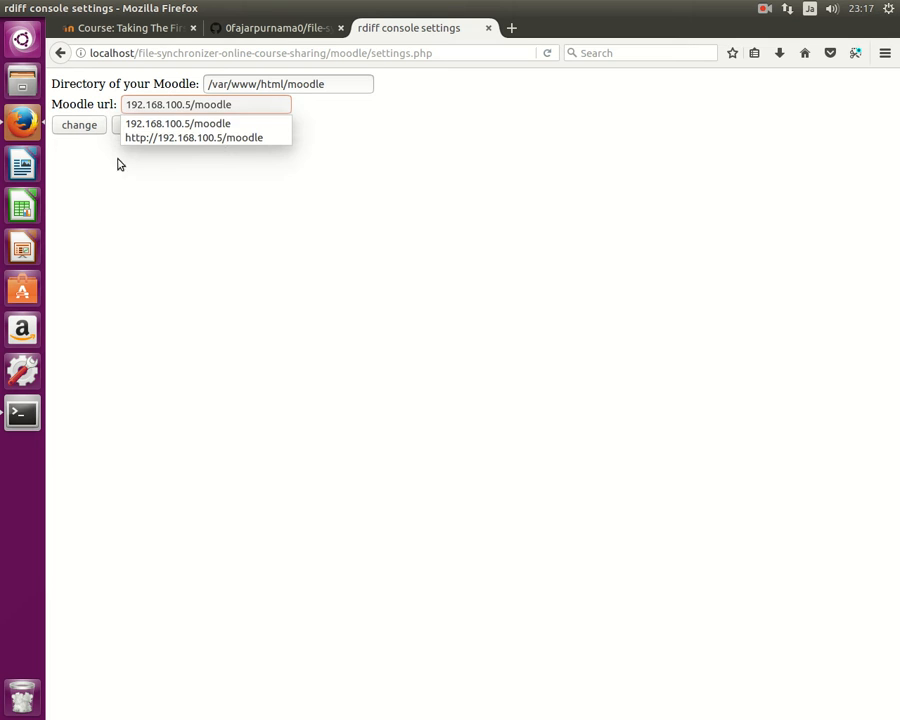
click(204, 104)
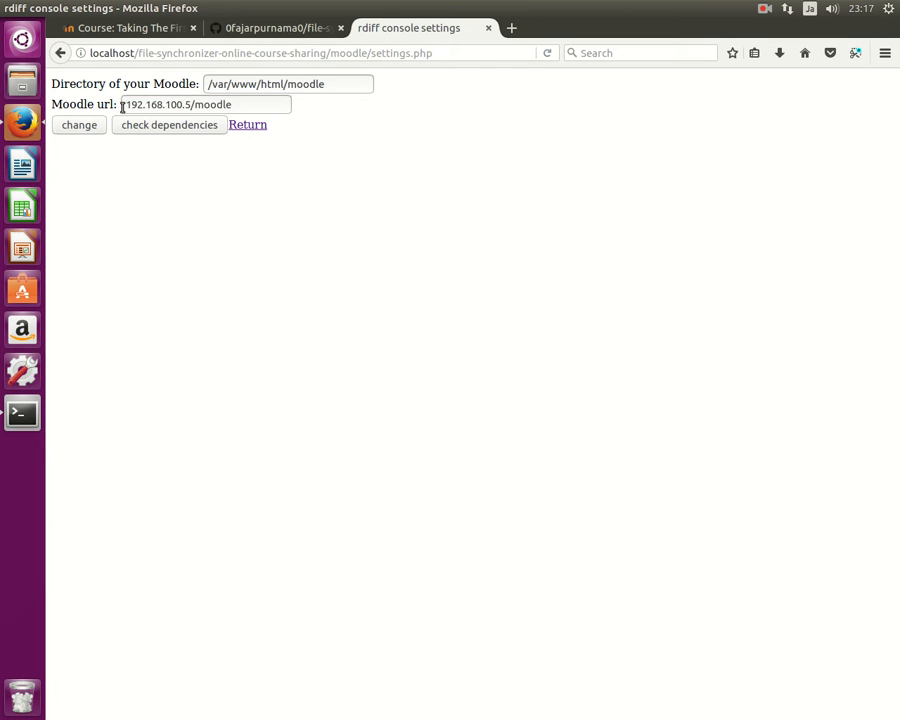
click(80, 124)
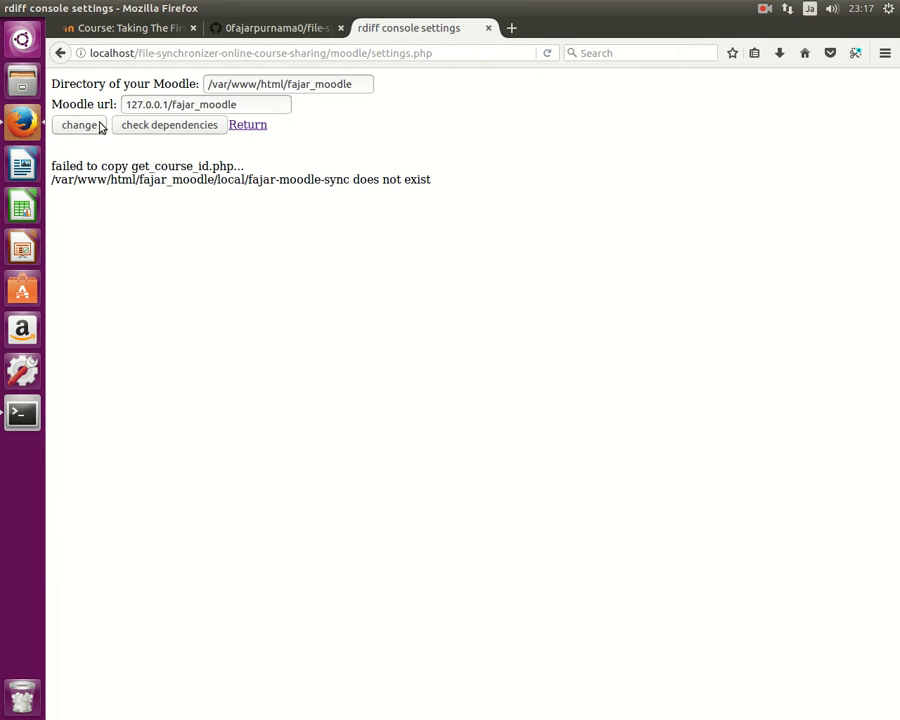
- Reopen the synchronizer settings and select part of the Moodle url 192.168.100.5/moodle
click(248, 124)
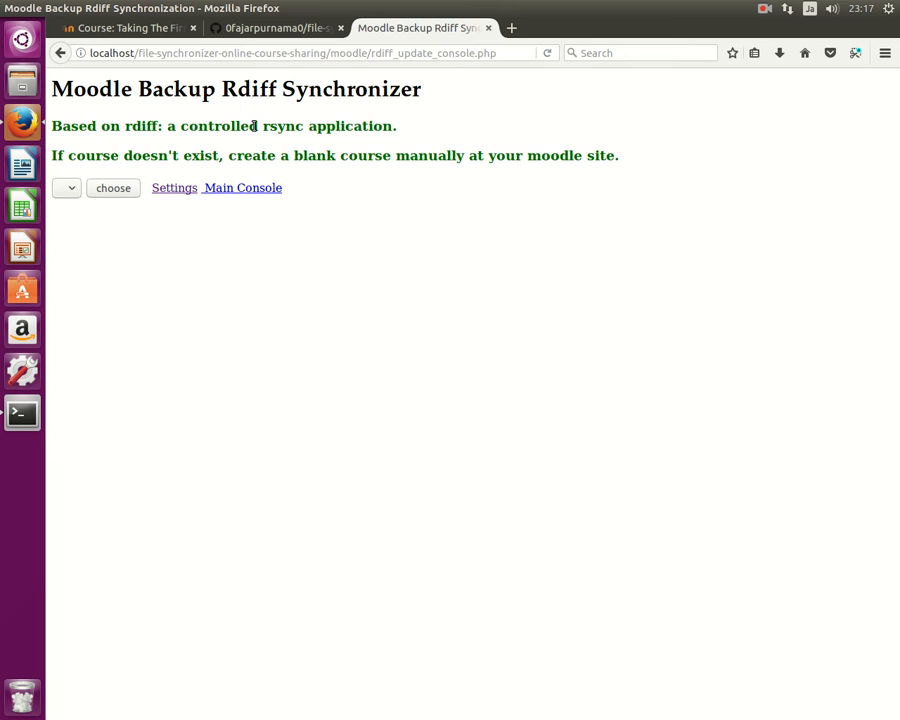
click(172, 188)
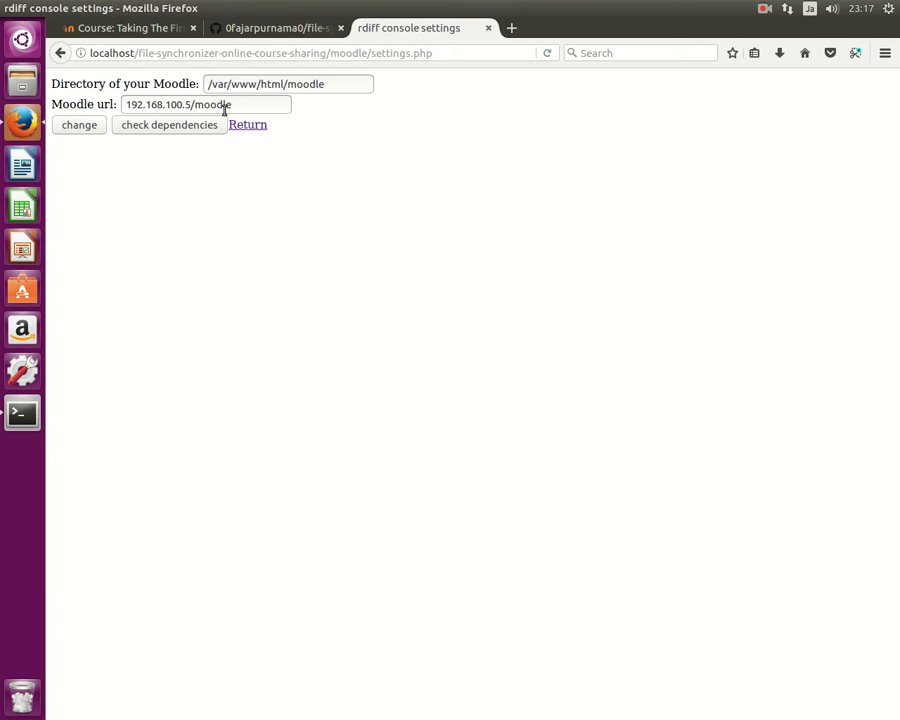
mouse_move(158, 104)
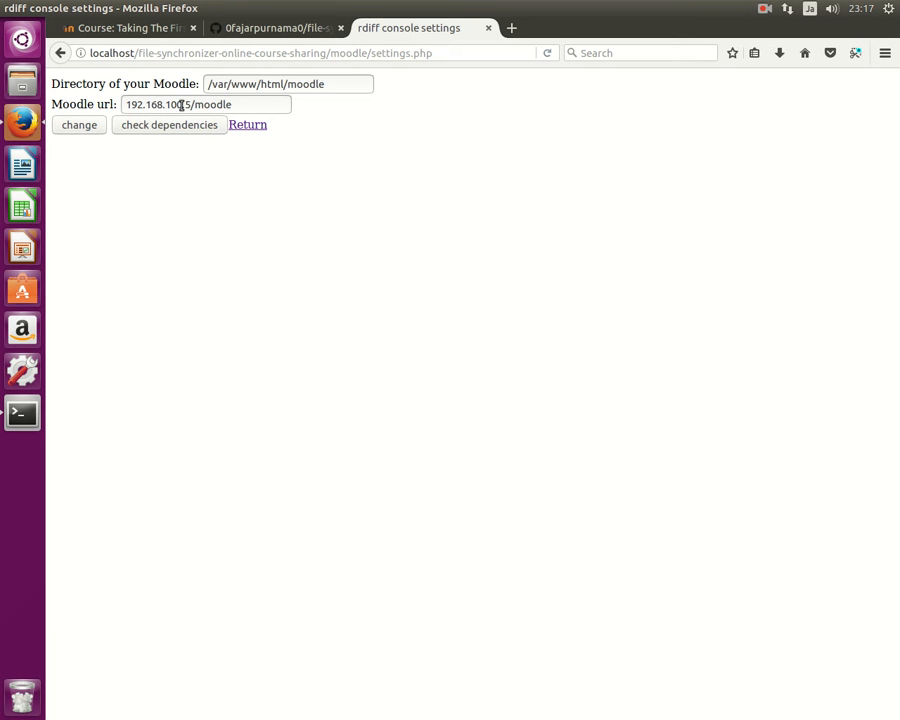
double_click(156, 104)
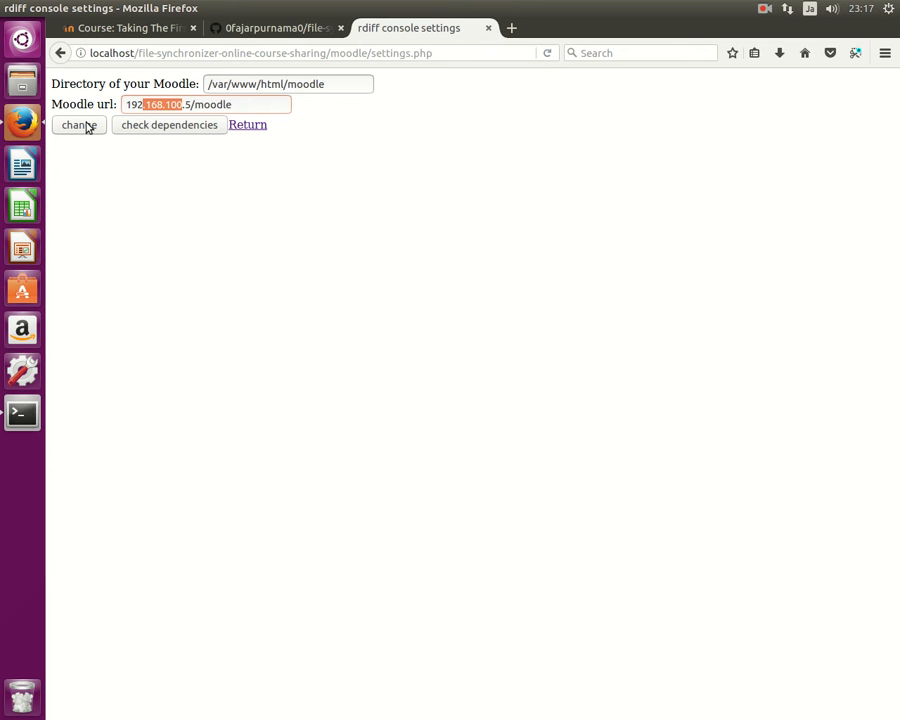
- Save the Moodle settings with 'change' and review the README's course-list step on GitHub
click(276, 28)
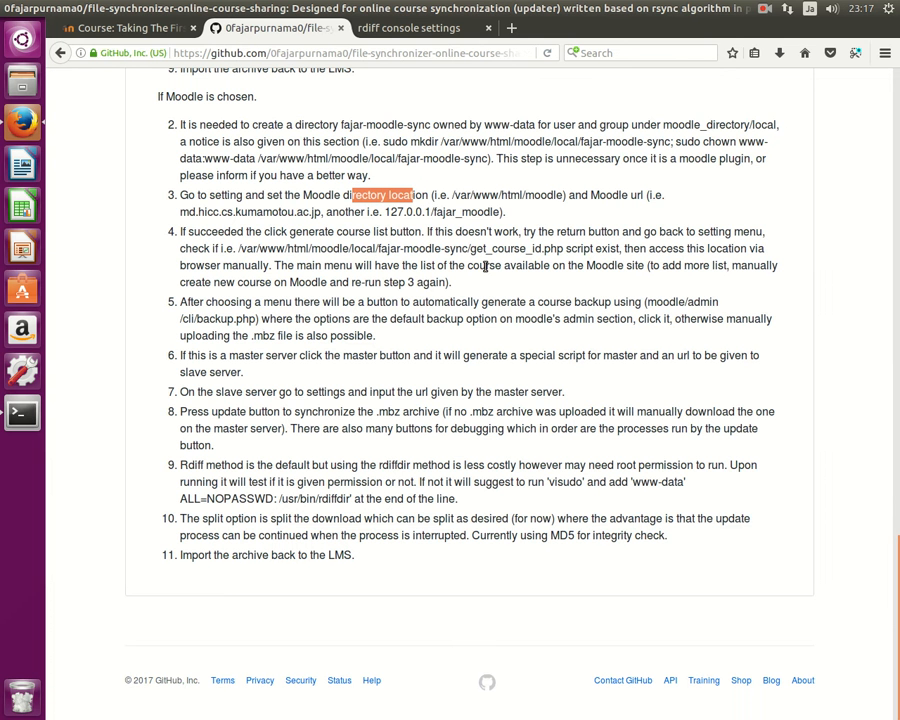
mouse_move(502, 196)
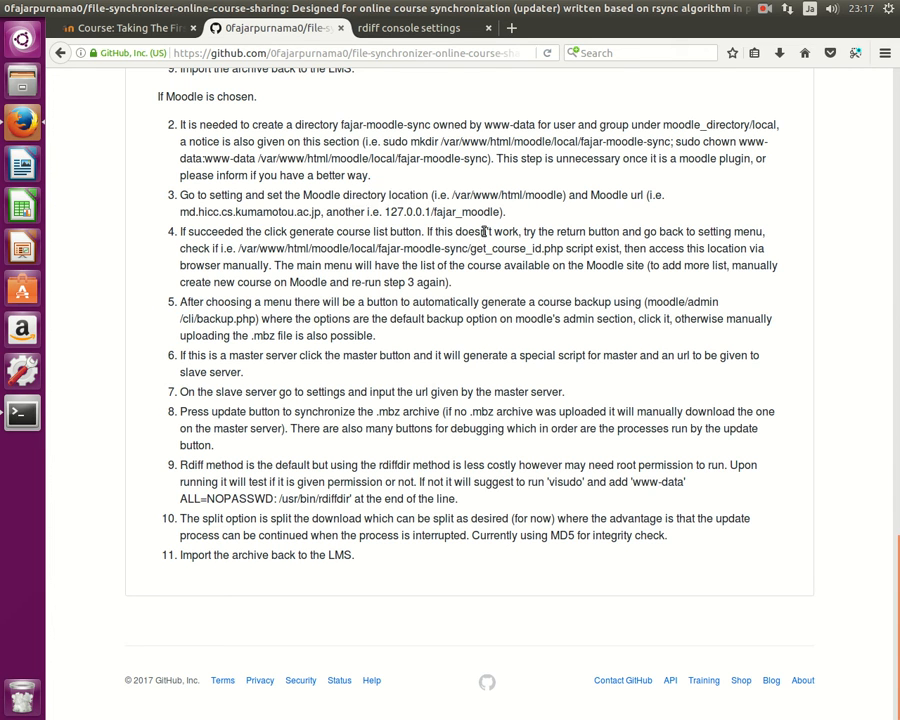
drag(556, 232, 752, 232)
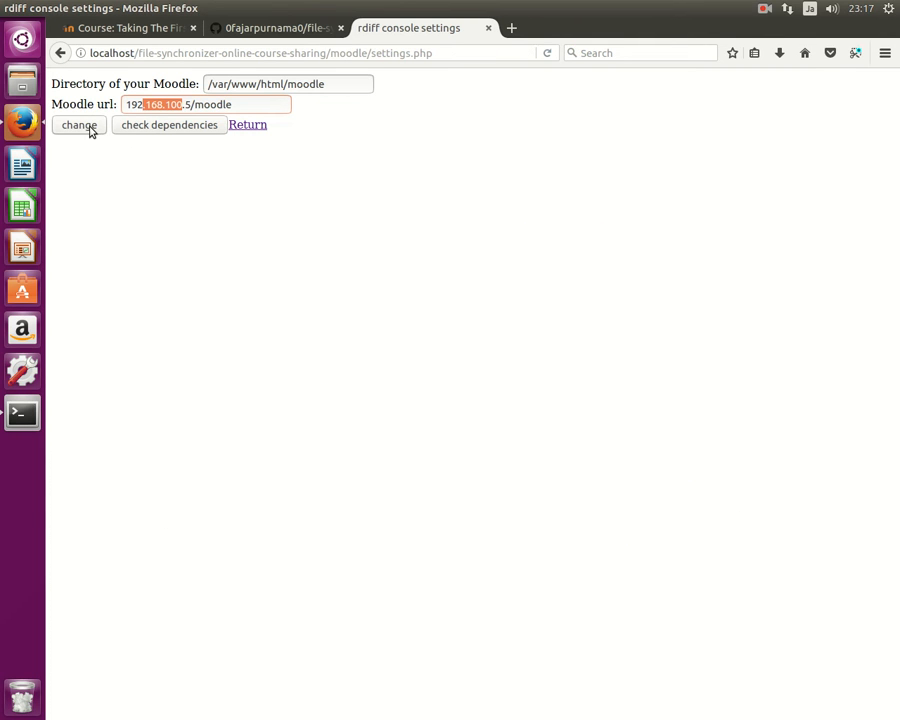
click(80, 124)
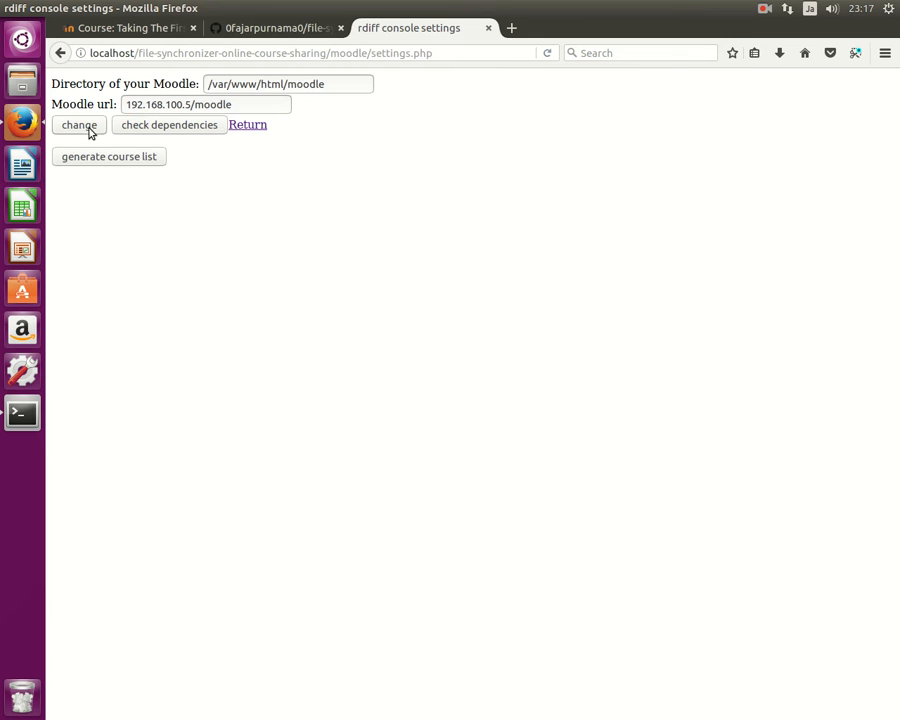
click(276, 28)
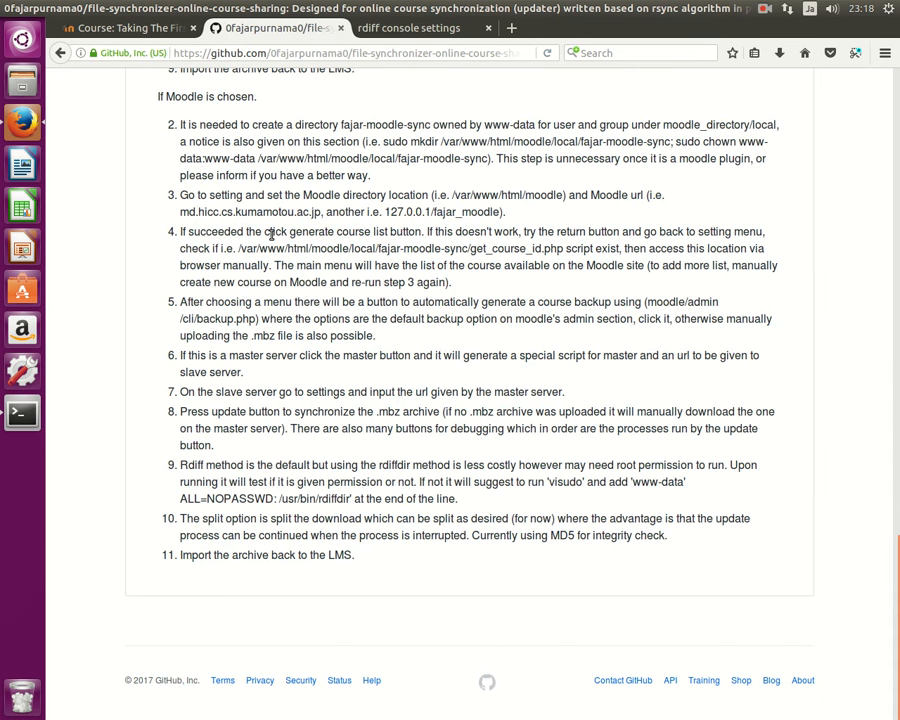
mouse_move(468, 236)
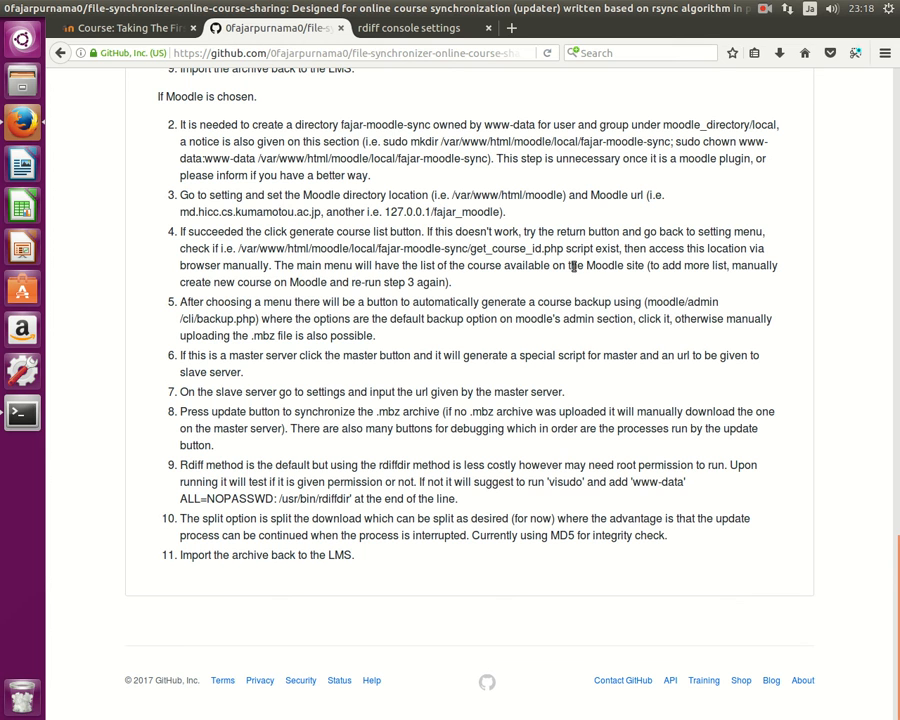
mouse_move(648, 264)
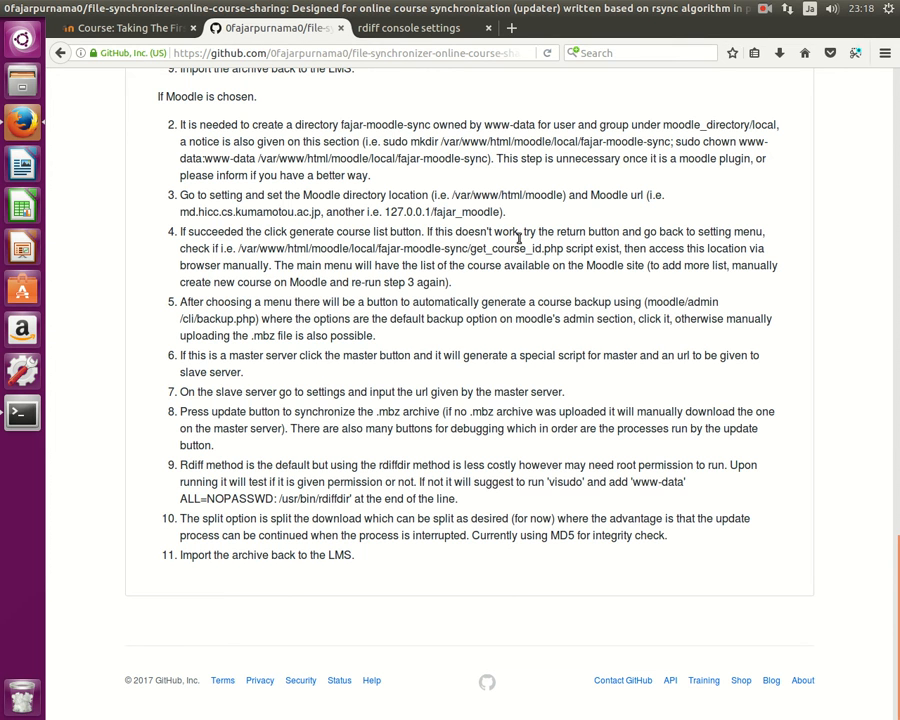
mouse_move(460, 252)
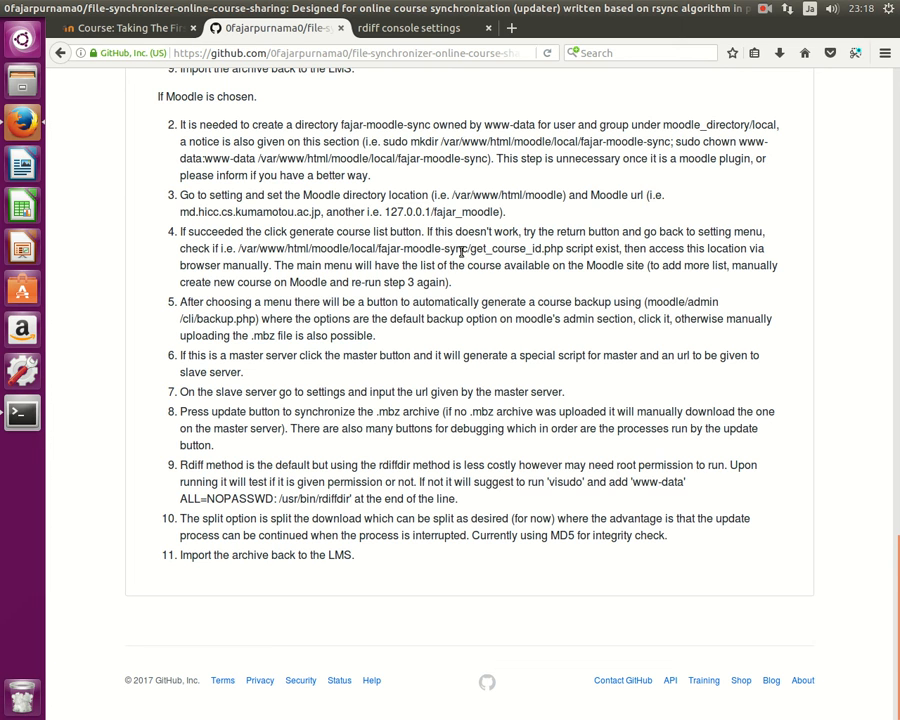
mouse_move(644, 248)
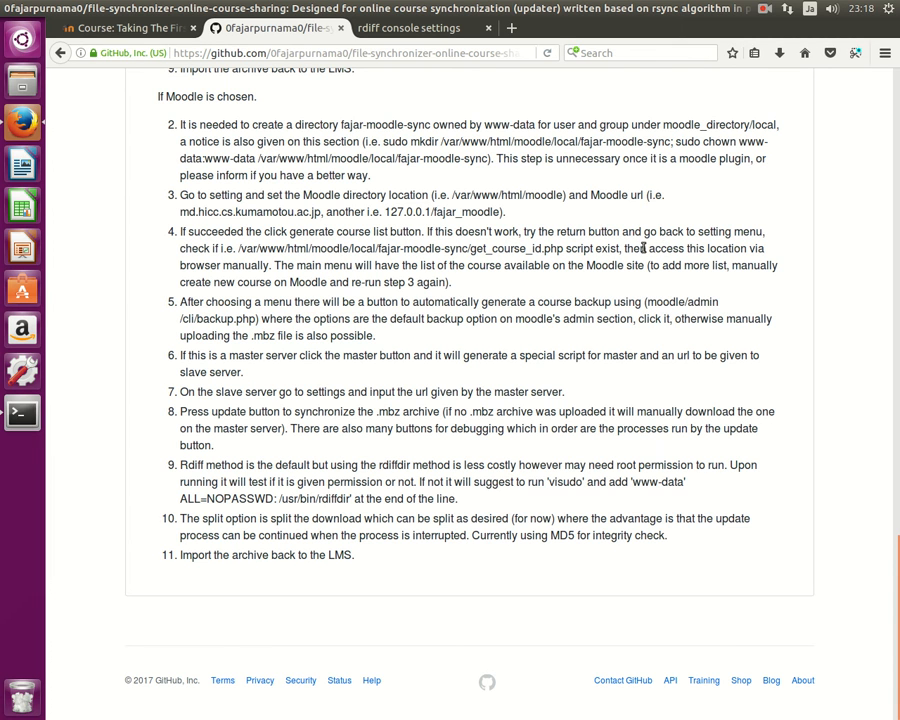
mouse_move(288, 264)
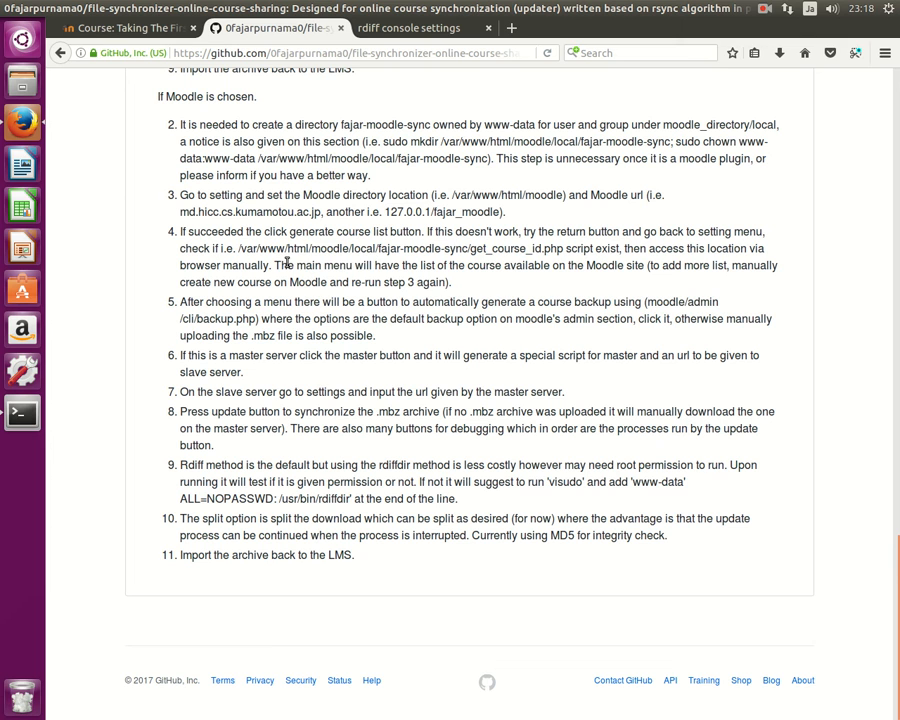
drag(276, 264, 624, 264)
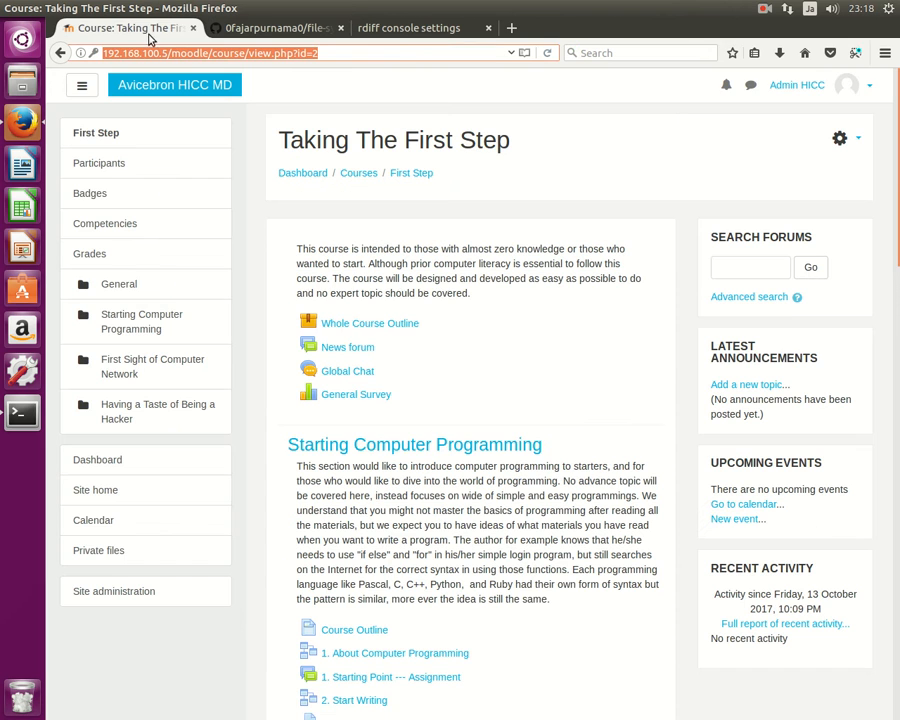
- Generate the course list, getting get_course_id.php output with Taking The First Step as course 2
click(408, 28)
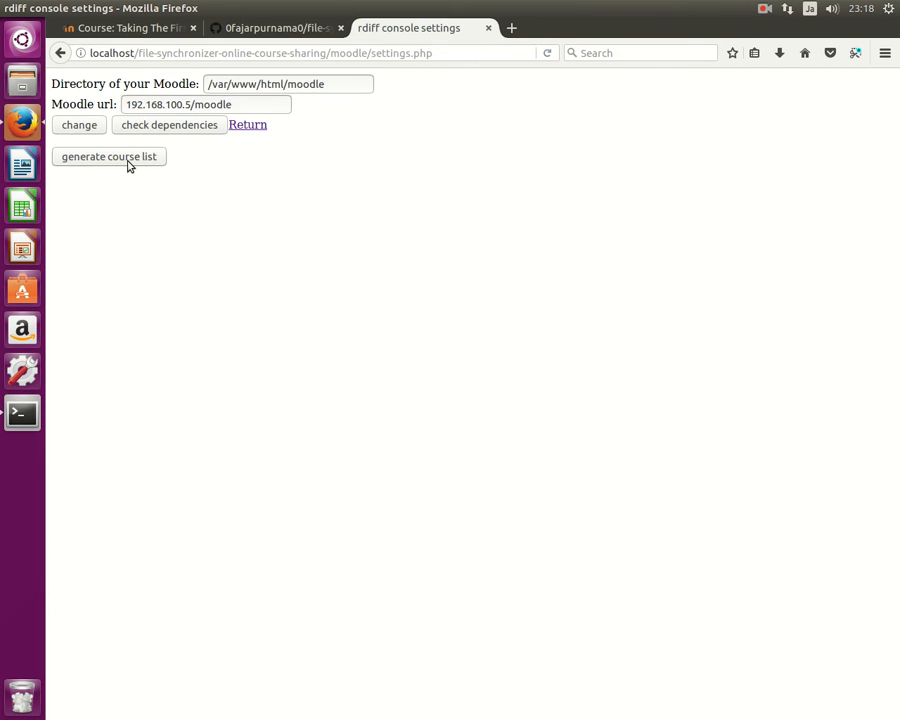
click(108, 156)
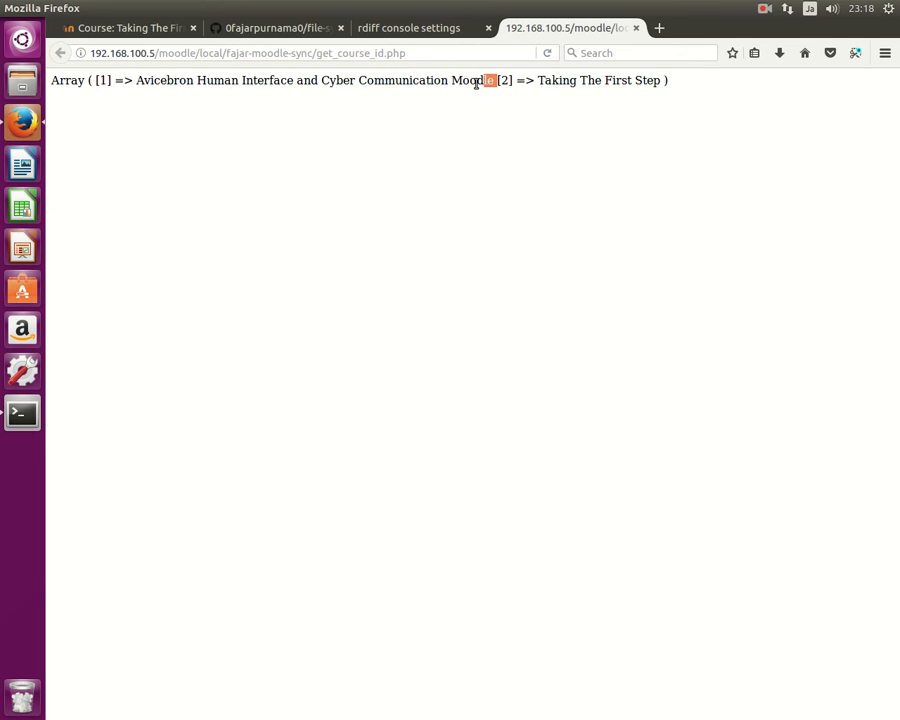
double_click(310, 80)
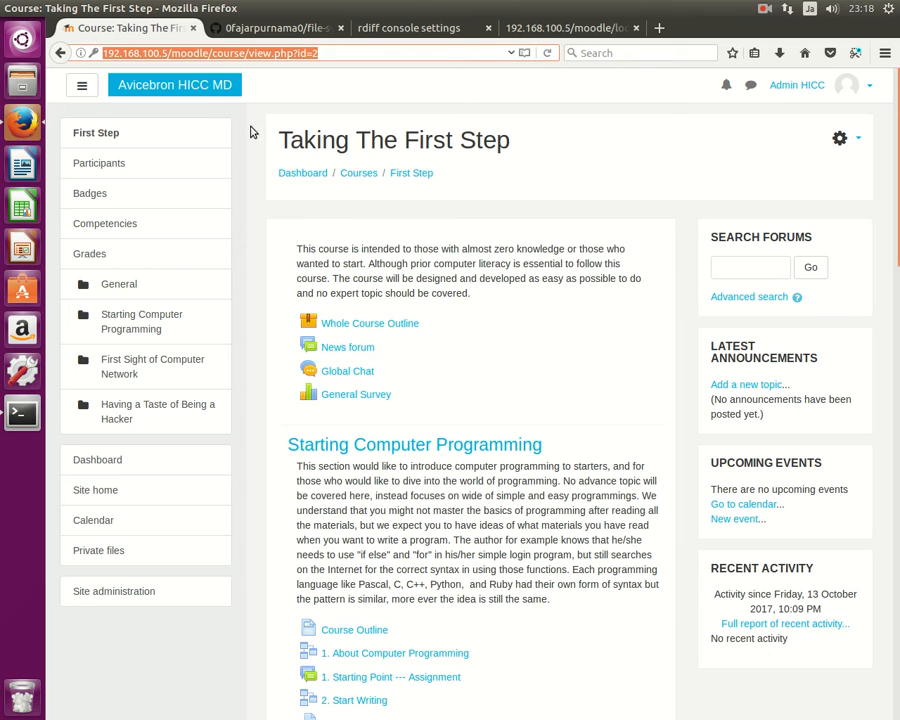
- Revisit the course id list page and select its address bar URL
click(570, 28)
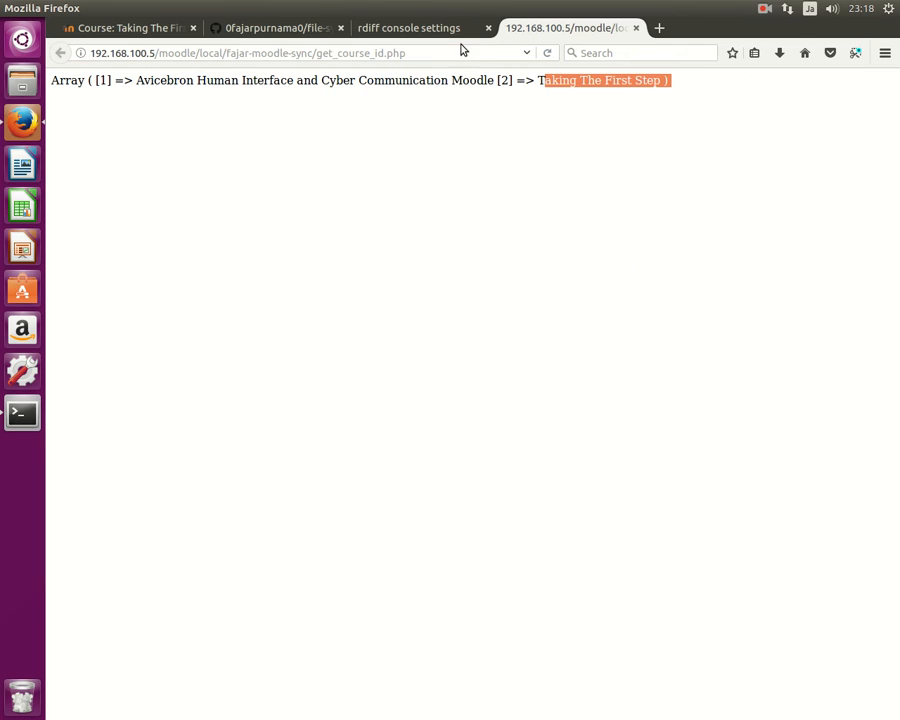
mouse_move(400, 80)
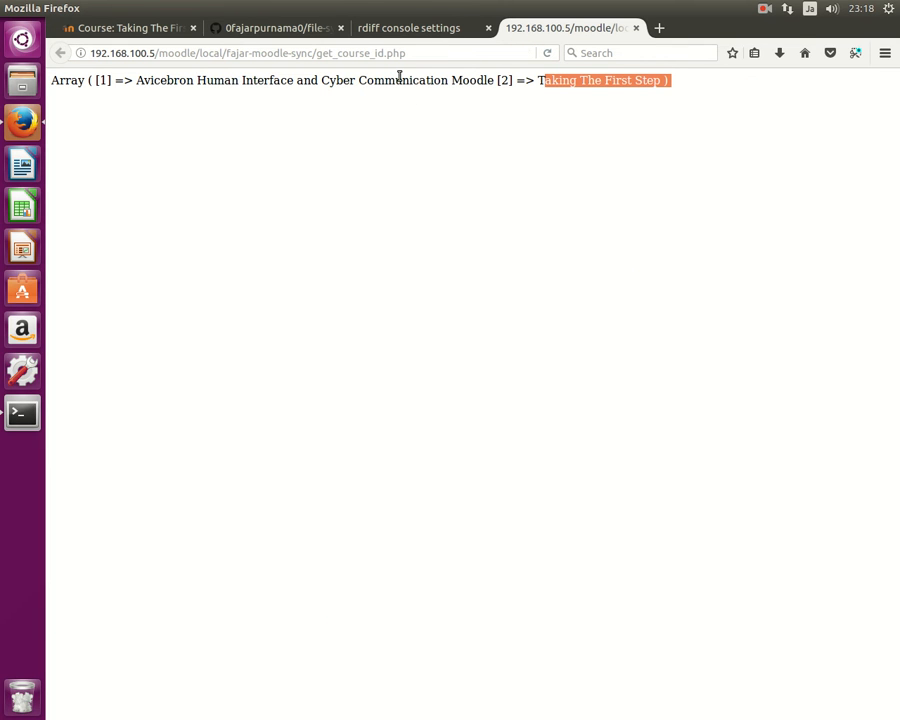
mouse_move(284, 76)
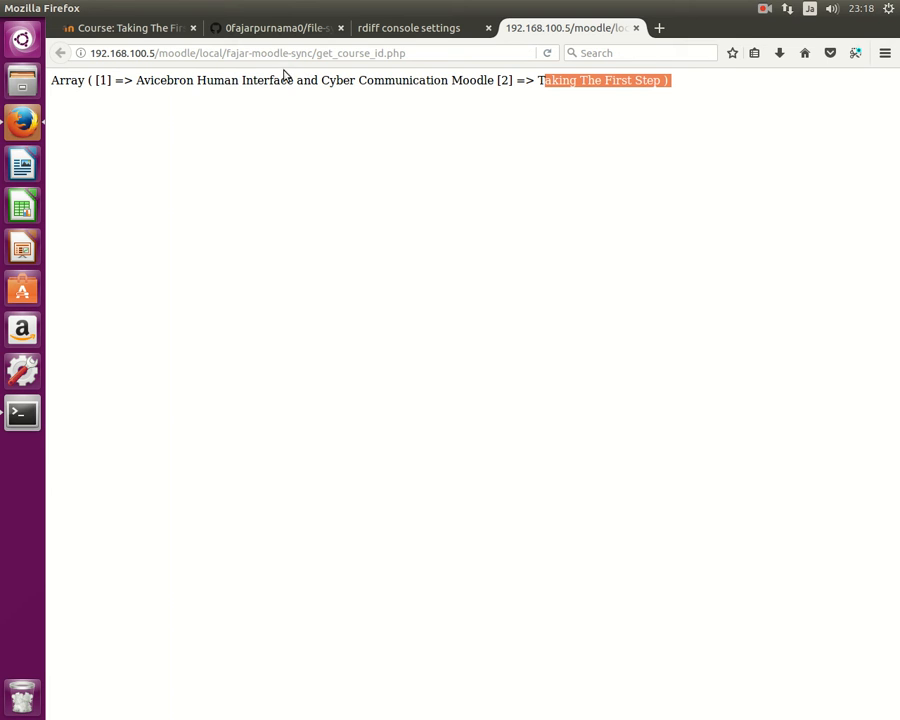
click(300, 52)
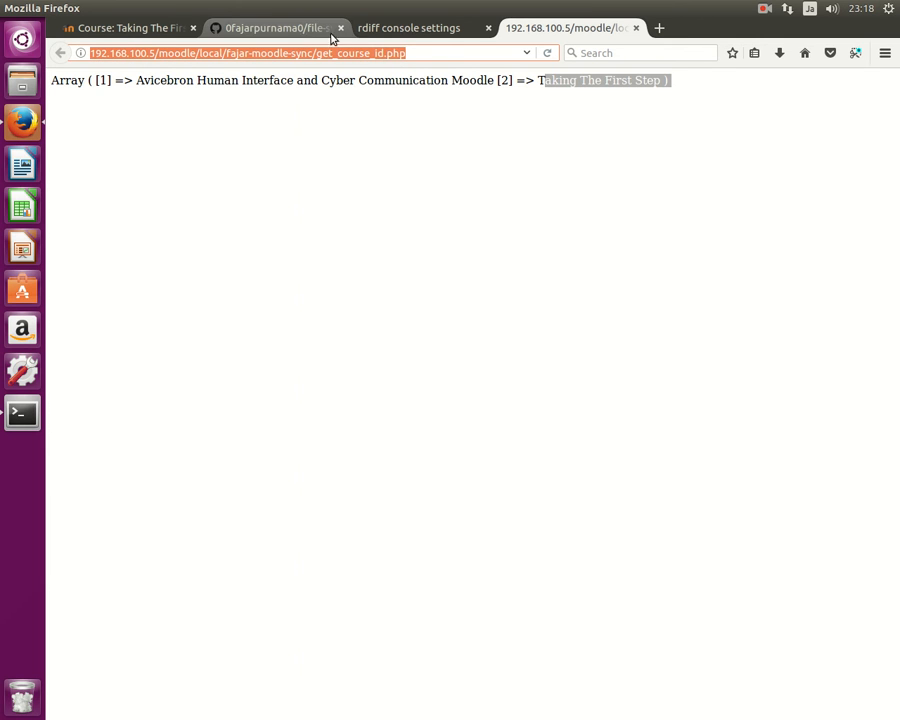
click(408, 28)
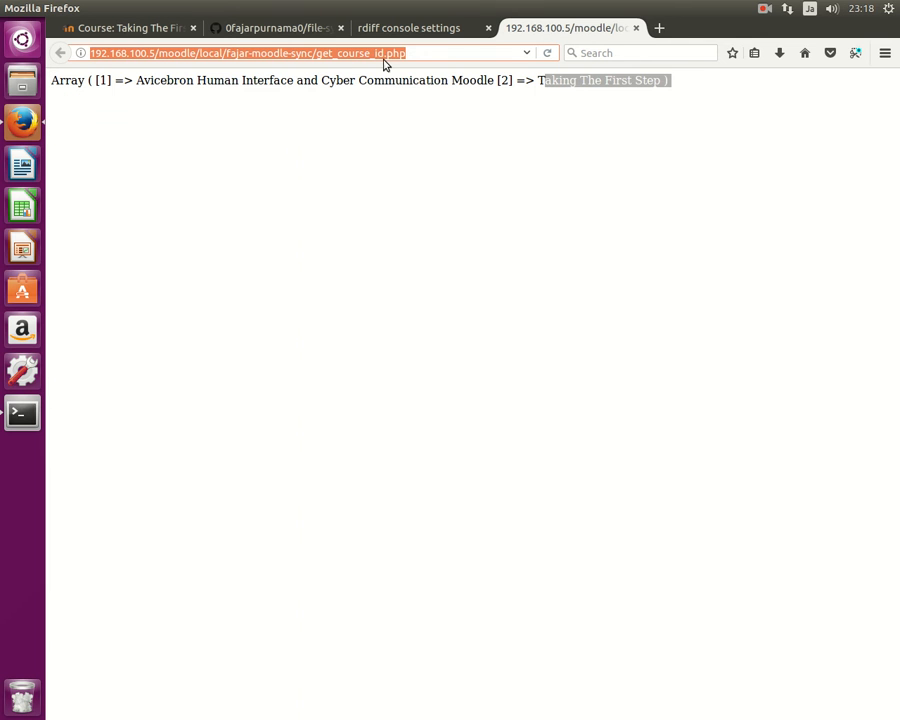
- Review README step 5 about automatic course backups via moodle/admin/cli/backup.php
click(276, 28)
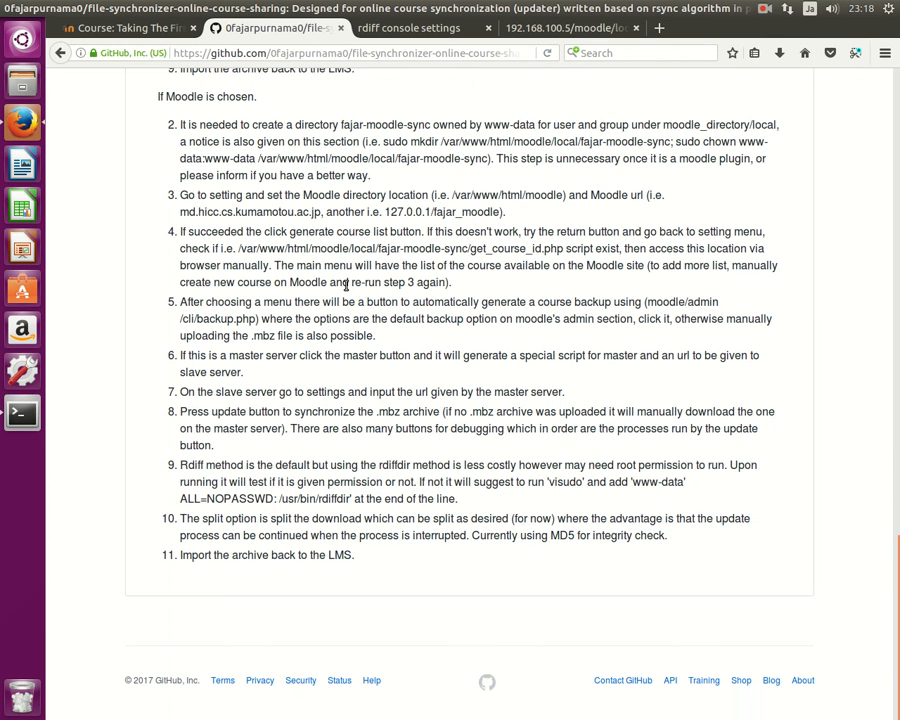
mouse_move(508, 264)
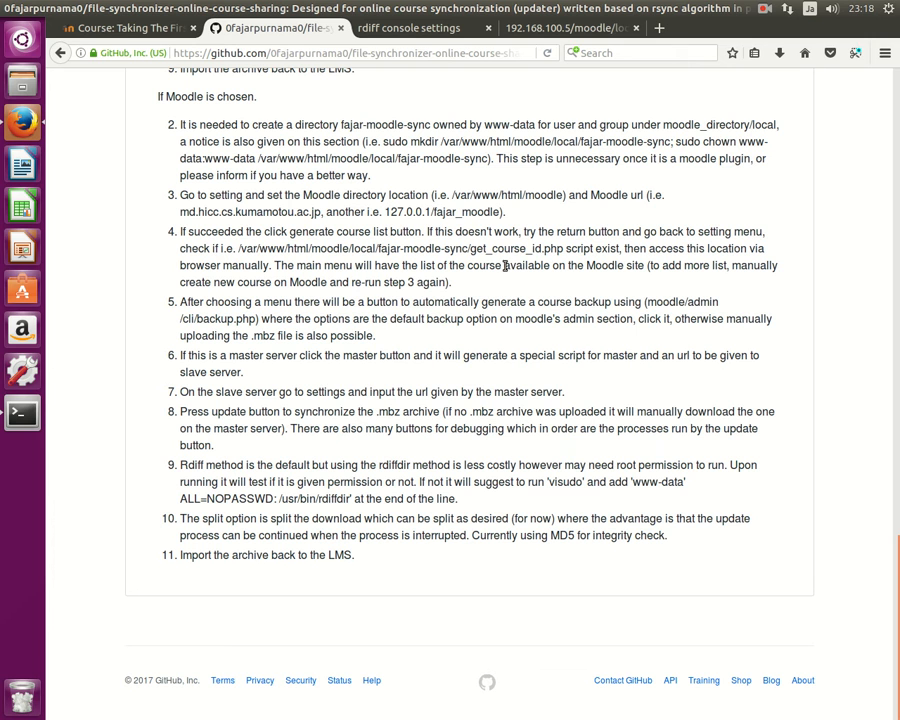
drag(402, 300, 448, 320)
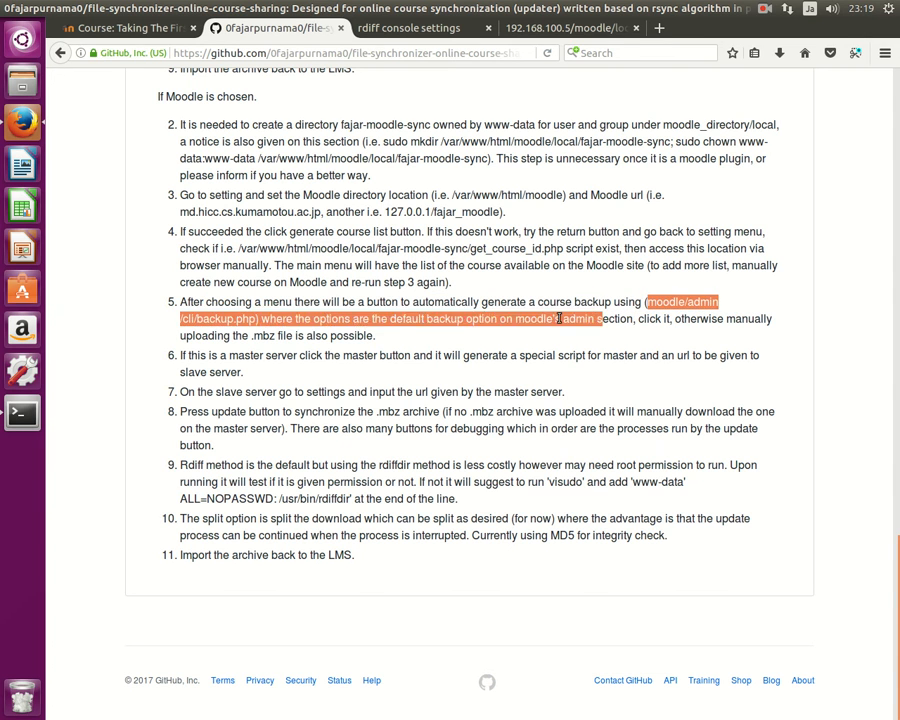
click(442, 320)
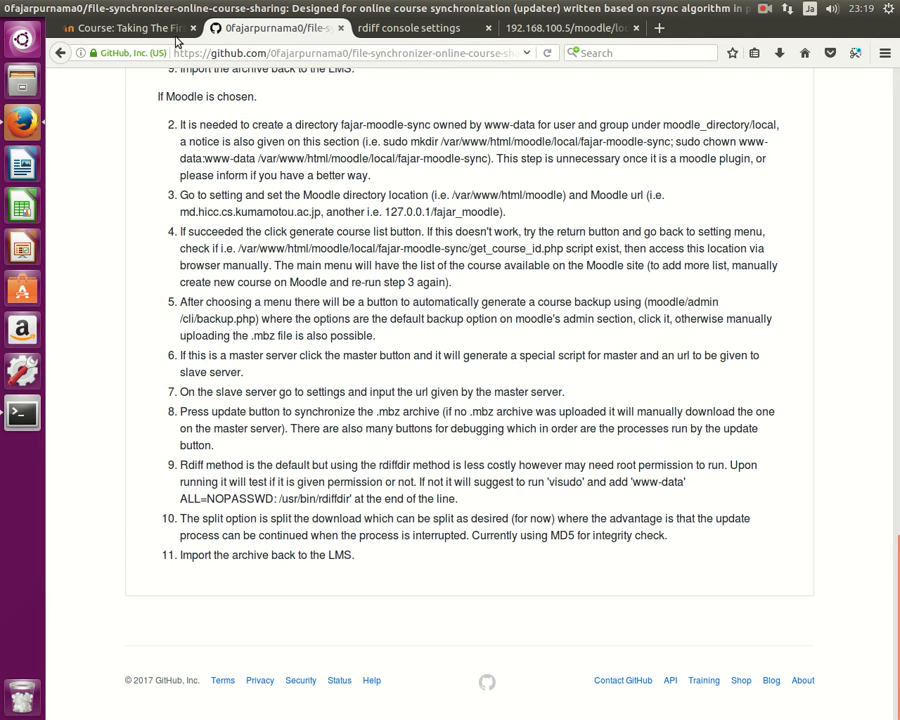
- List the course's backup files in the console, check the Action dropdown, then view the GitHub repository page
click(410, 28)
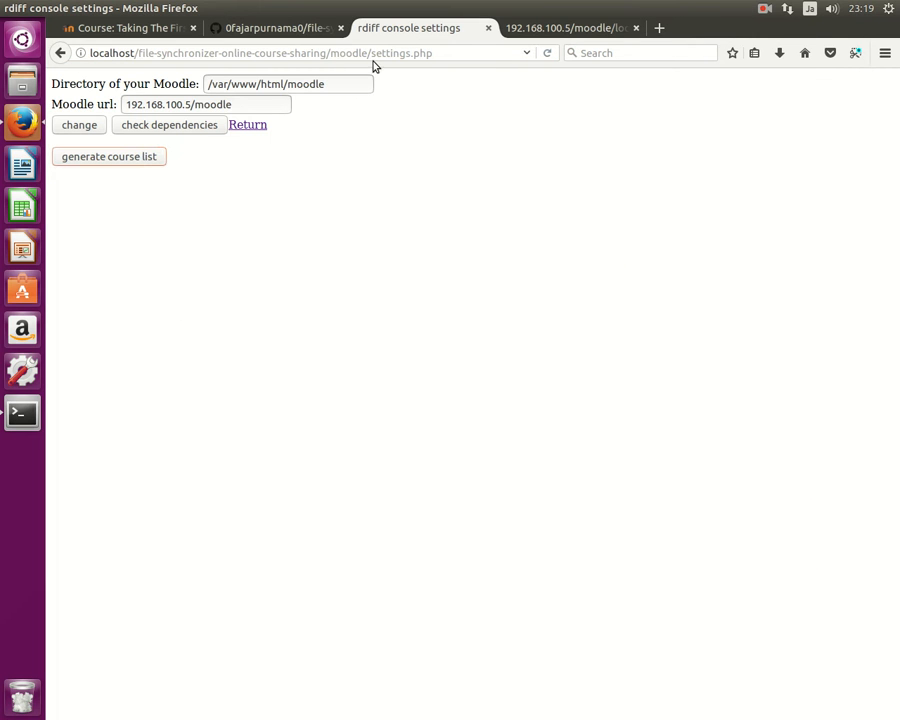
click(108, 156)
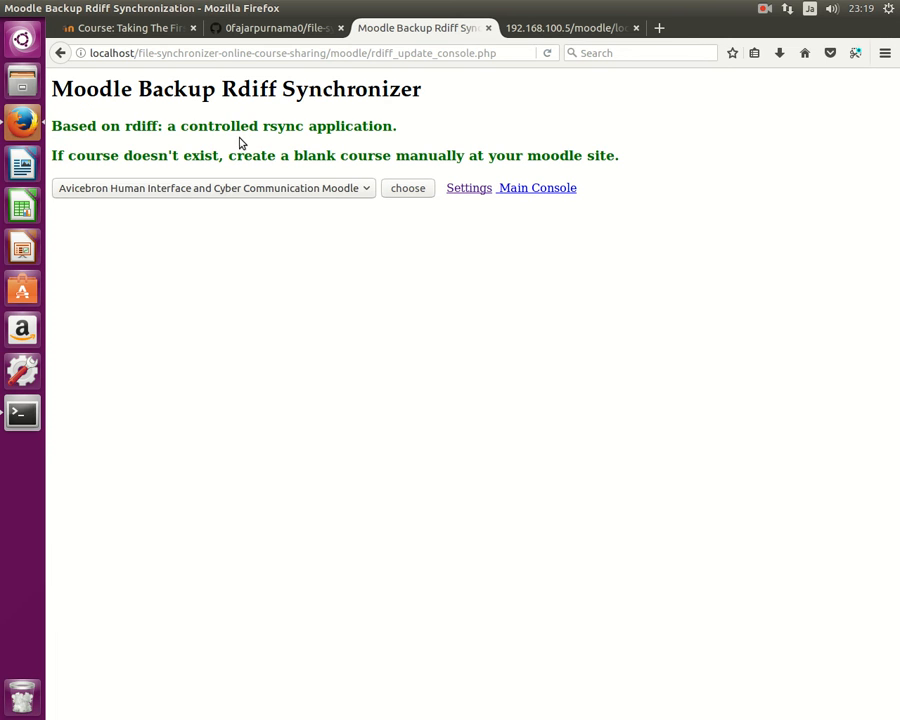
click(212, 188)
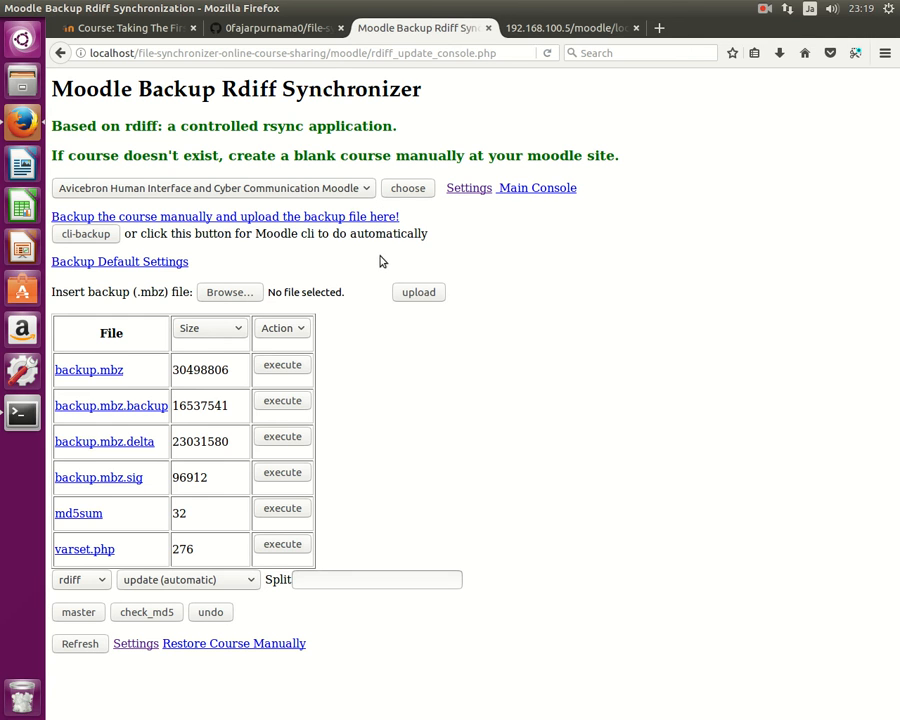
mouse_move(218, 448)
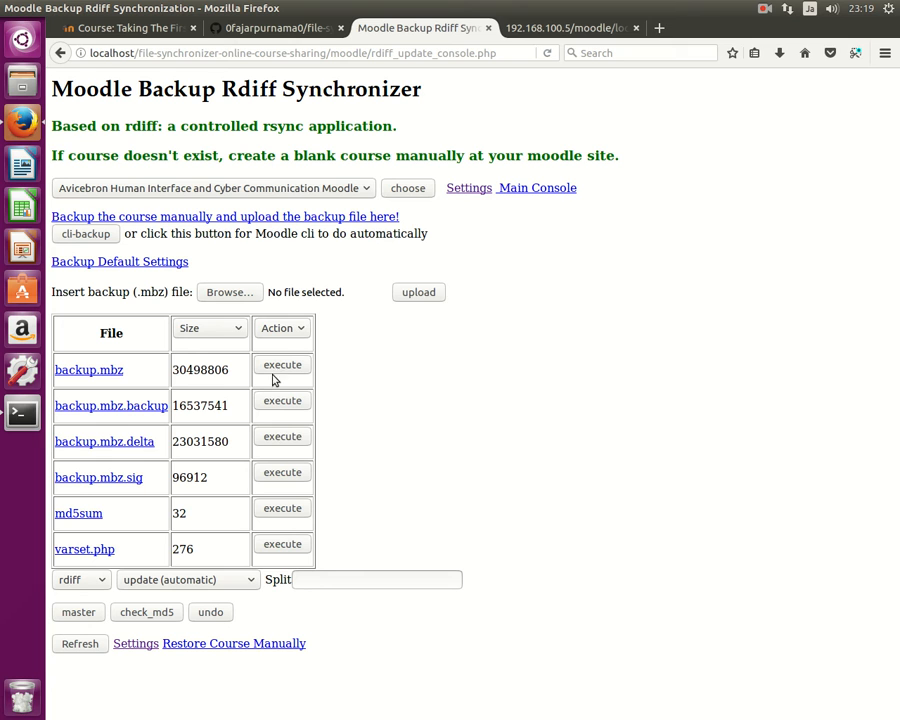
click(282, 328)
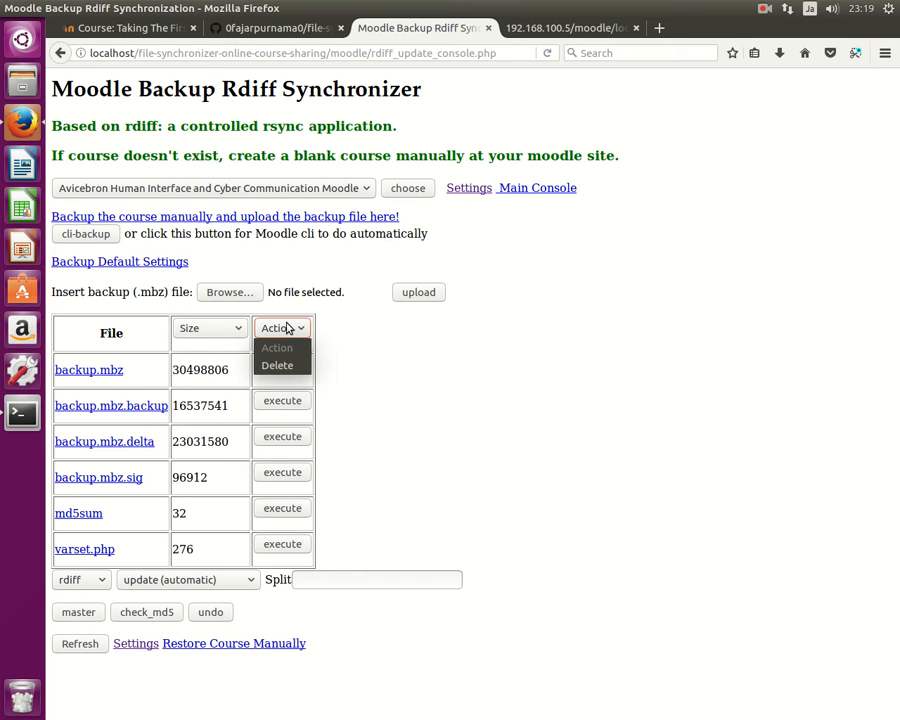
mouse_move(284, 364)
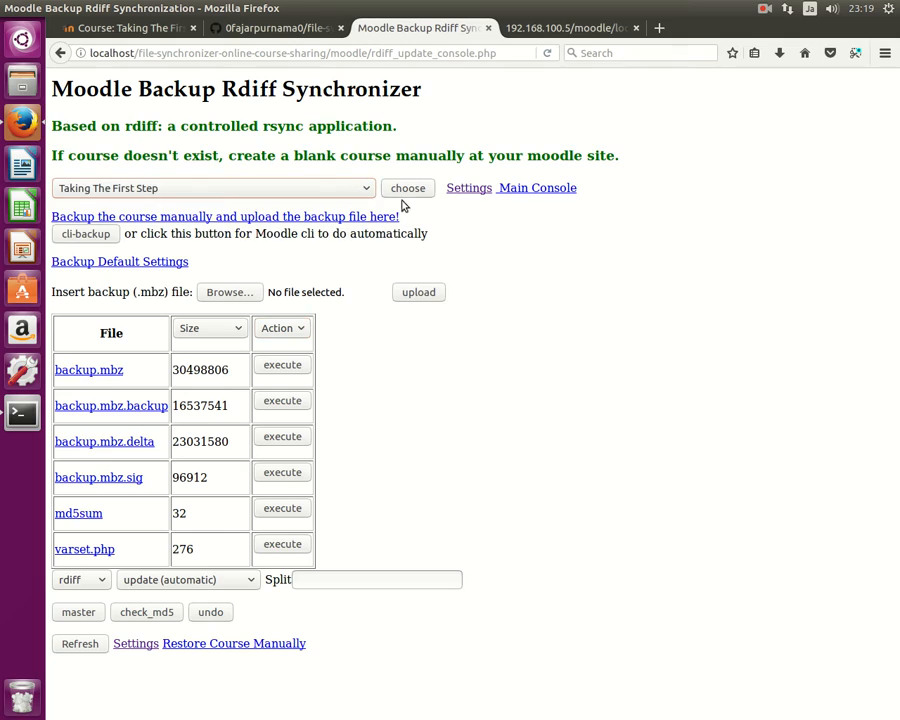
click(270, 28)
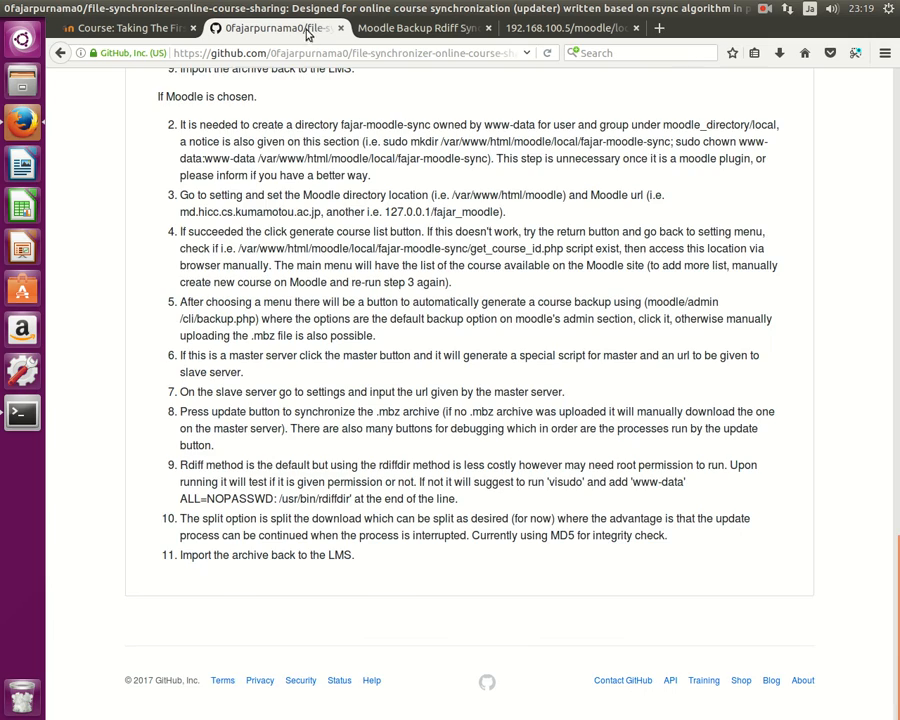
scroll(up, 3)
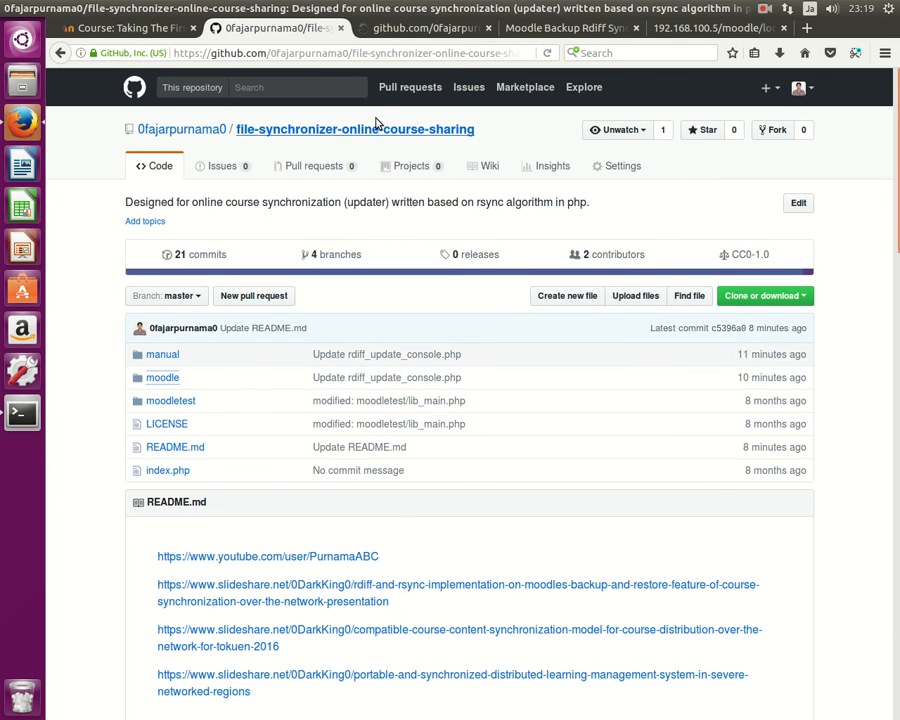
click(162, 376)
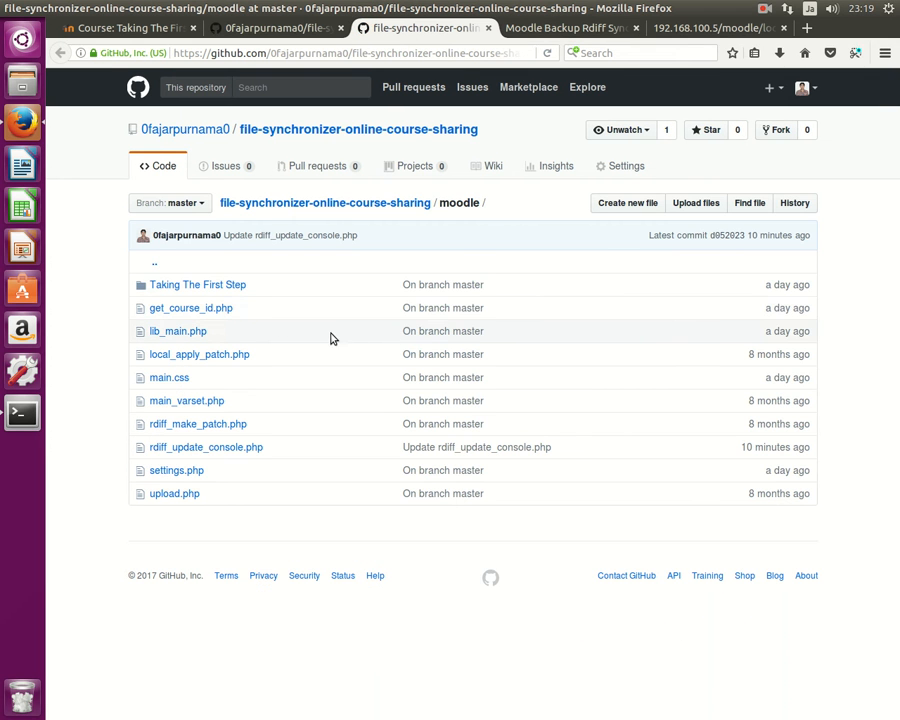
mouse_move(162, 296)
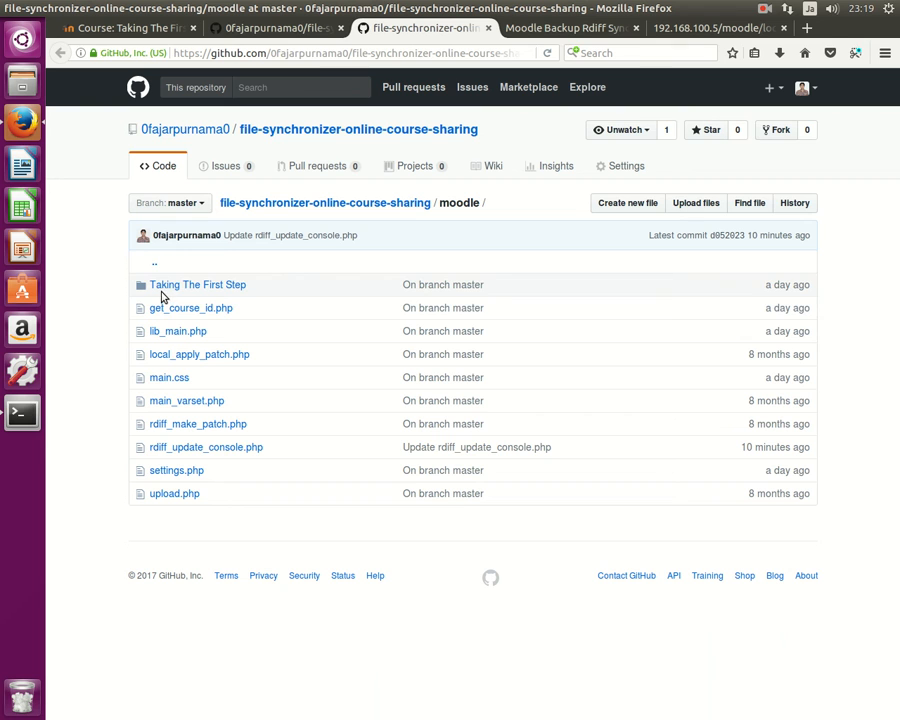
mouse_move(196, 284)
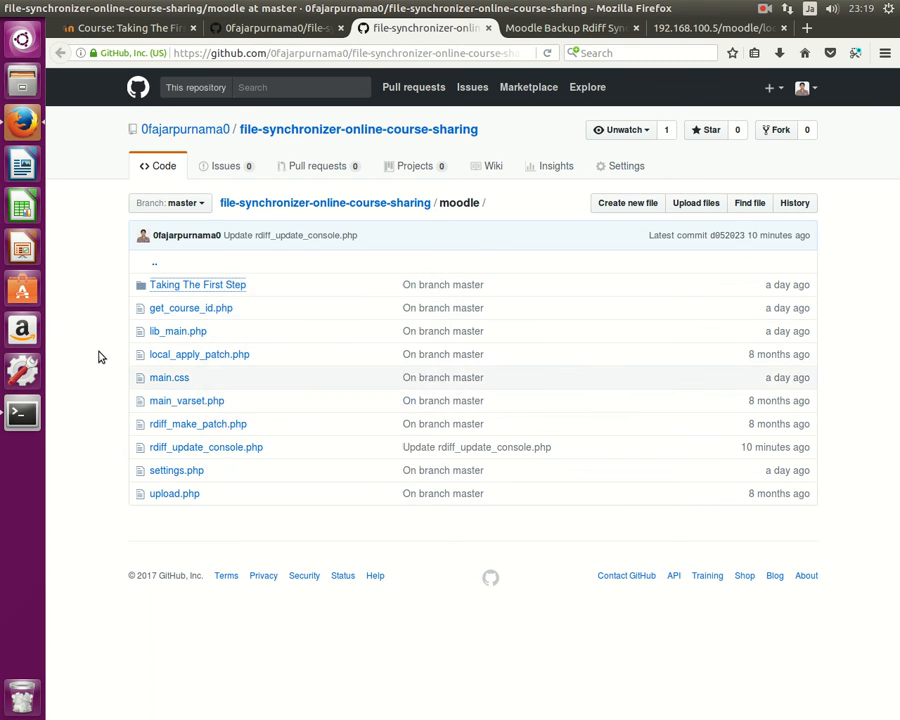
mouse_move(316, 288)
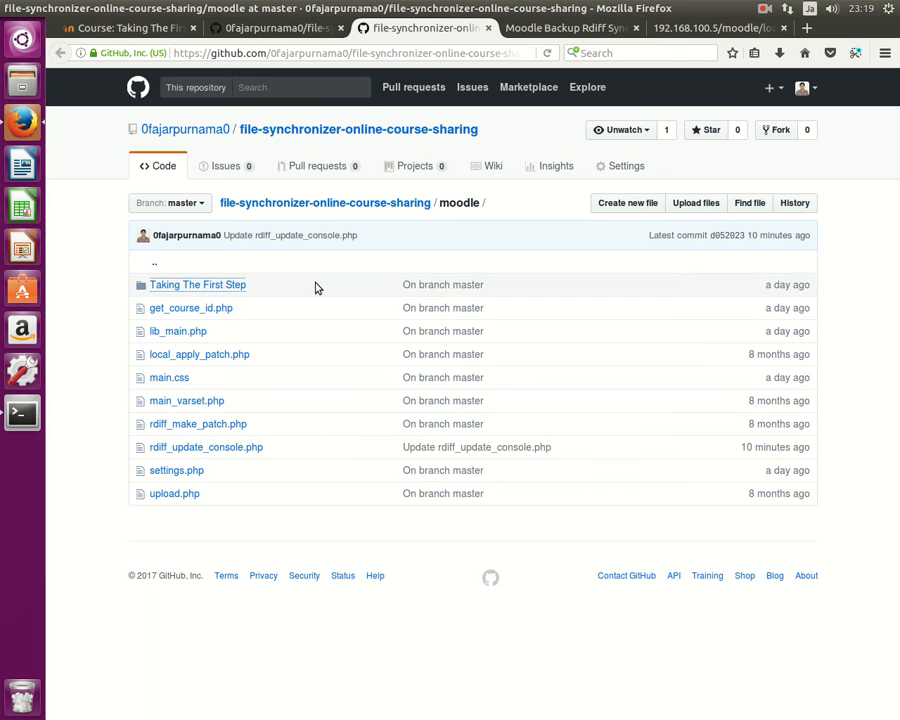
right_click(196, 284)
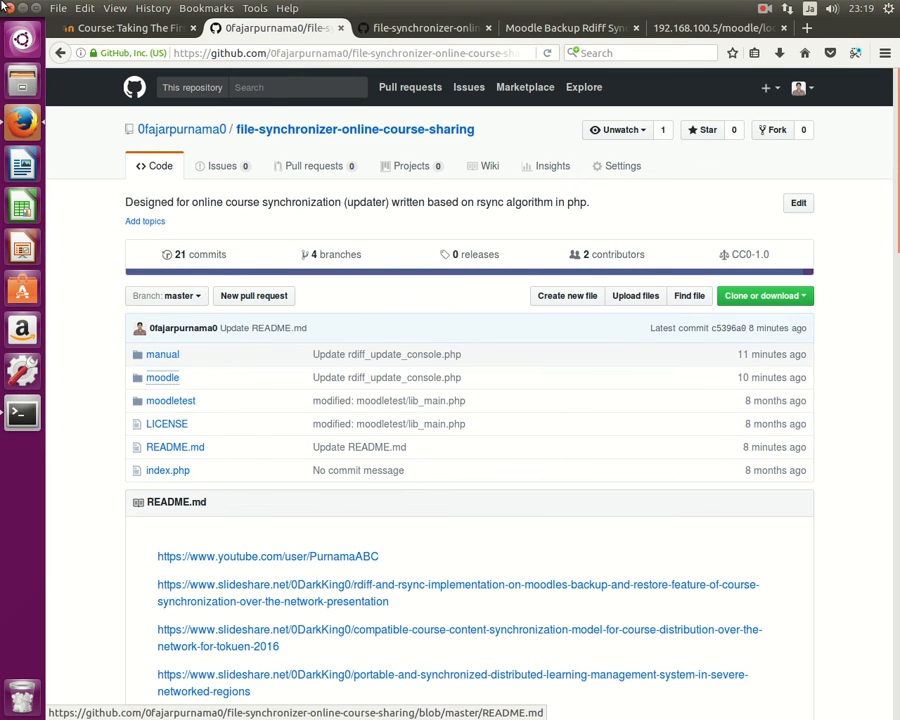
- Run rm -rv on file-synchronizer-online-course-sharing/moodle/Taking The First Step, then return to the browser
click(22, 412)
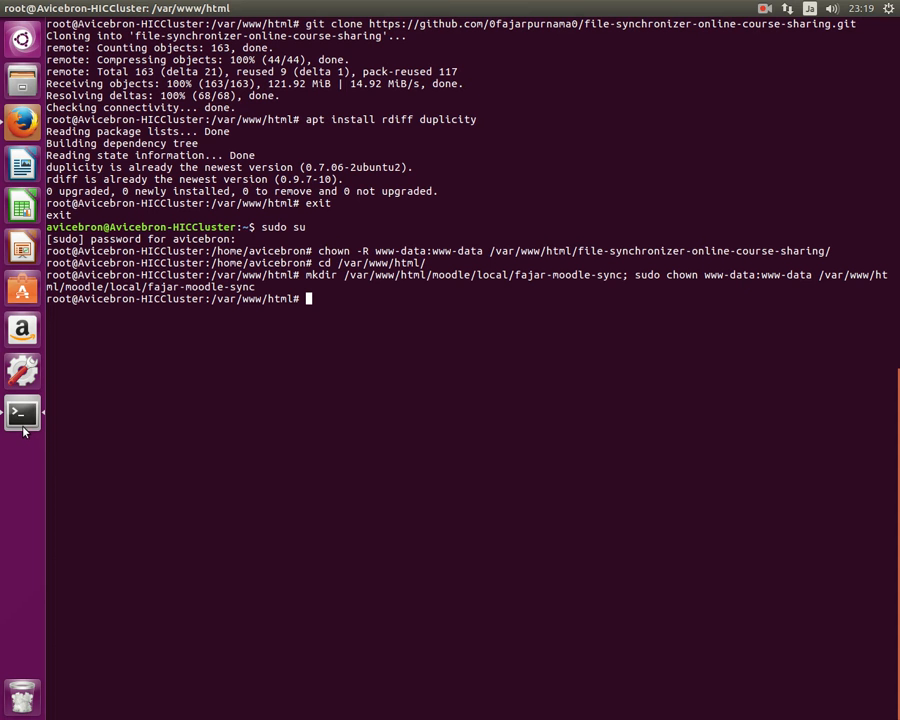
mouse_move(88, 374)
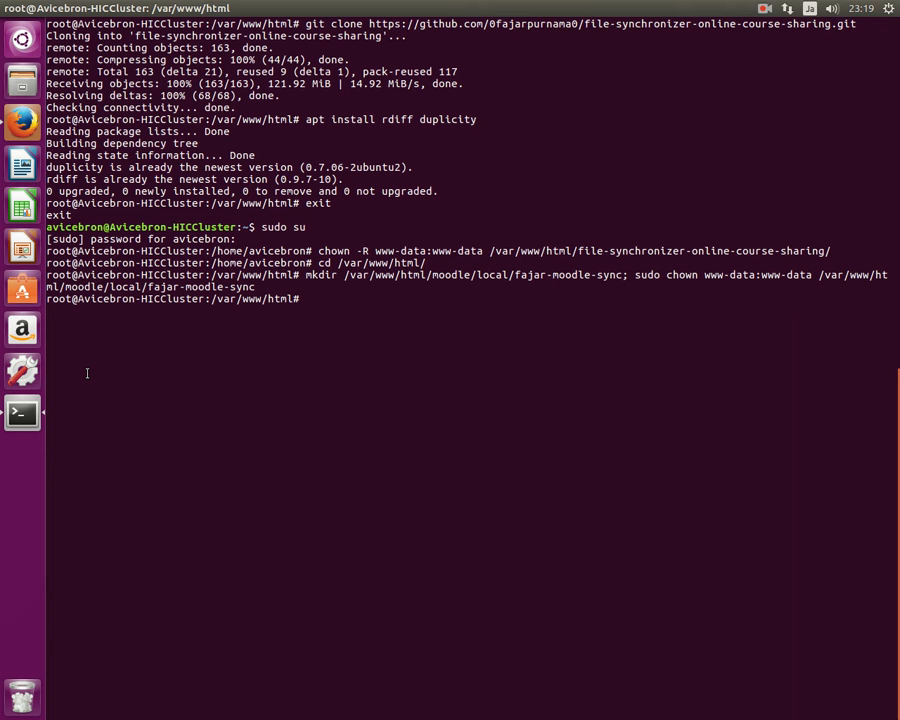
text(rm)
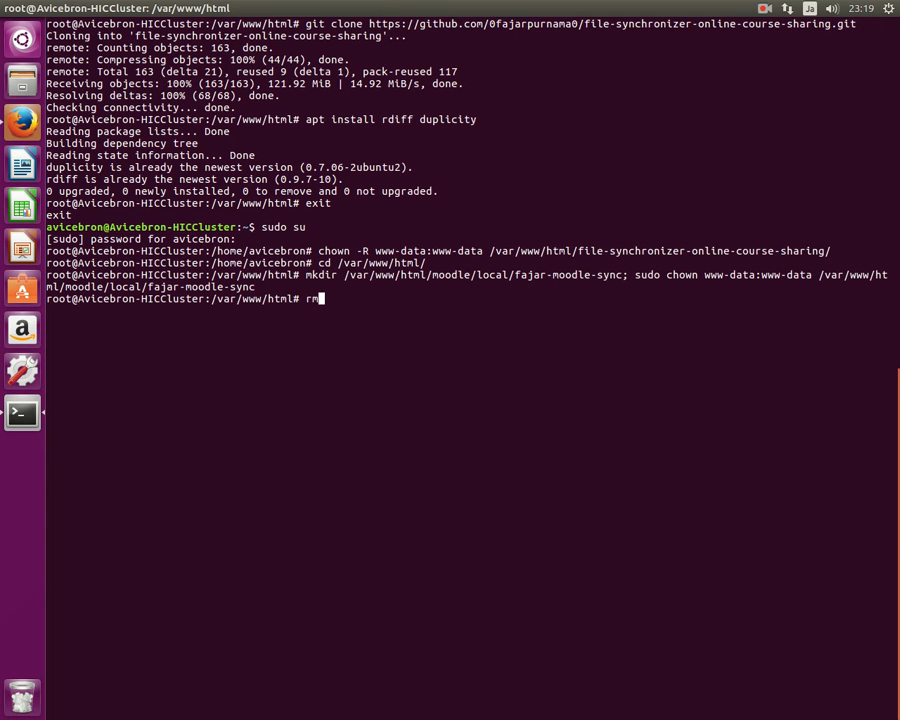
text(-r)
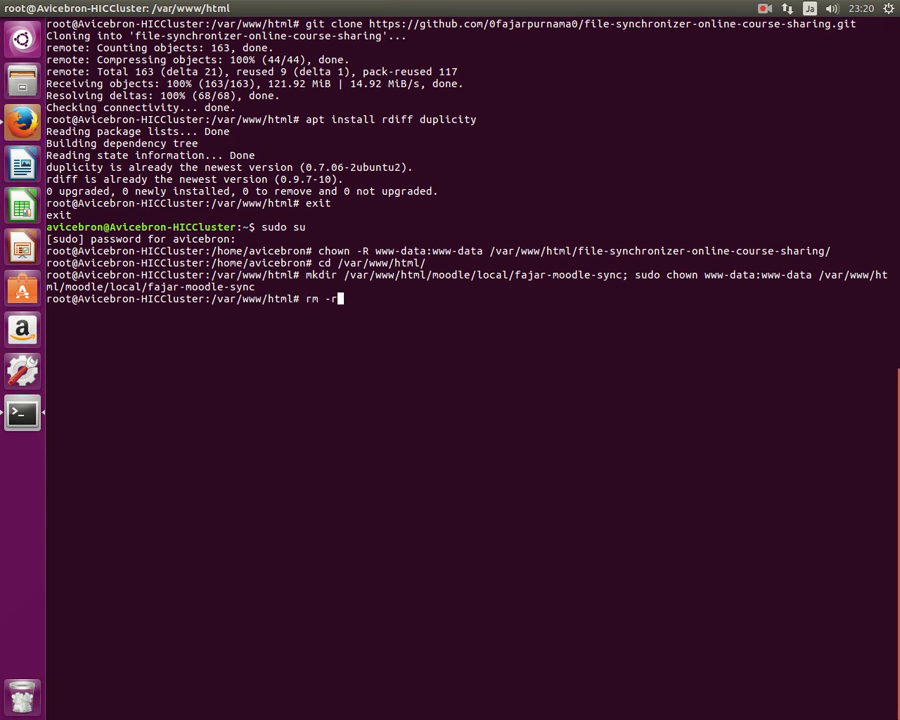
text(v)
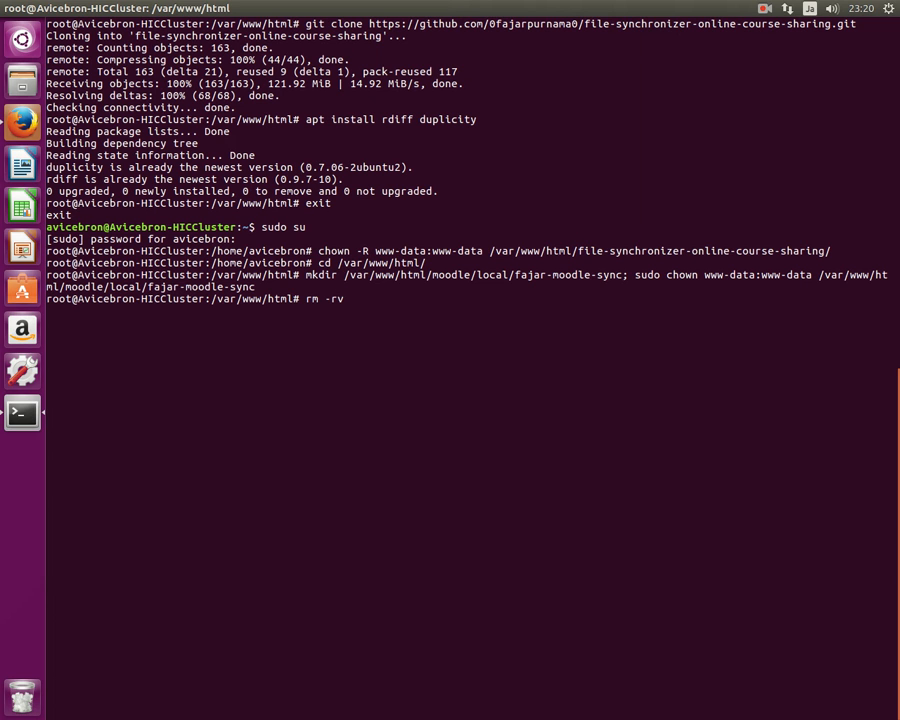
text(file-synchronizer-online-course-sharing/)
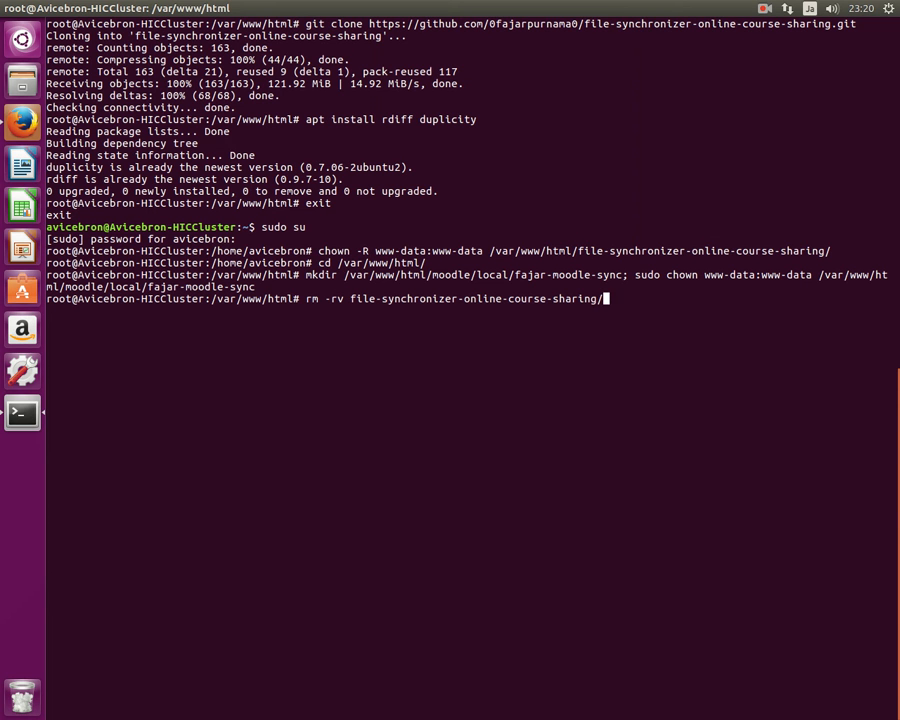
text(T)
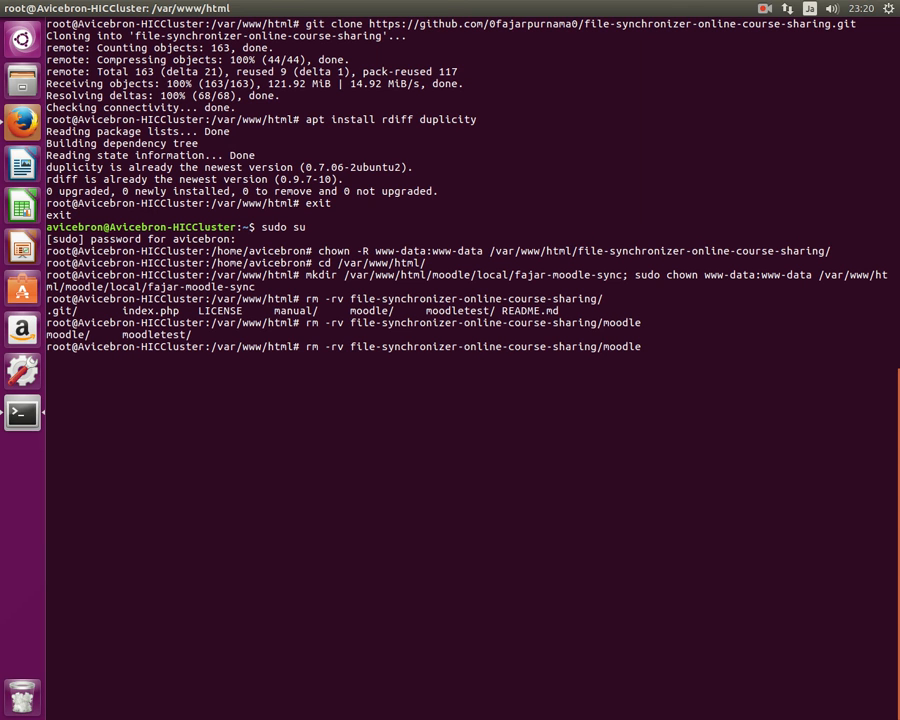
text(/Taking\ The\ First\ Step/)
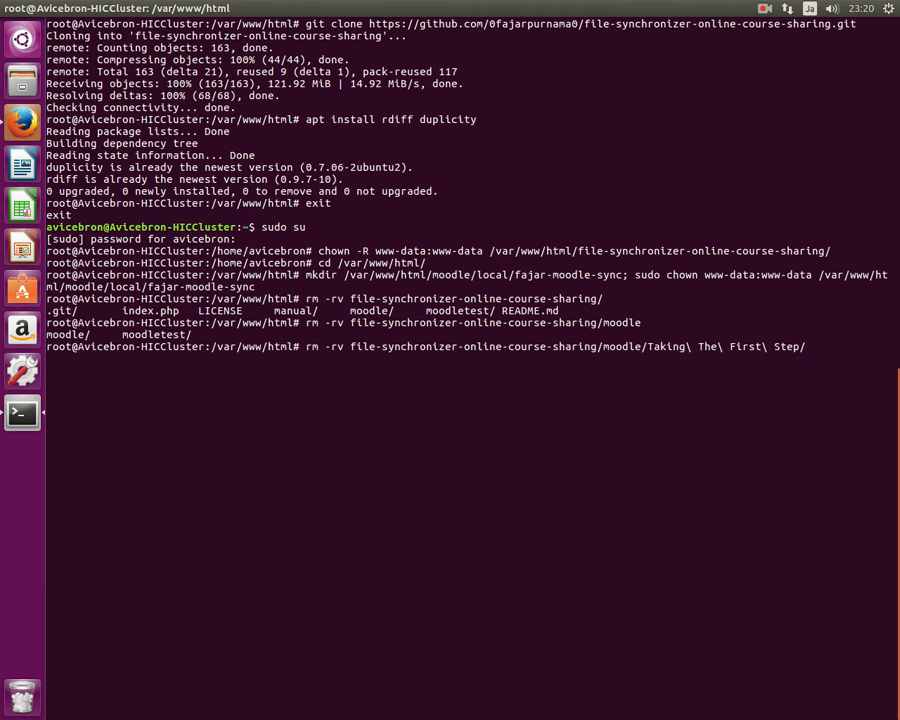
key(Return)
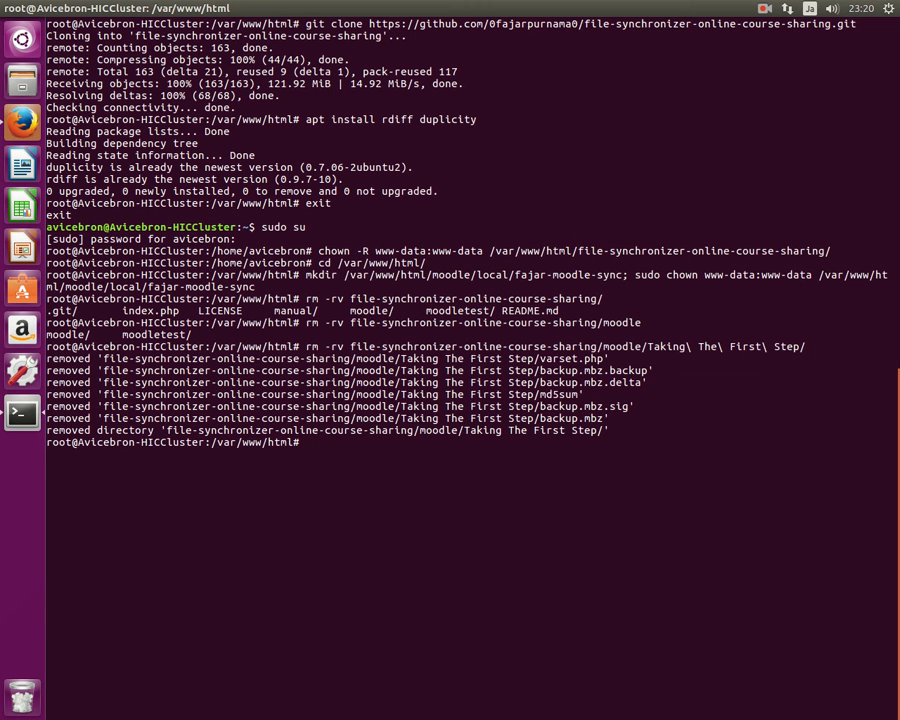
click(22, 122)
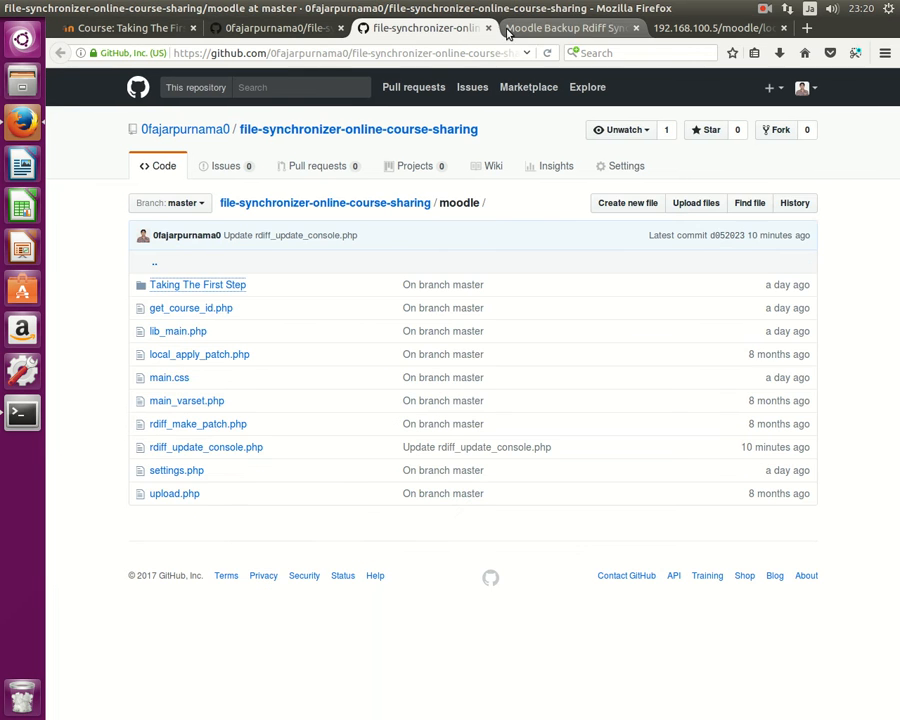
- Return to the console, reopen the Moodle settings and re-apply the directory and url
click(564, 28)
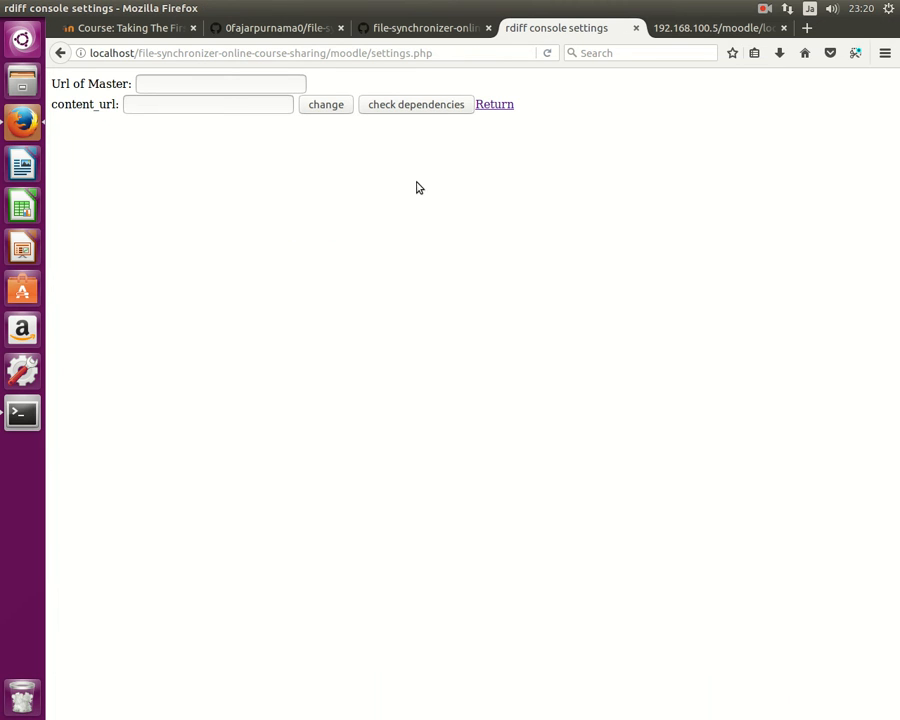
mouse_move(526, 124)
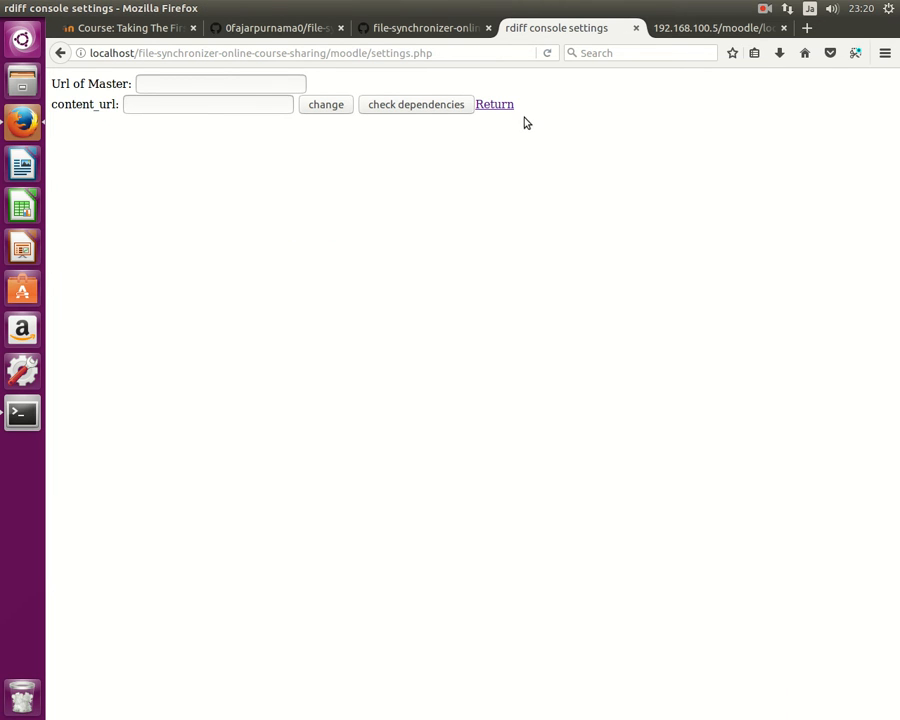
click(494, 104)
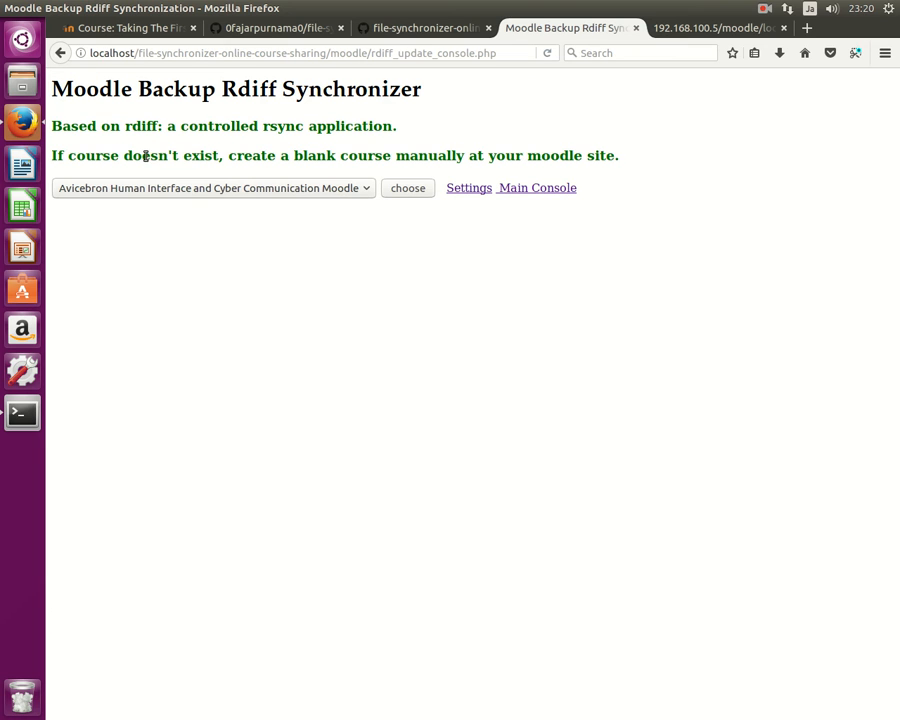
click(468, 188)
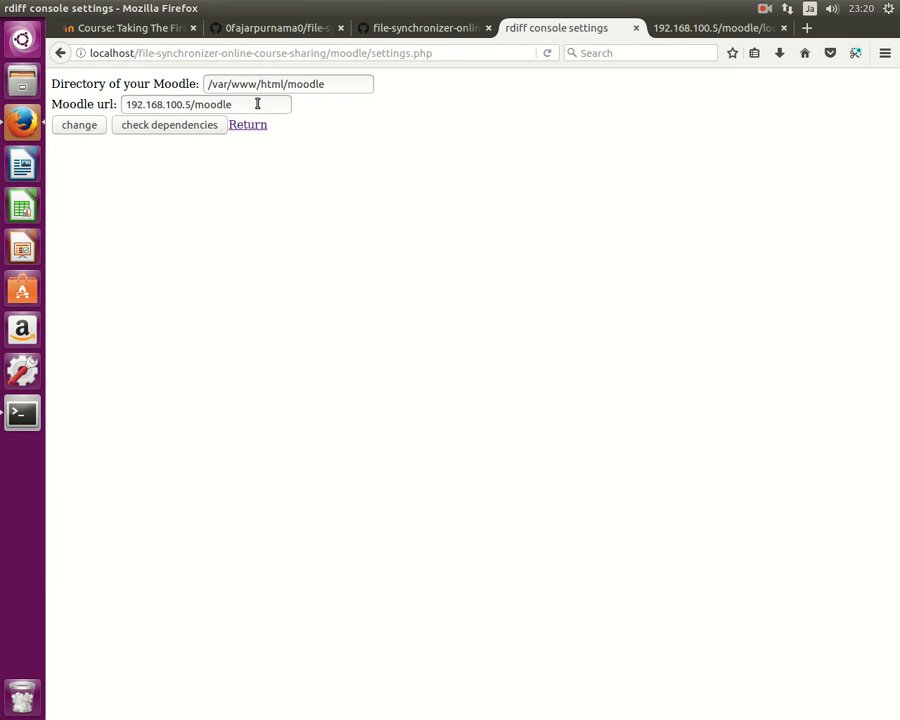
click(168, 124)
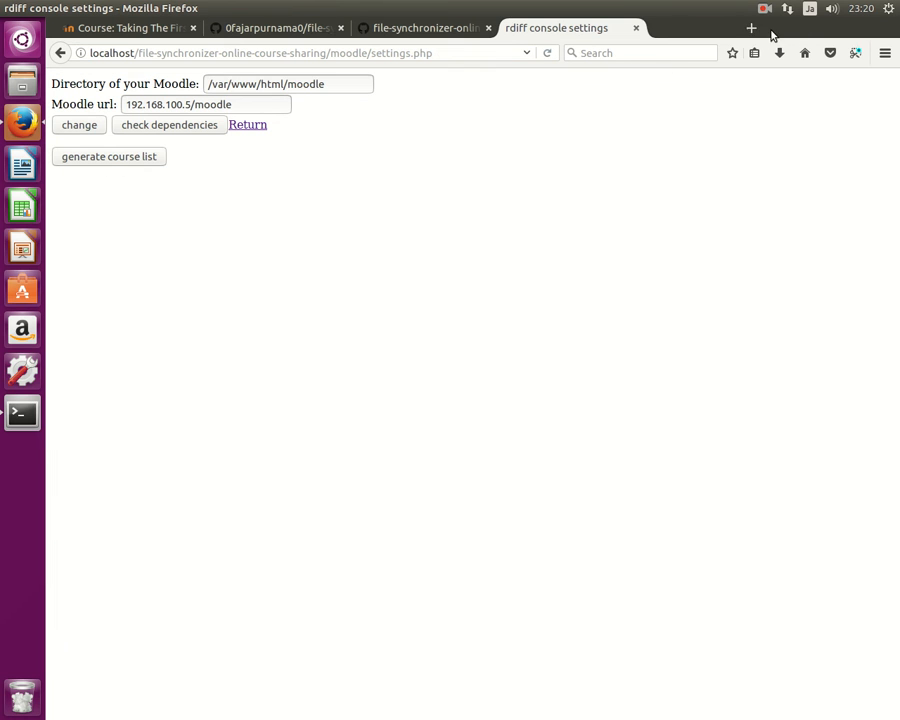
- Regenerate the course list and go back to the main synchronizer console
click(108, 156)
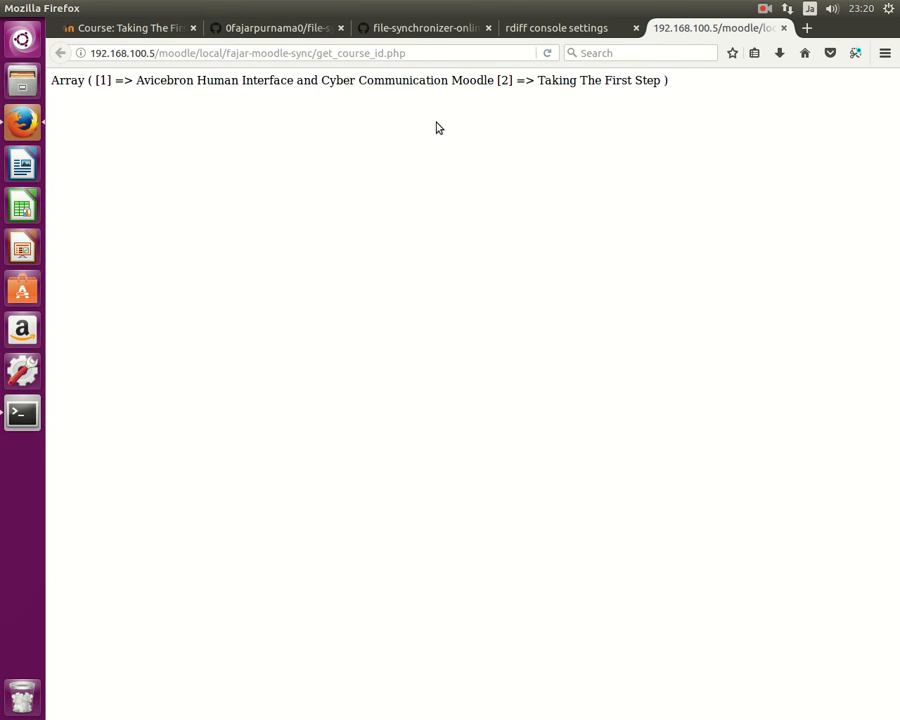
click(556, 28)
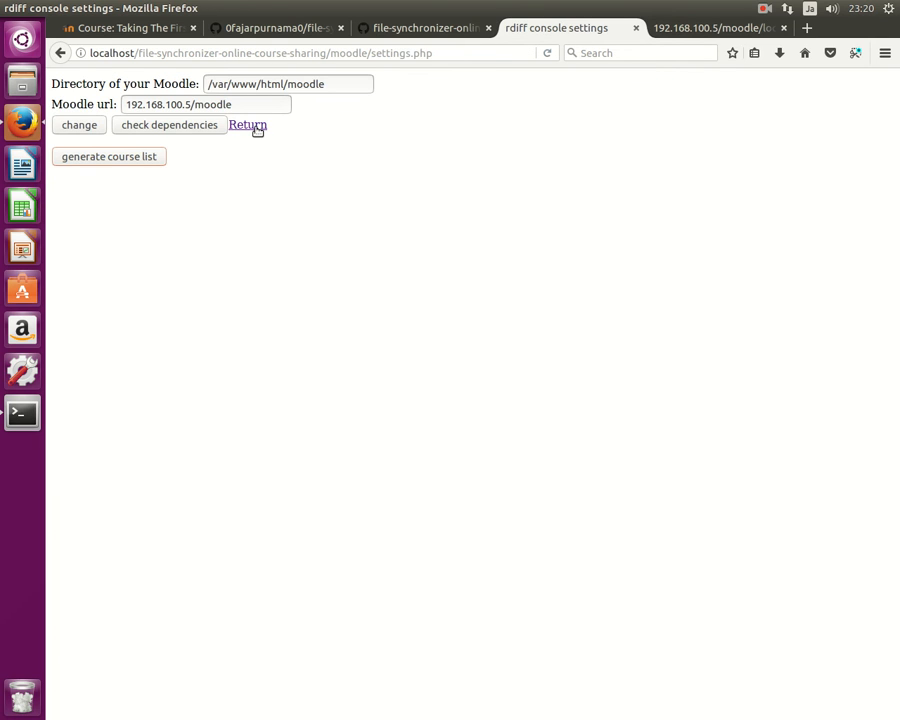
click(248, 124)
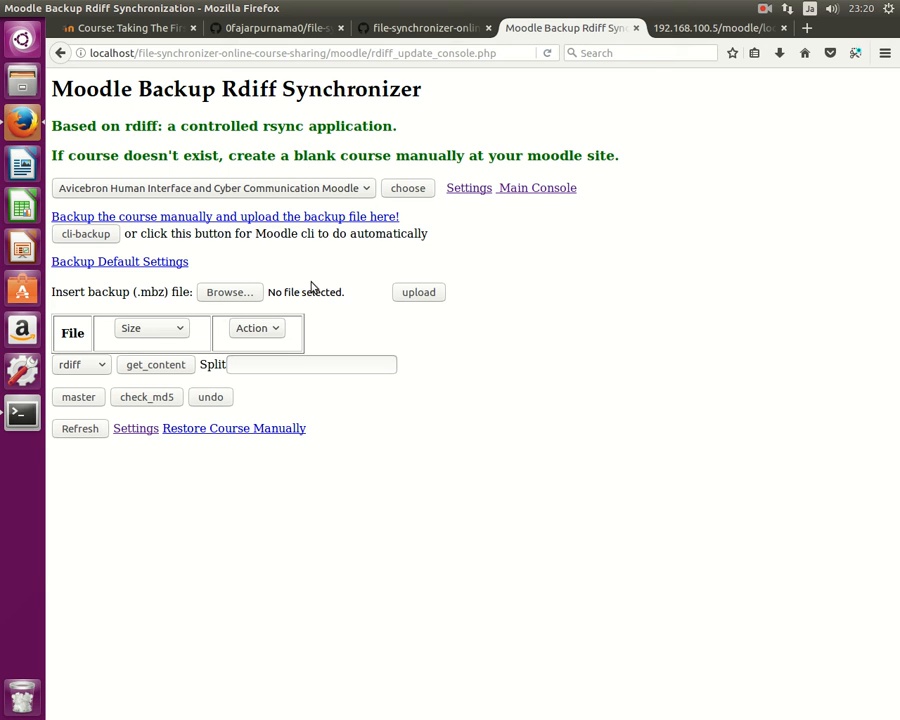
mouse_move(332, 120)
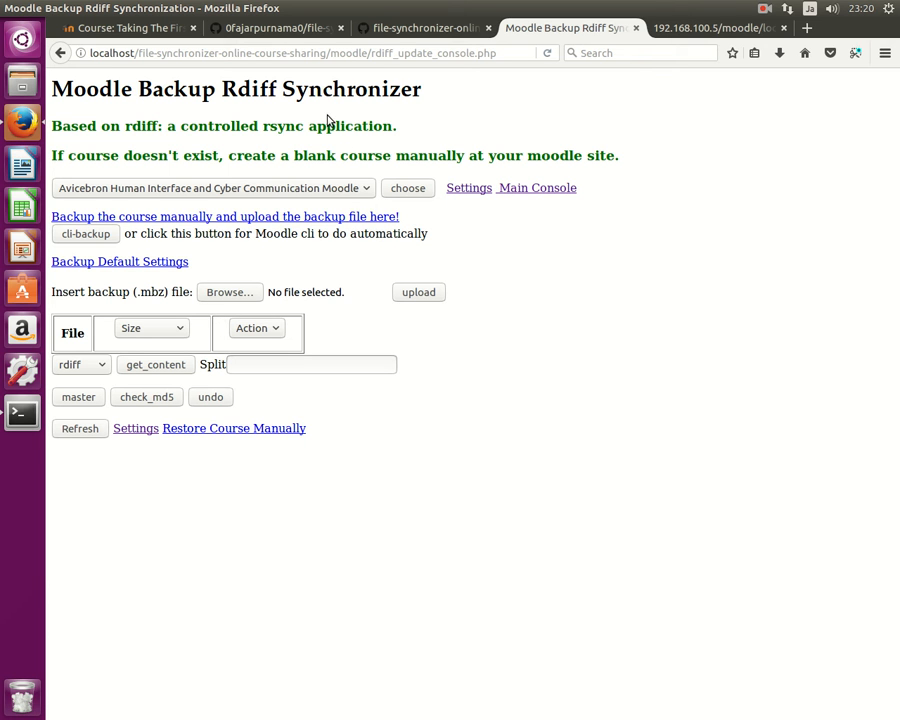
- Open the README's SlideShare presentation link in a new tab and switch to it
click(270, 28)
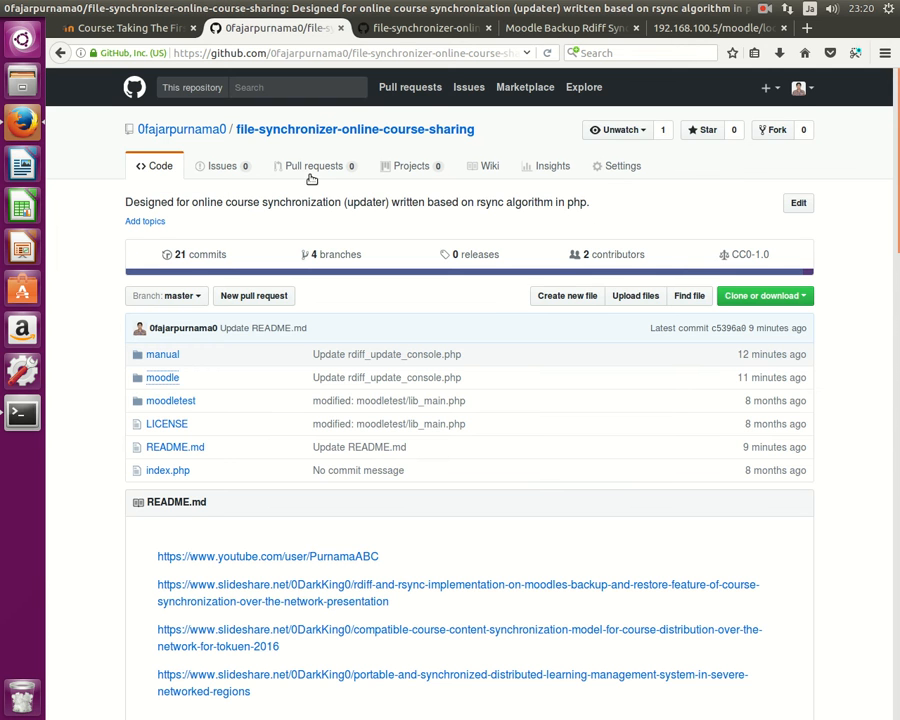
right_click(376, 560)
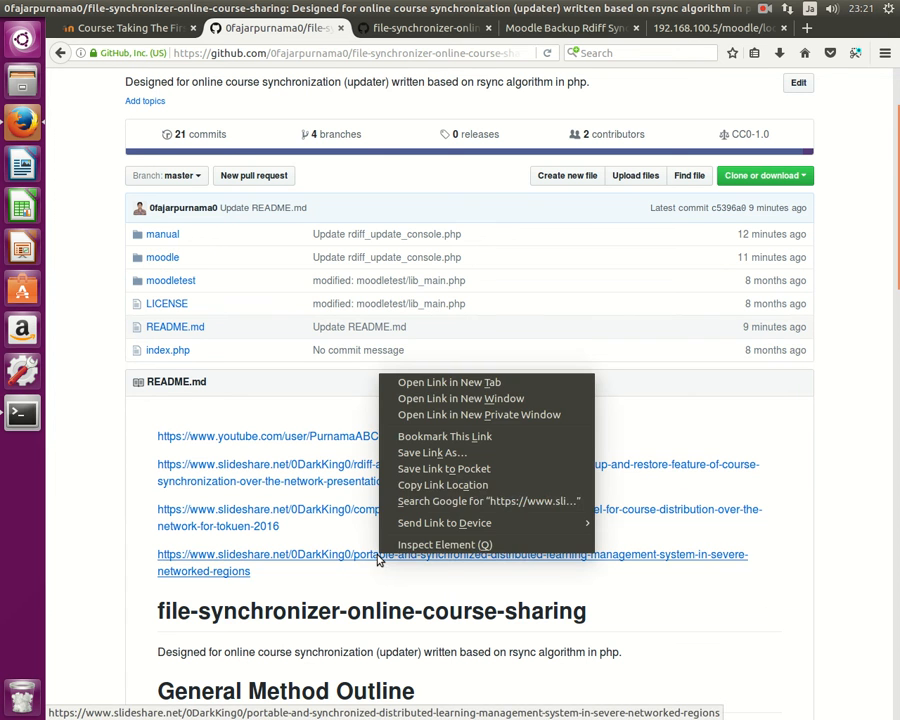
click(448, 380)
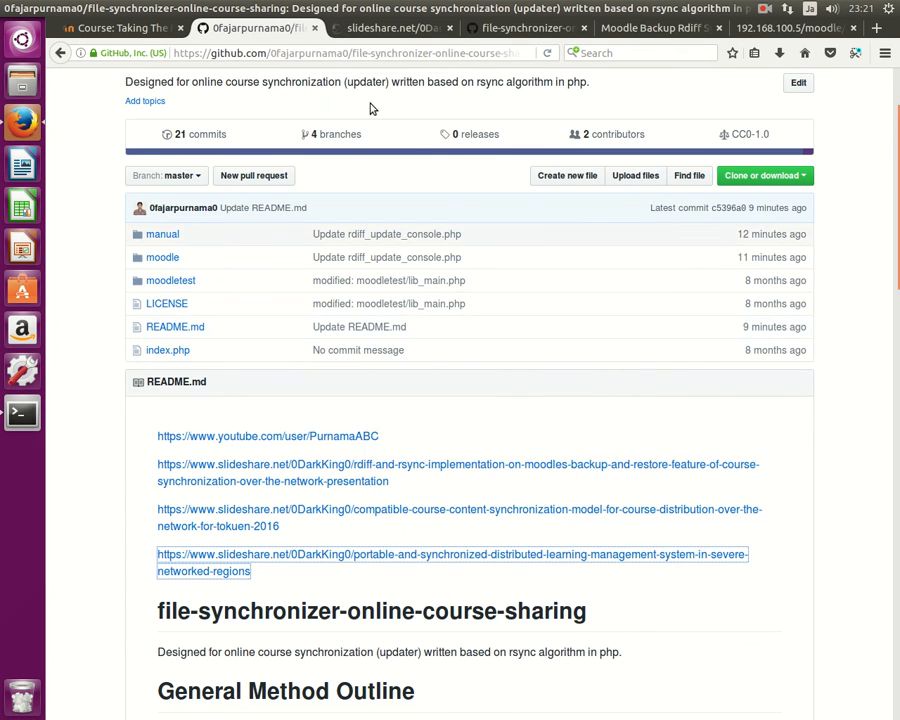
click(450, 554)
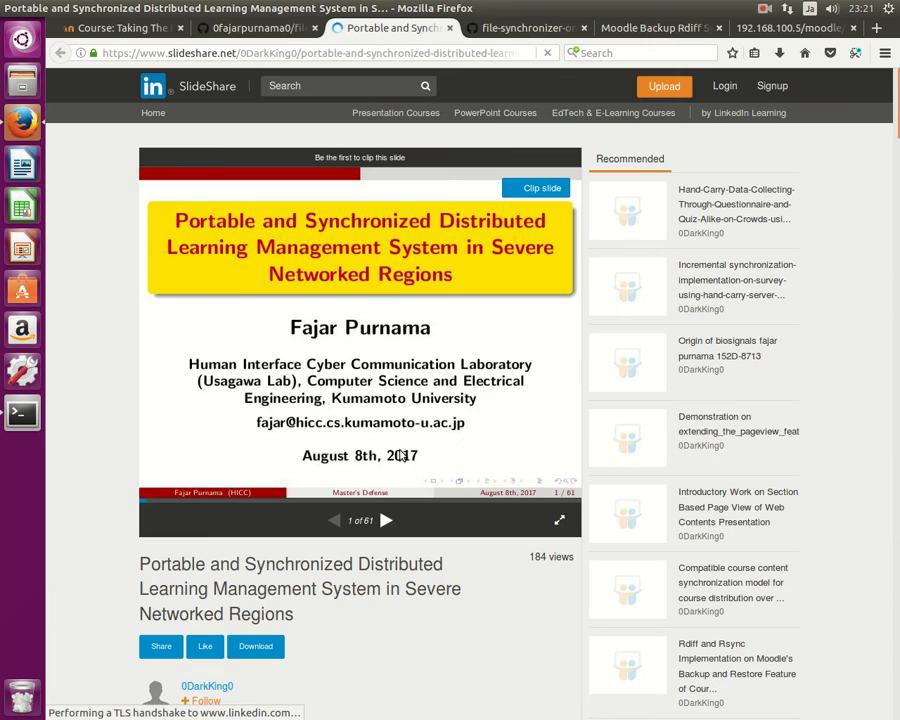
- Page forward through the Portable and Synchronized Distributed LMS deck to the incremental synchronizer slide
click(386, 520)
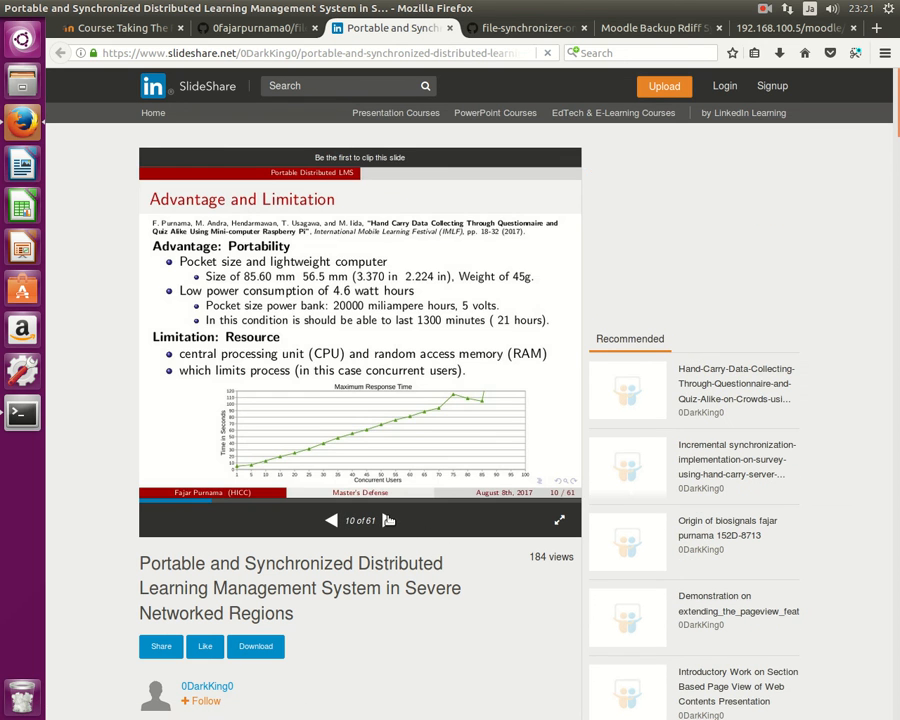
click(388, 520)
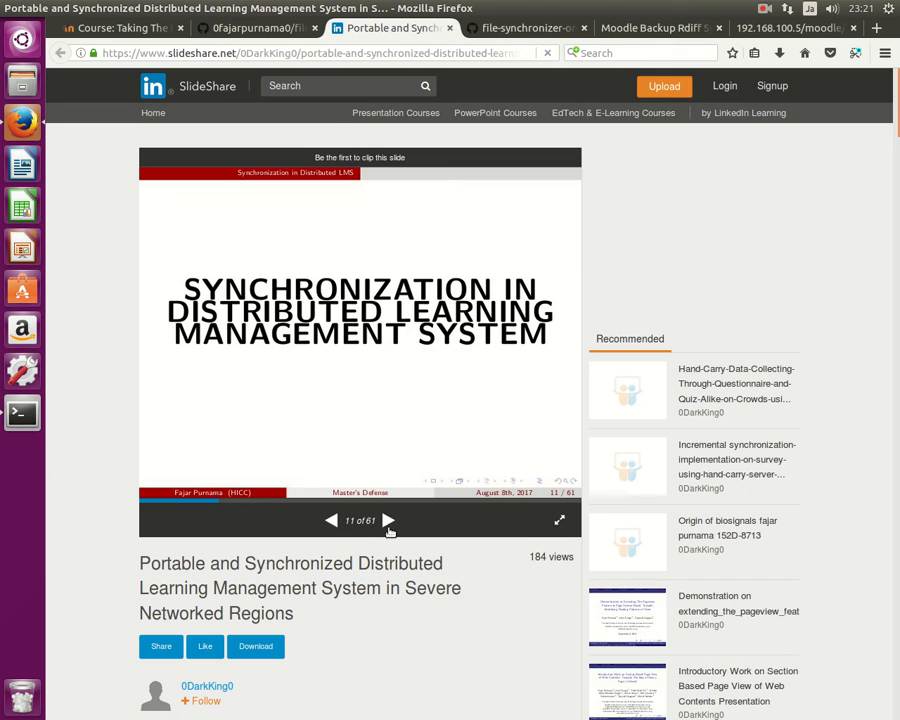
click(388, 520)
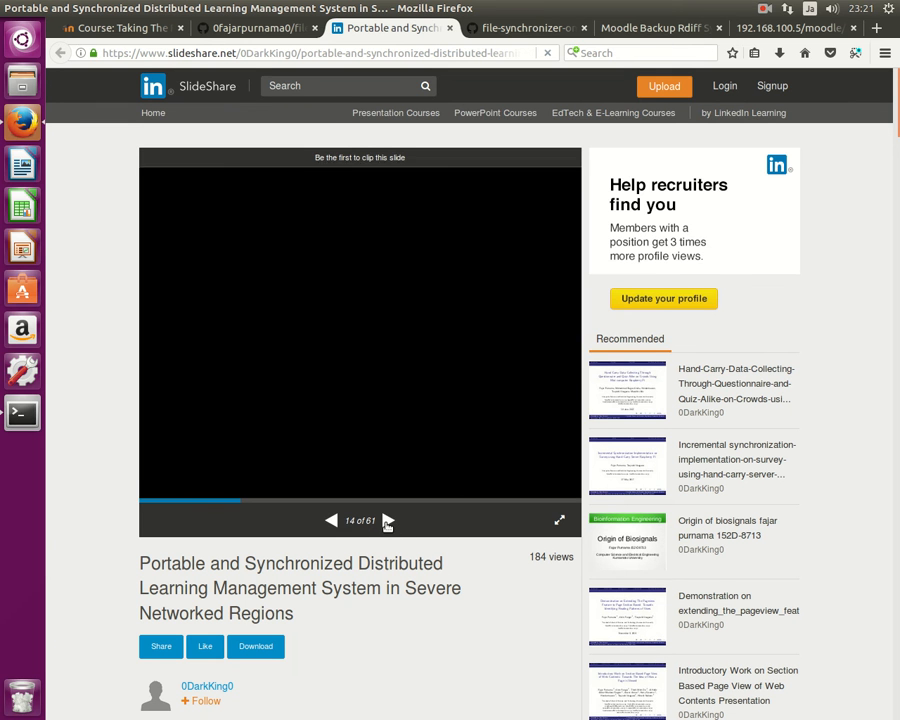
click(388, 520)
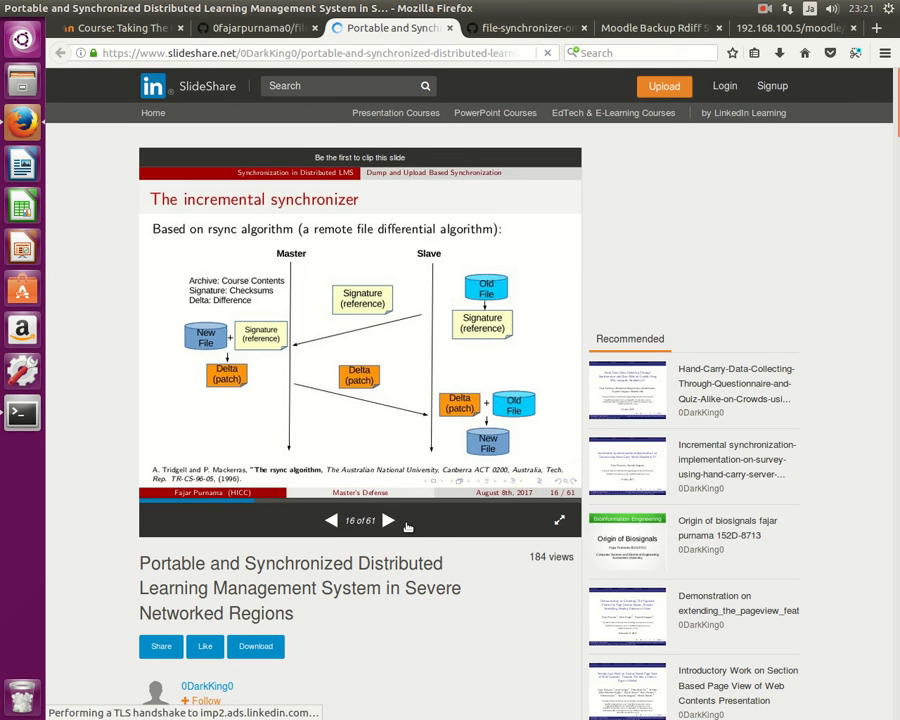
click(560, 520)
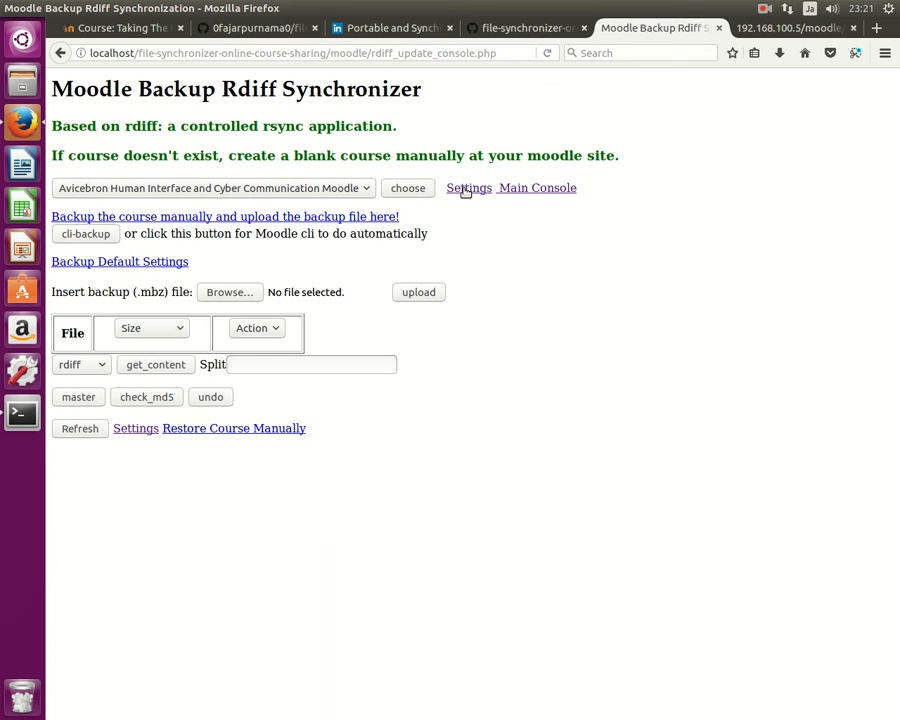
mouse_move(288, 232)
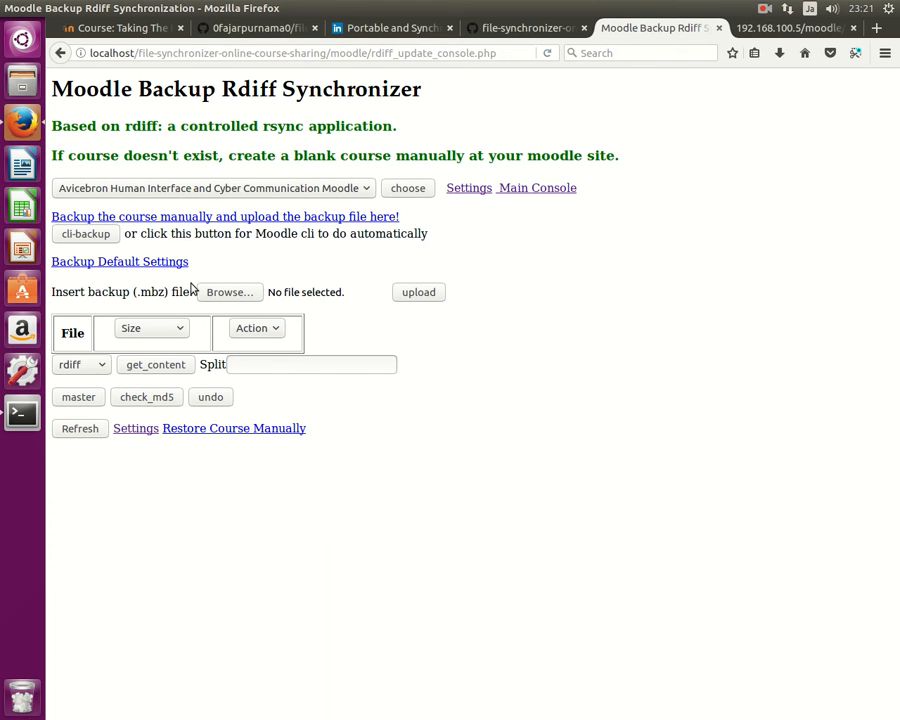
mouse_move(104, 350)
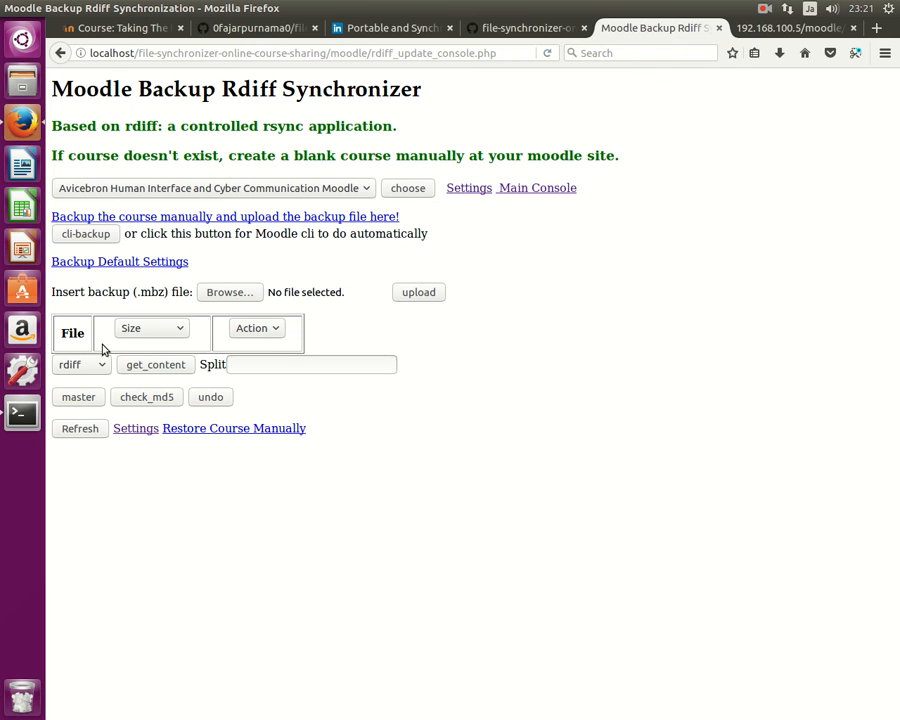
- Browse to backup-moodle2-course-4-first_step-20170209-2240.mbz in Downloads and upload it
double_click(148, 292)
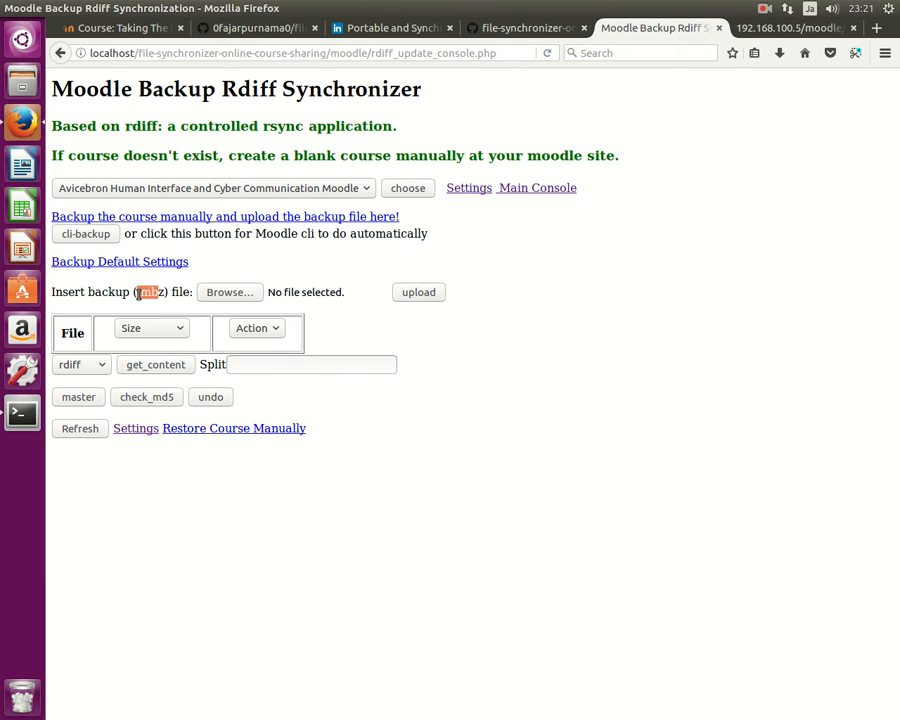
click(230, 292)
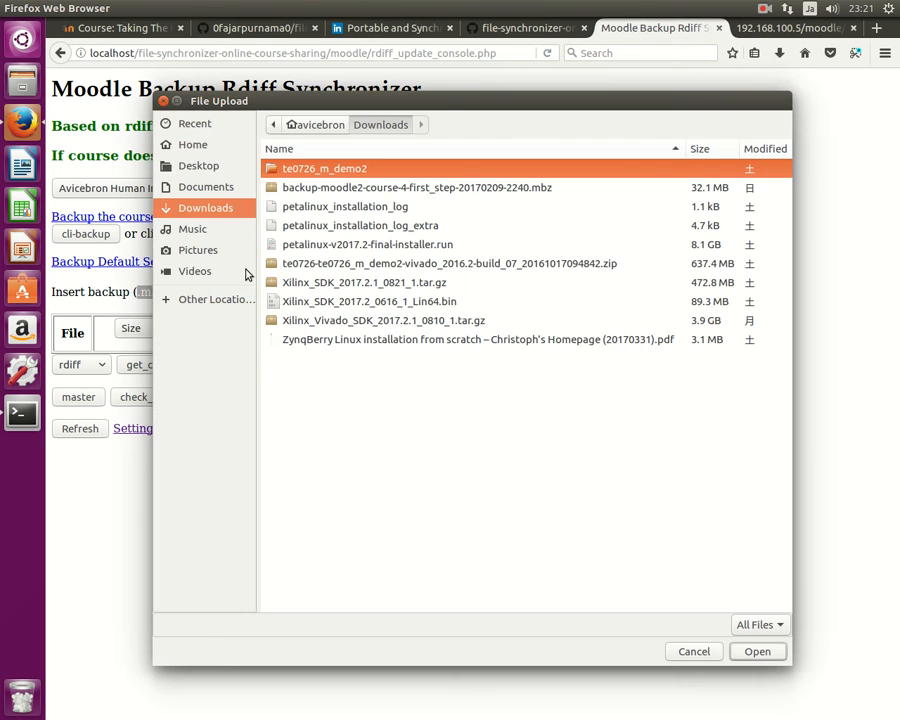
click(416, 188)
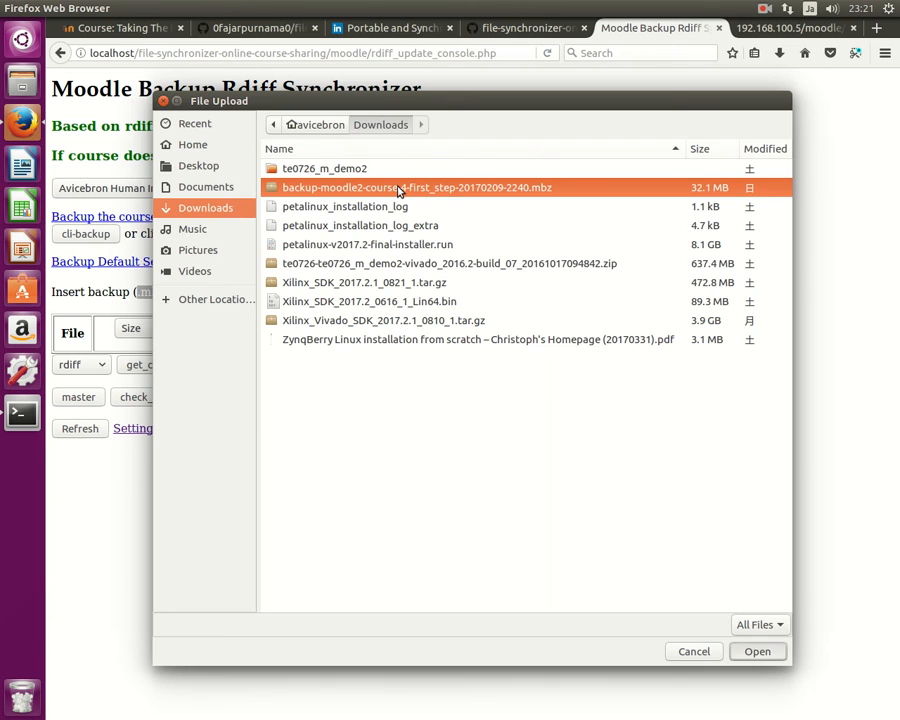
click(756, 652)
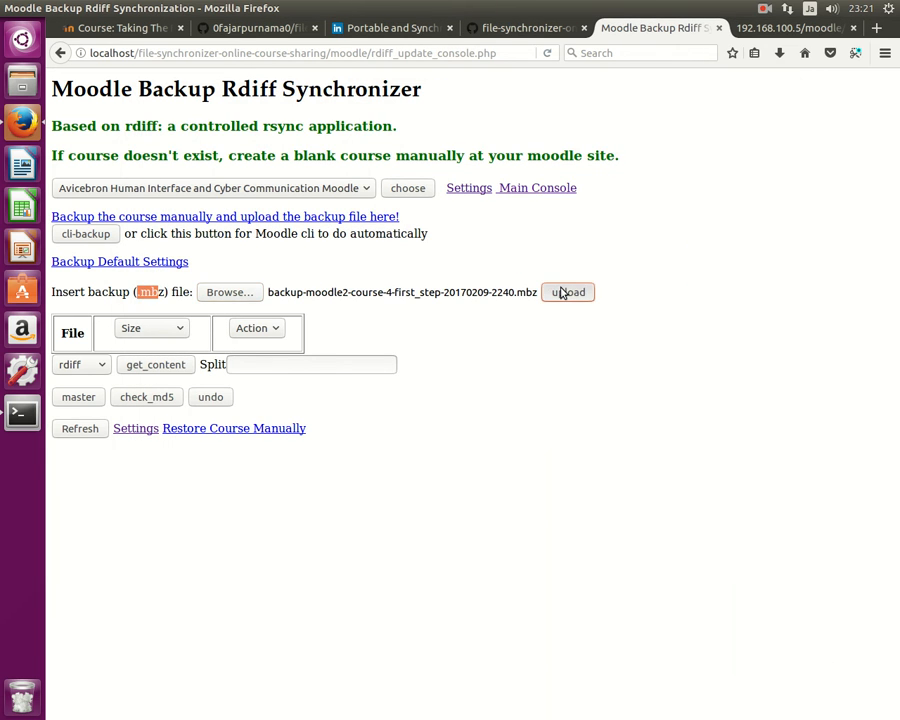
click(568, 292)
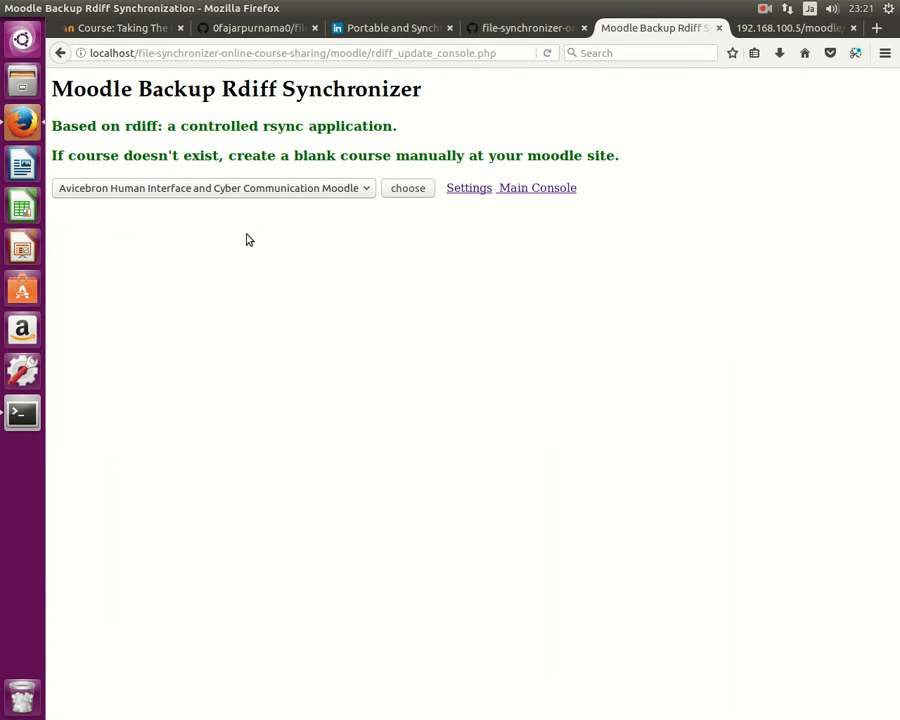
- Load the console showing backup.mbz (32075455 bytes), set the action to delete, and pick Taking The First Step
click(212, 188)
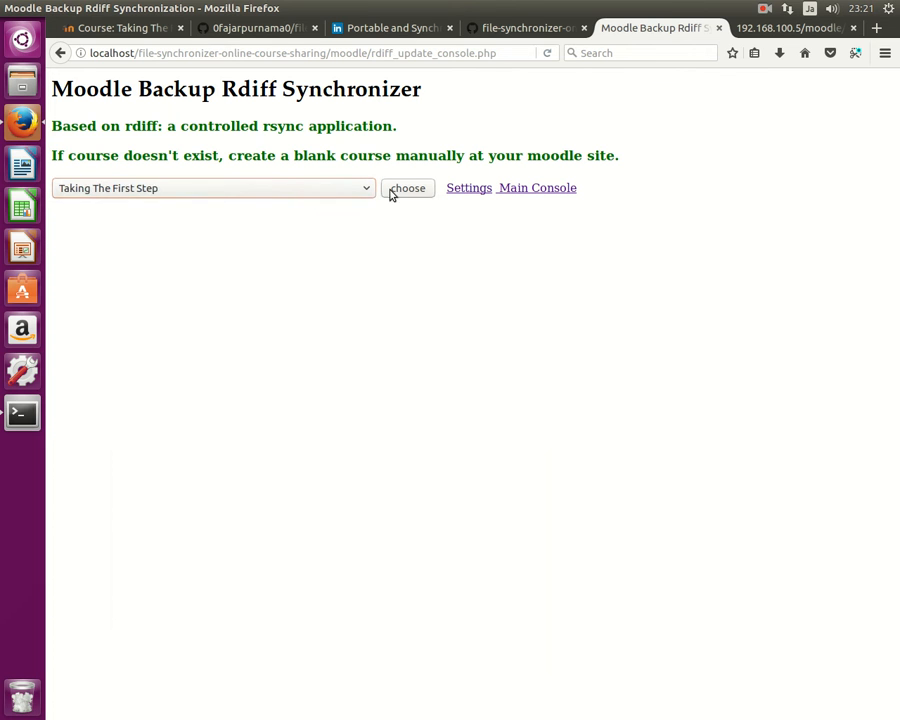
click(408, 188)
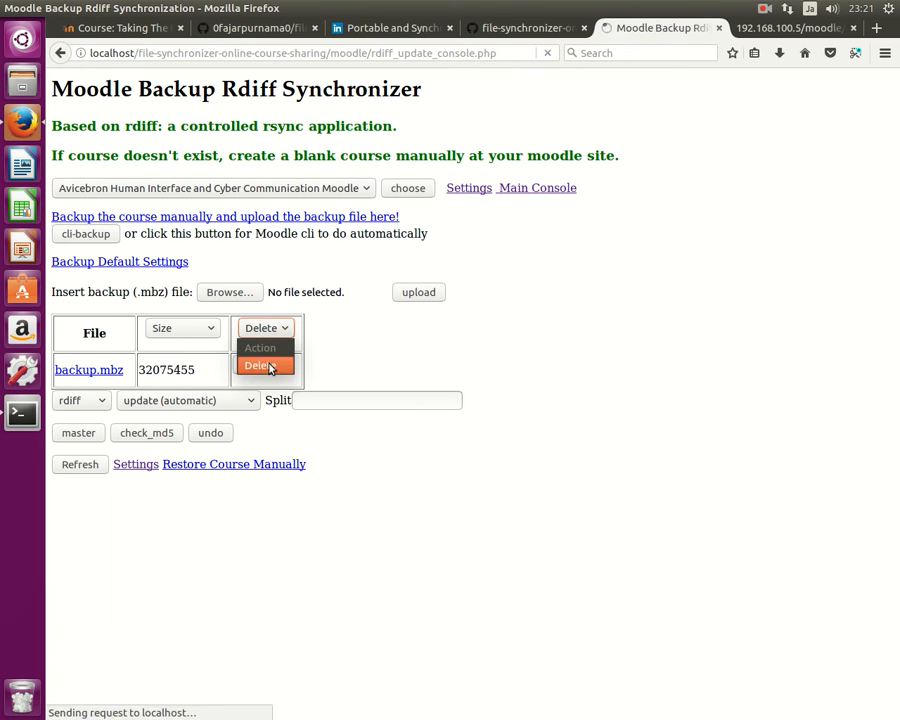
click(260, 364)
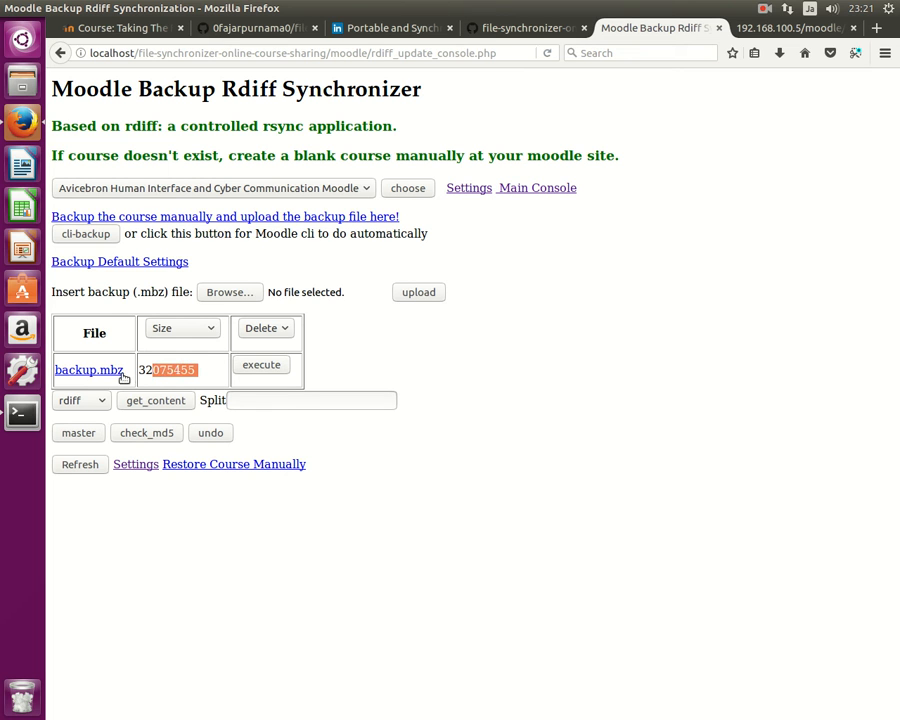
mouse_move(212, 340)
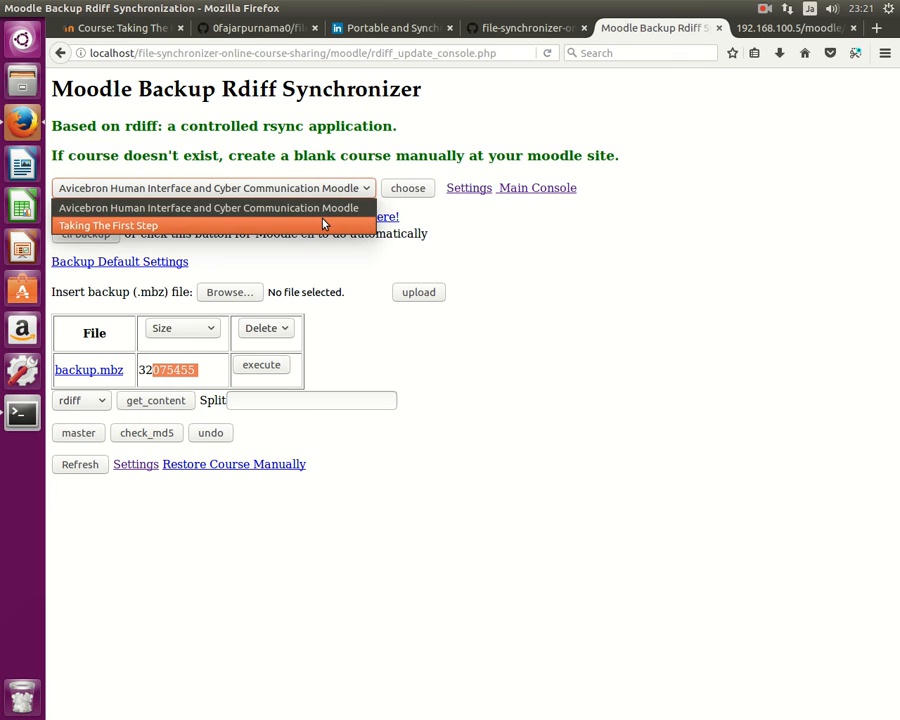
click(108, 224)
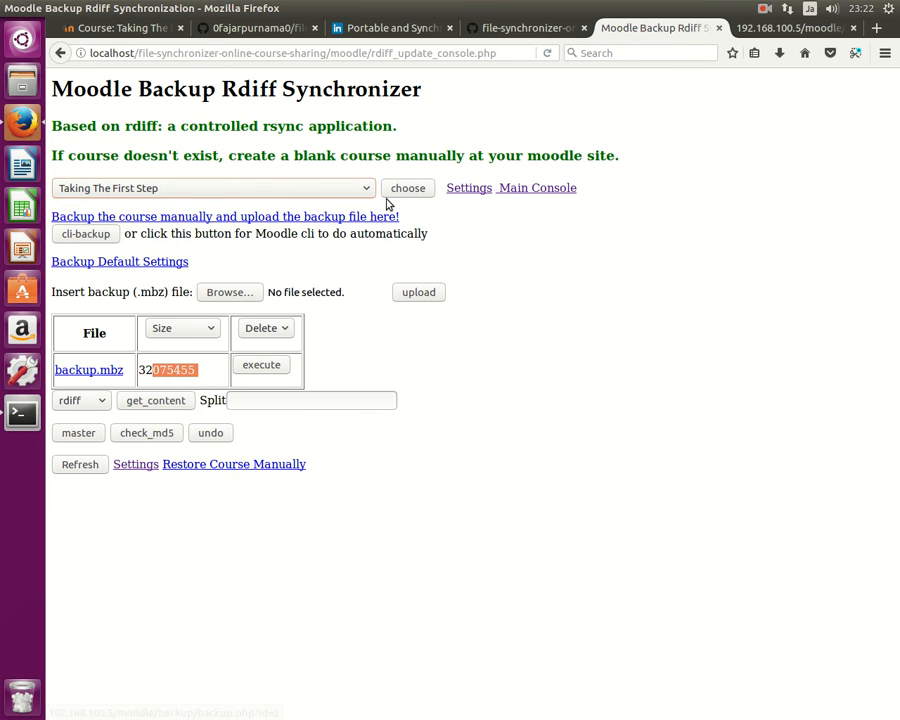
mouse_move(398, 198)
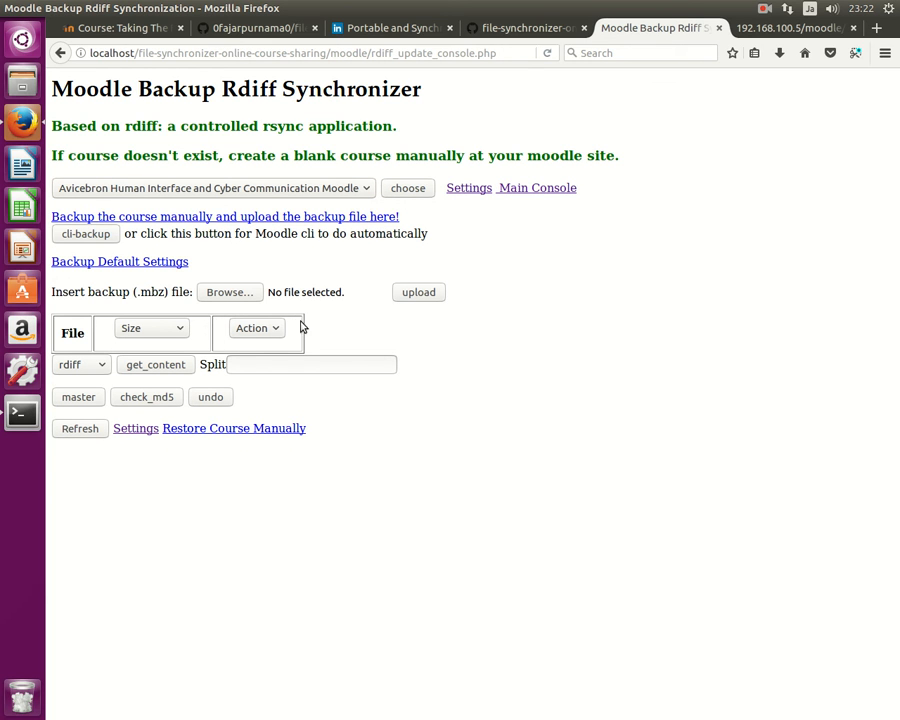
mouse_move(406, 350)
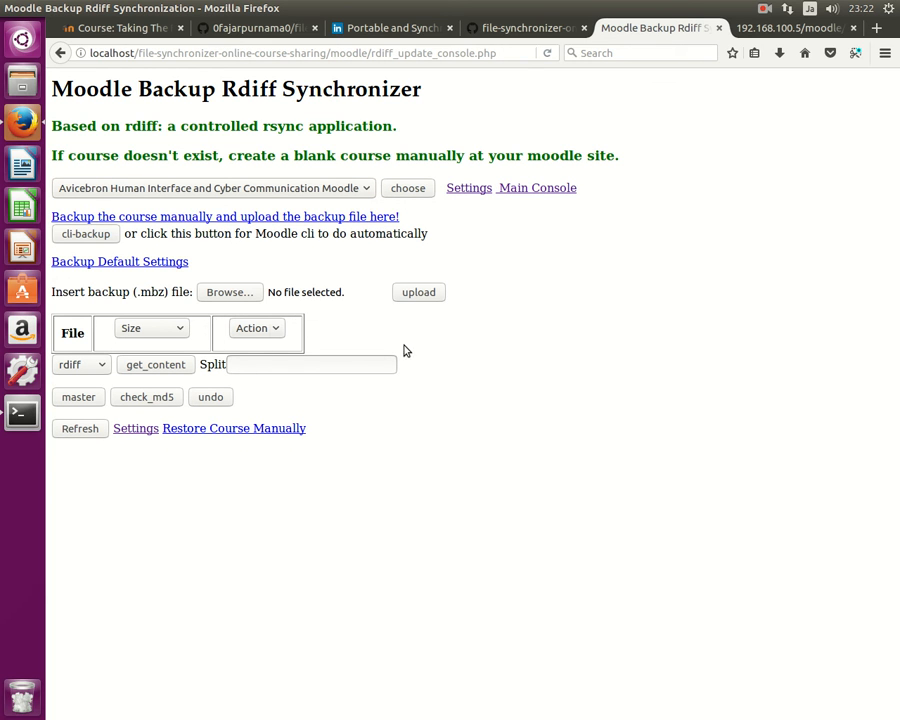
mouse_move(180, 296)
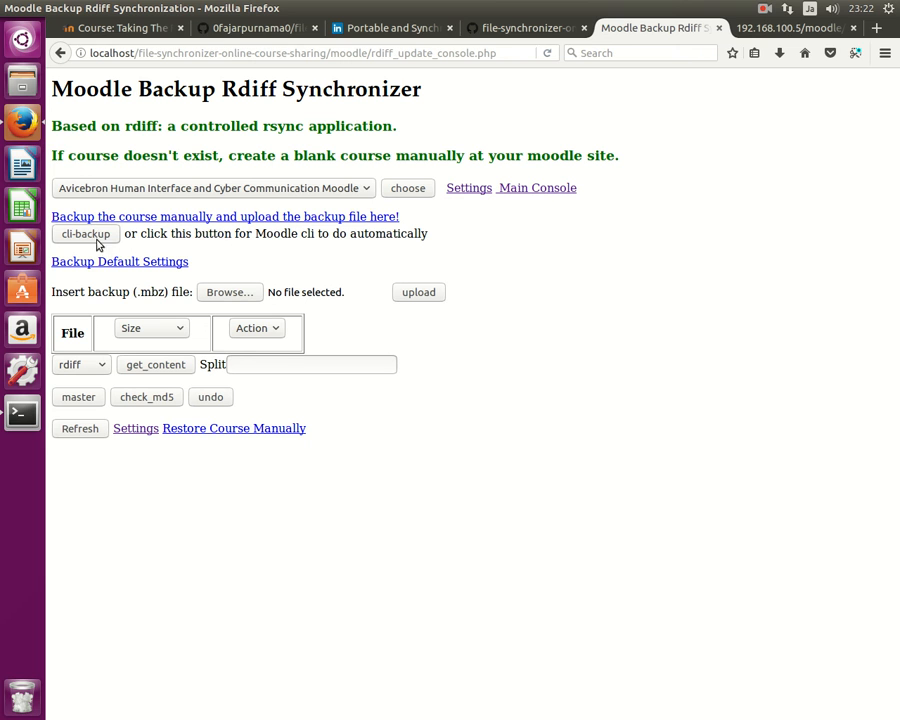
mouse_move(130, 240)
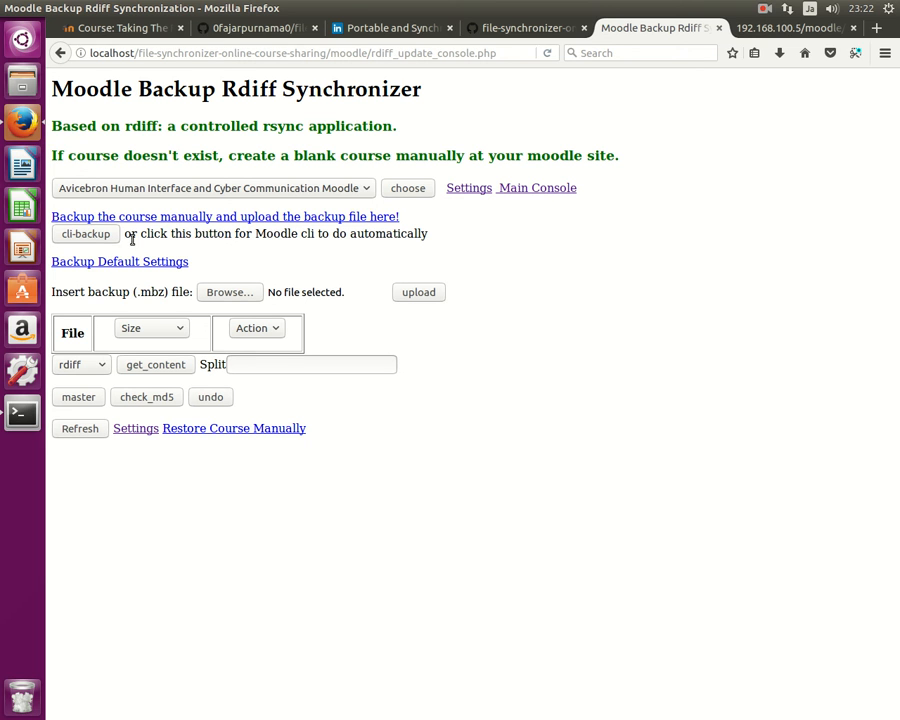
mouse_move(268, 264)
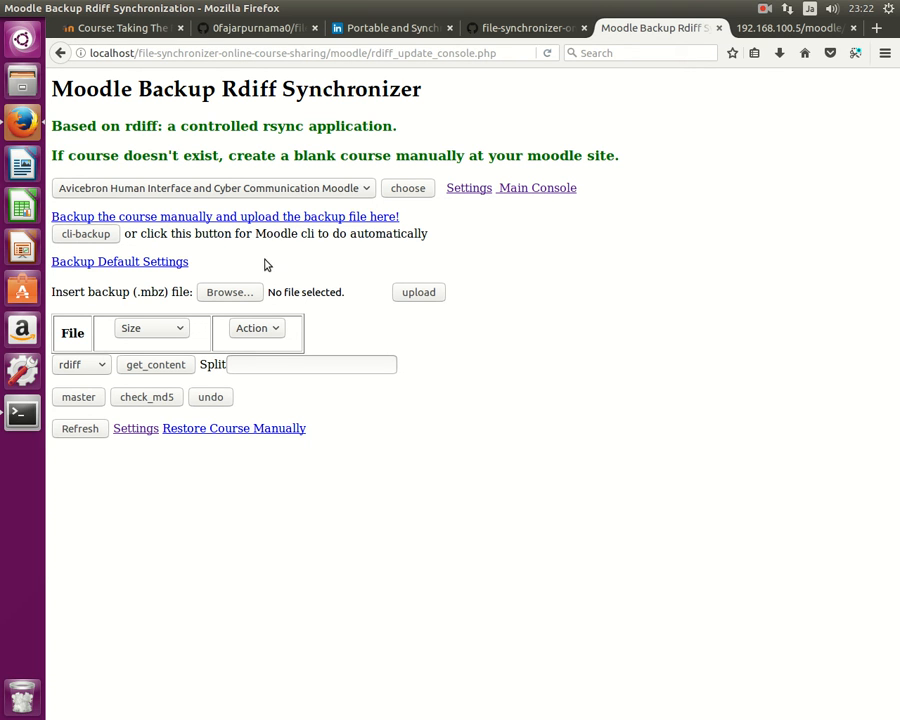
- Run cli-backup and refresh to list backup.mbz (30497515 bytes) with rdiff update (automatic)
click(212, 188)
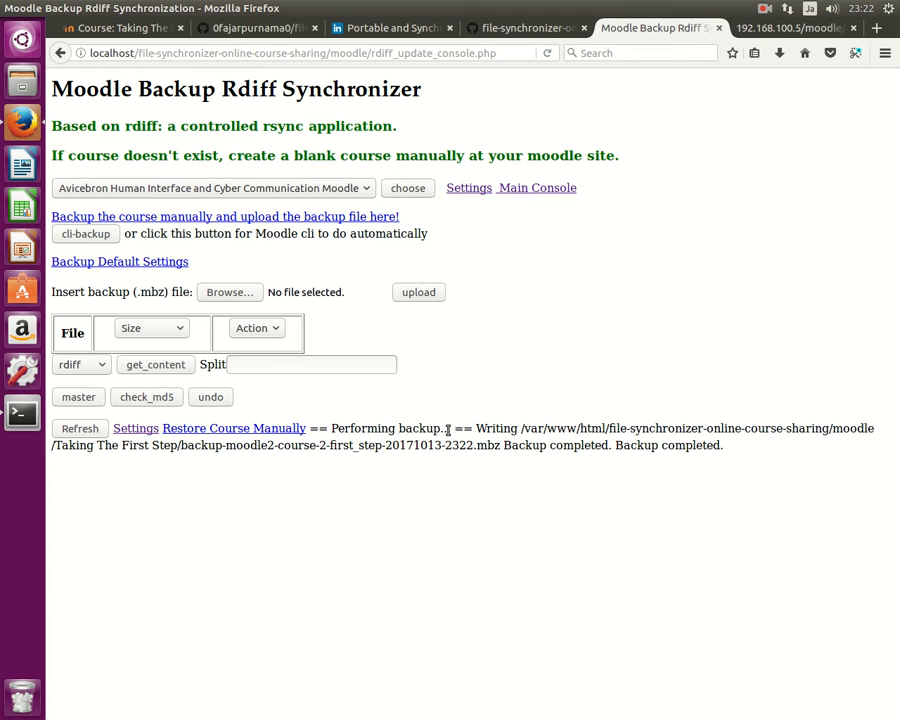
mouse_move(480, 428)
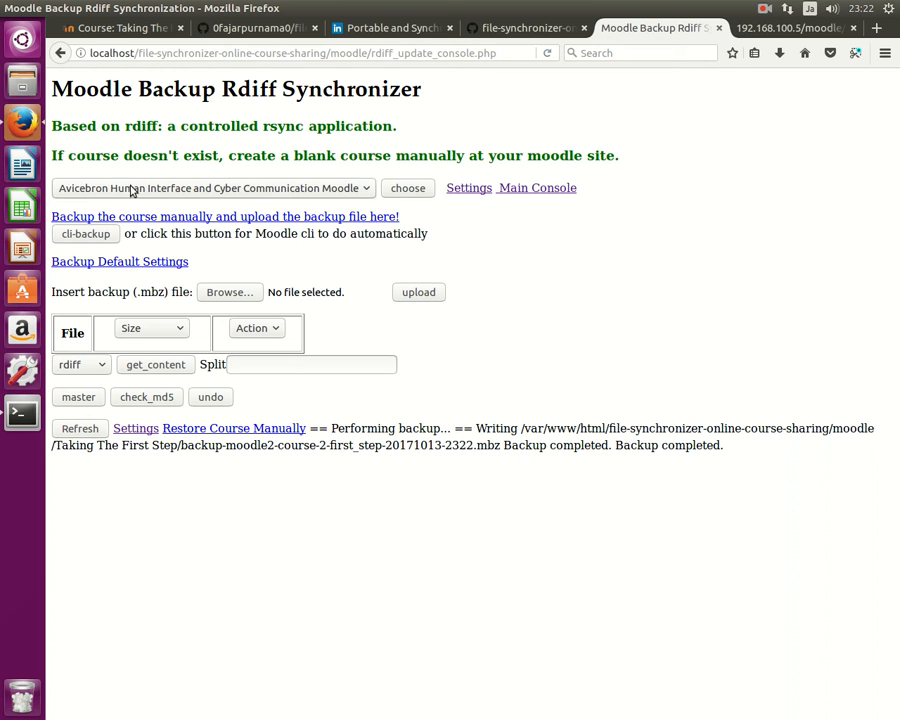
click(212, 188)
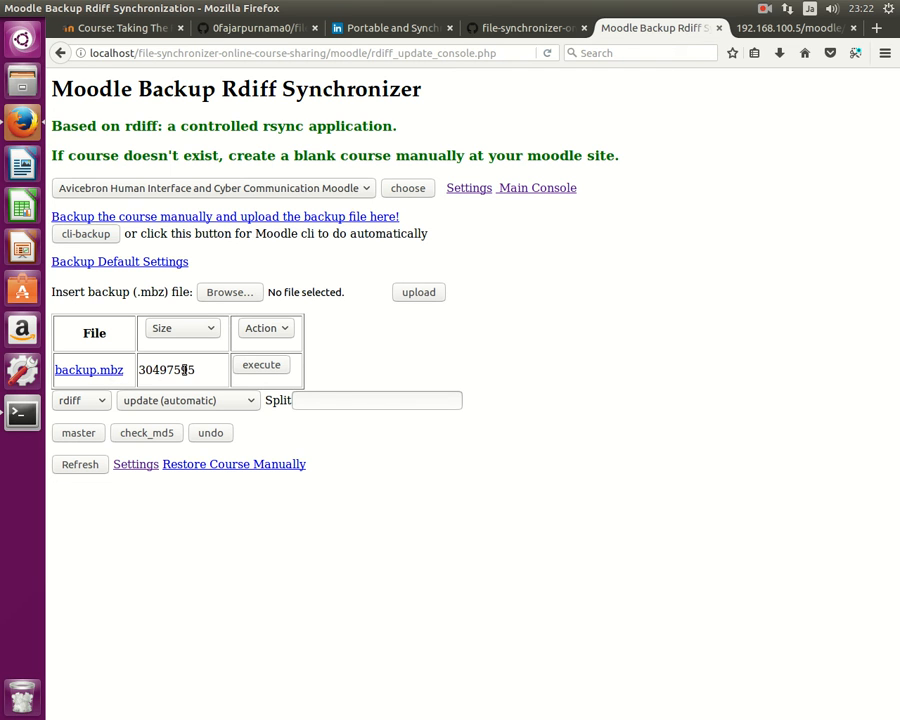
- Show backup.mbz as about 29.08 megabytes, revert to bytes, then view the GitHub README
click(180, 328)
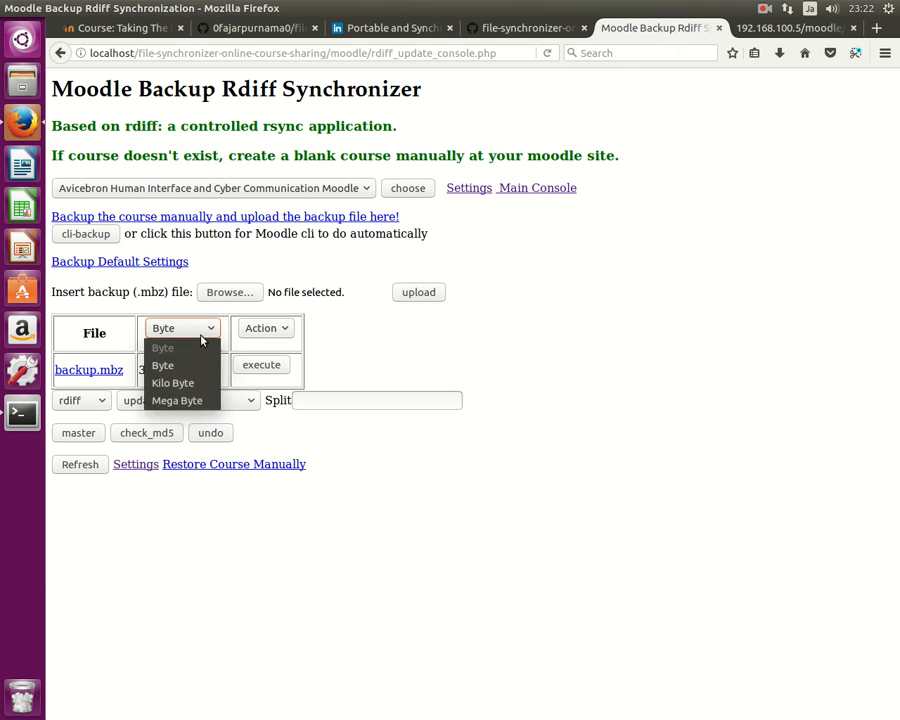
click(176, 400)
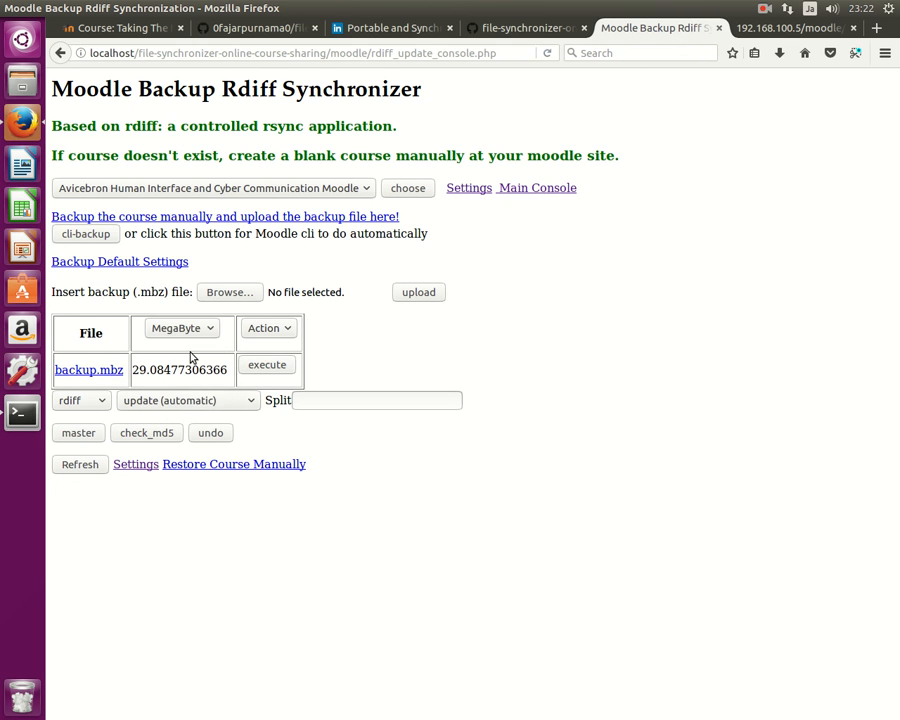
click(180, 328)
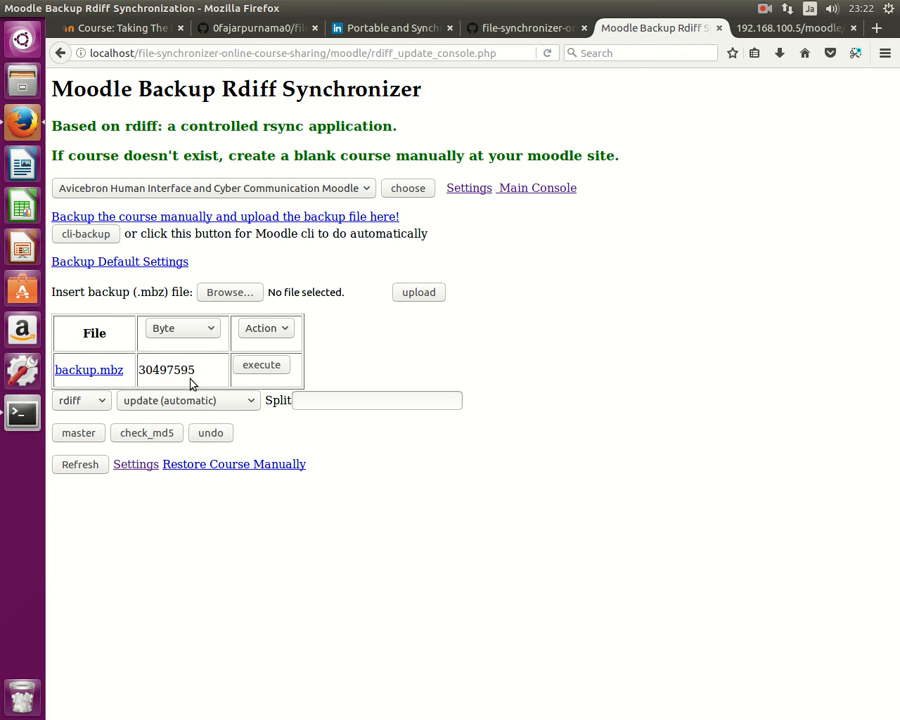
mouse_move(336, 232)
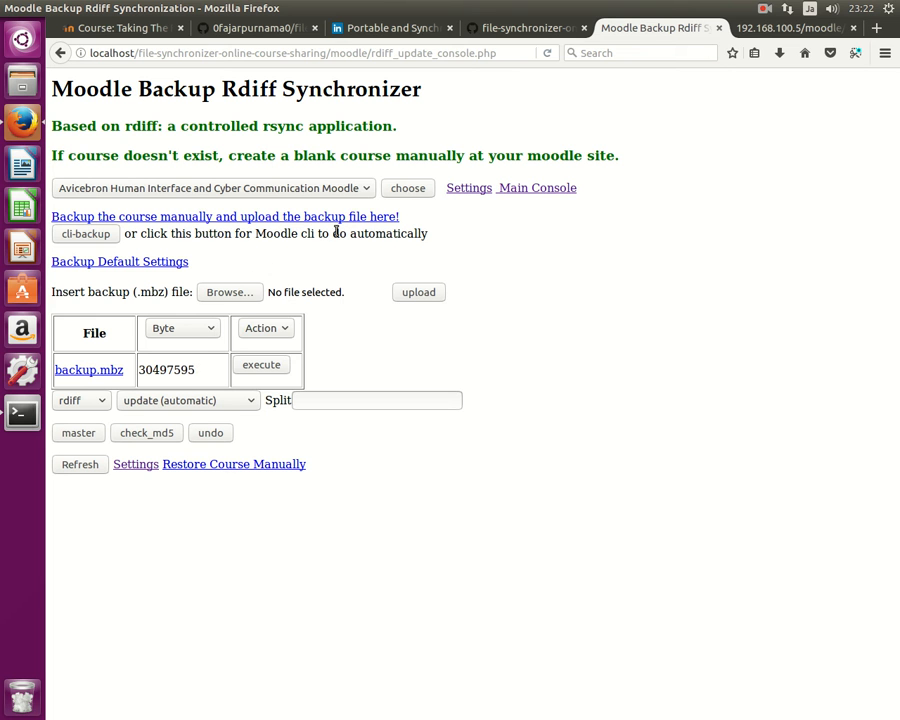
click(524, 28)
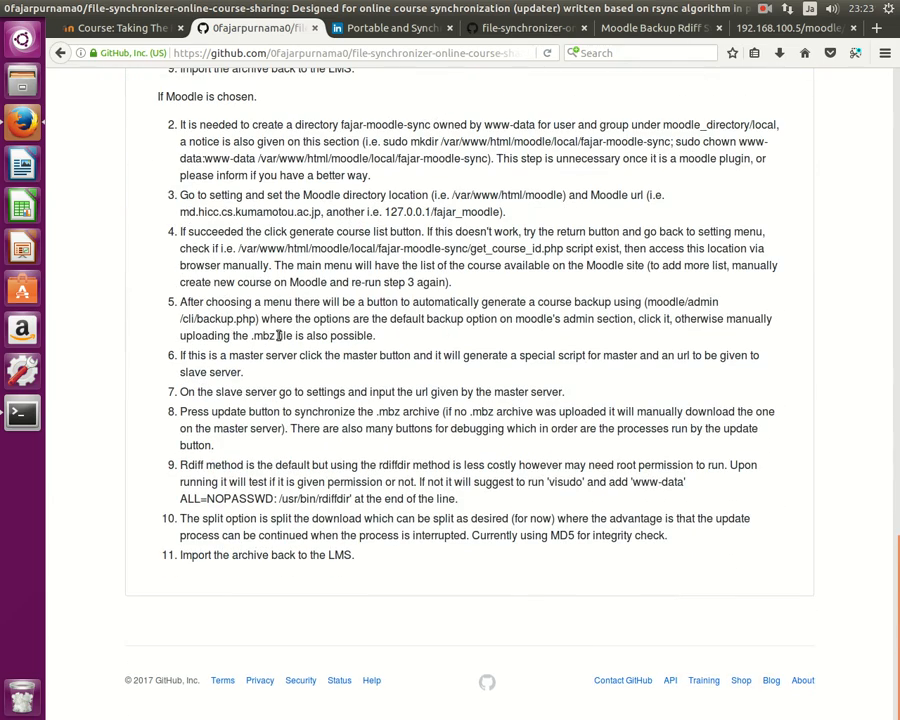
mouse_move(182, 358)
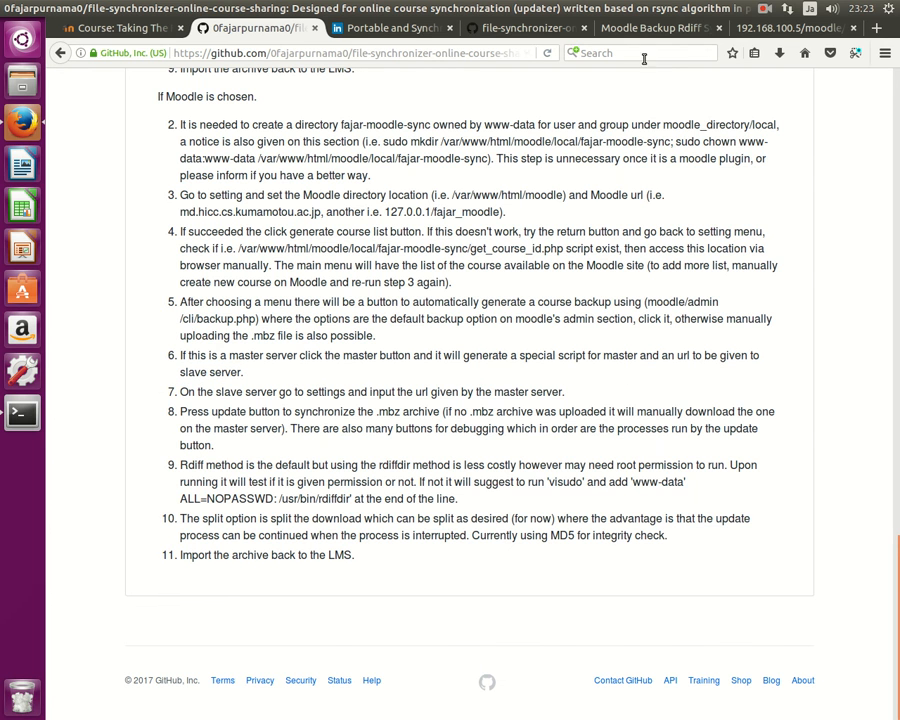
- Review the README steps and the SlideShare incremental synchronizer slide, ending on the synchronizer console
click(656, 28)
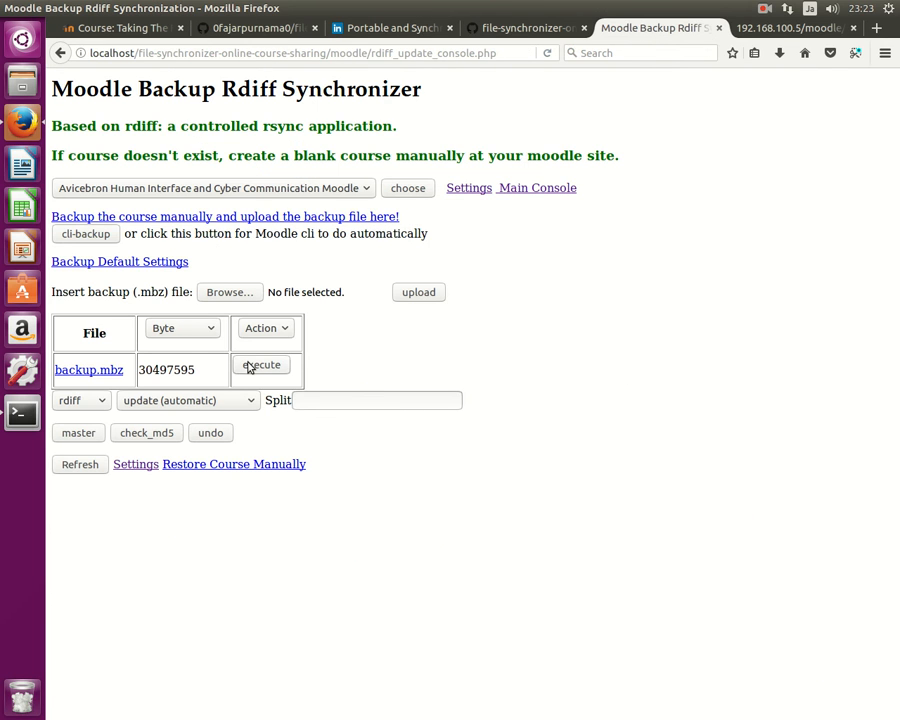
mouse_move(200, 350)
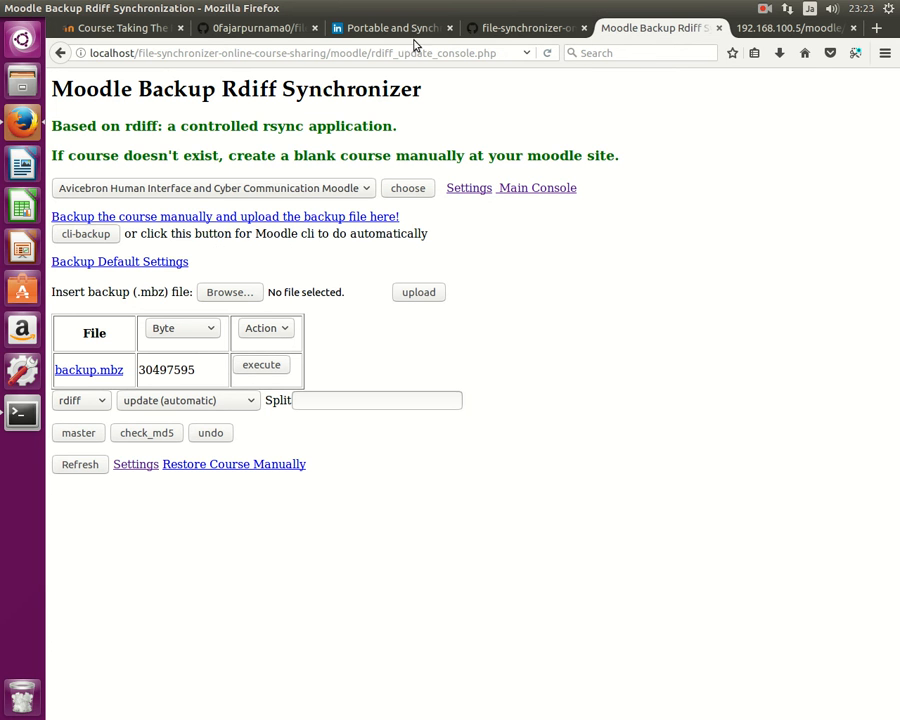
click(390, 28)
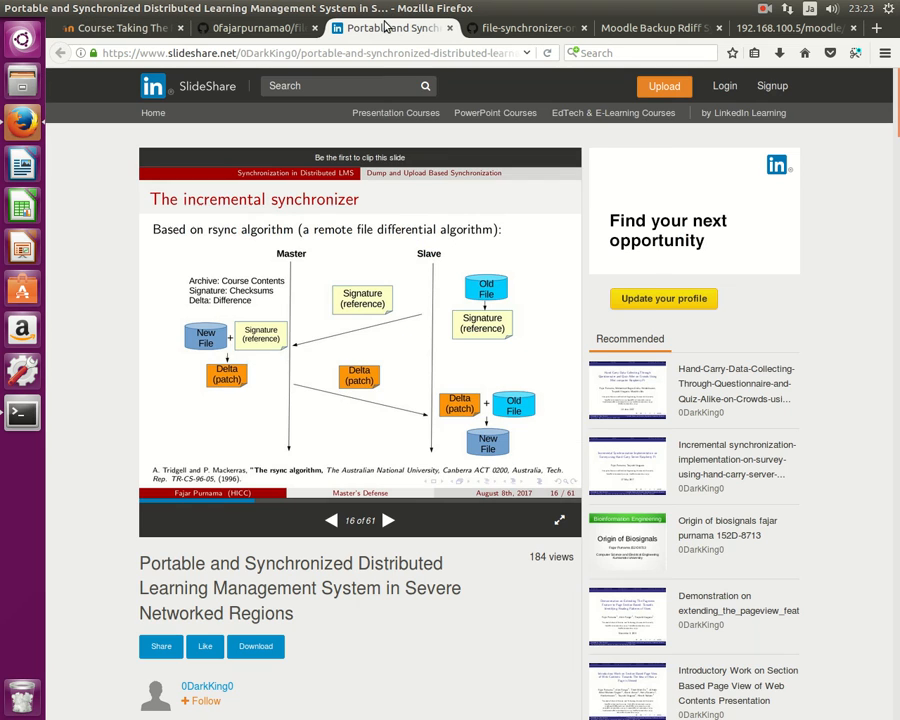
mouse_move(524, 132)
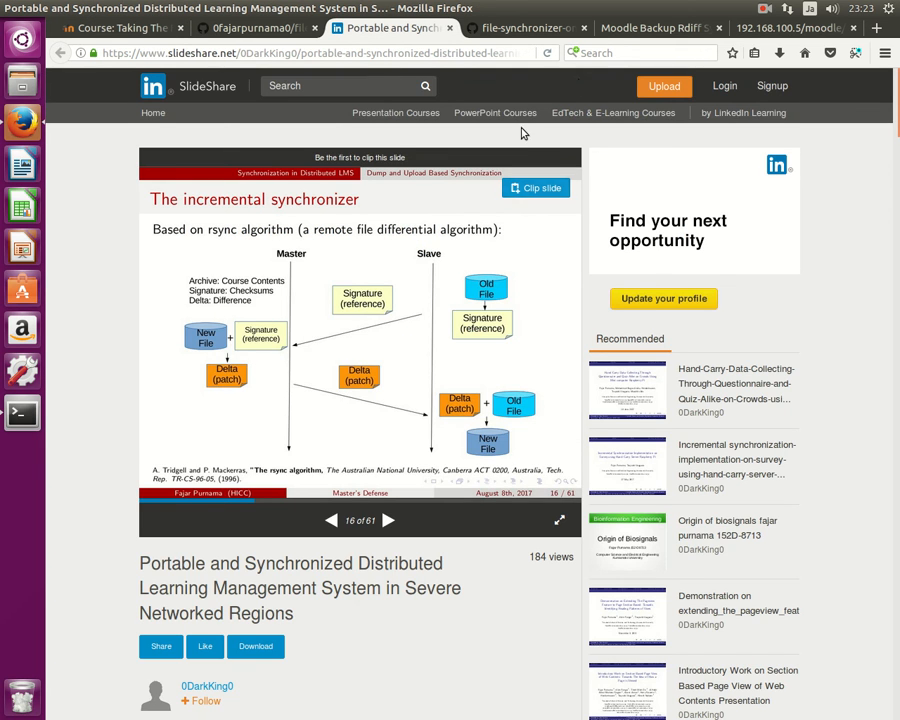
click(656, 28)
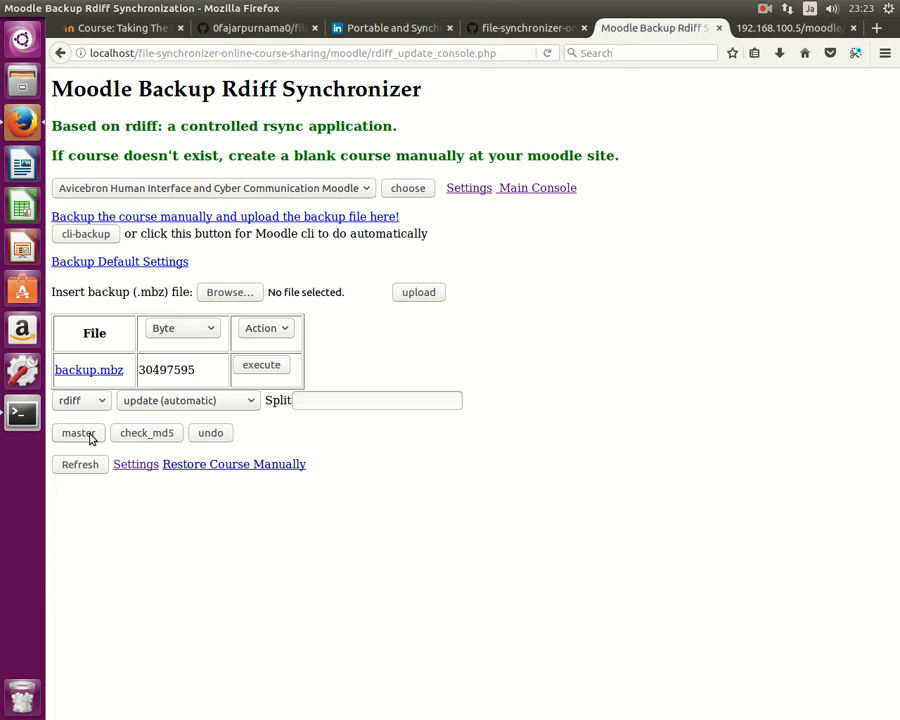
- Run master to get the slave URL and refresh so rdiff_make_patch.php (322 bytes) is listed
click(78, 432)
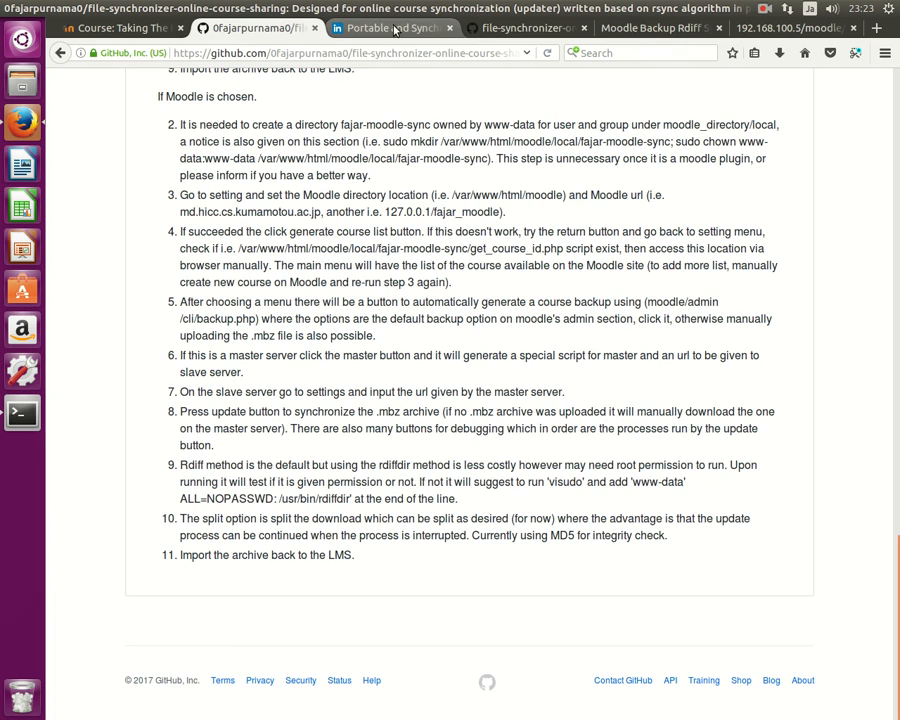
click(390, 28)
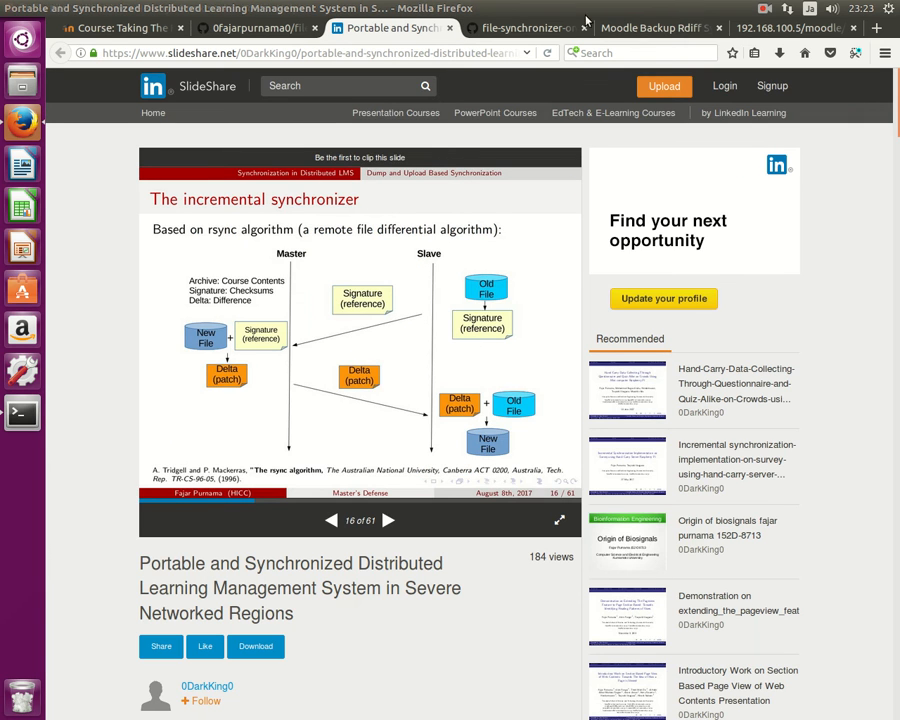
click(650, 28)
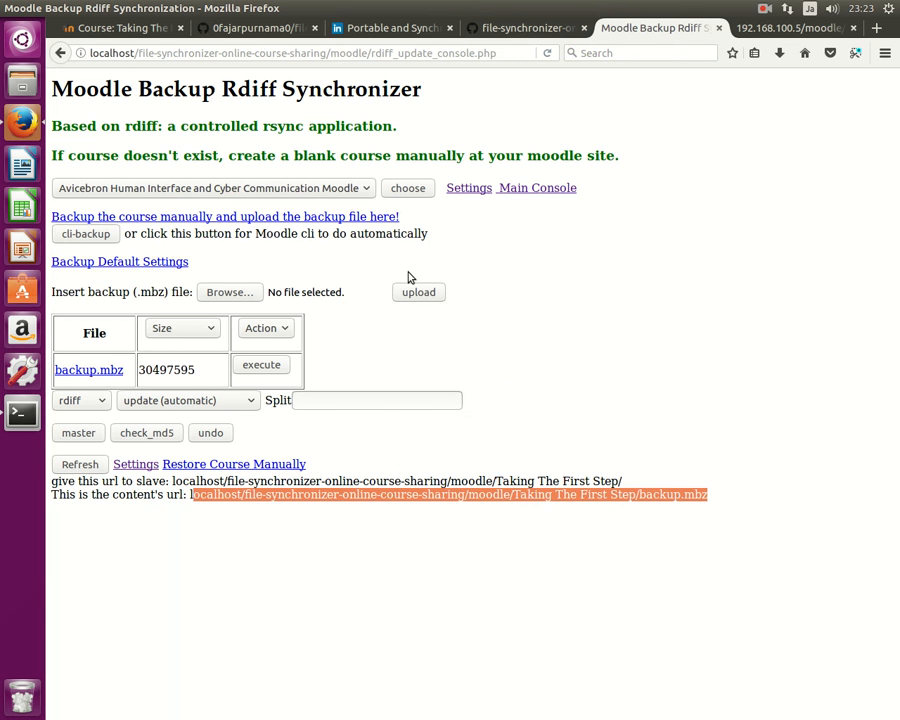
mouse_move(318, 434)
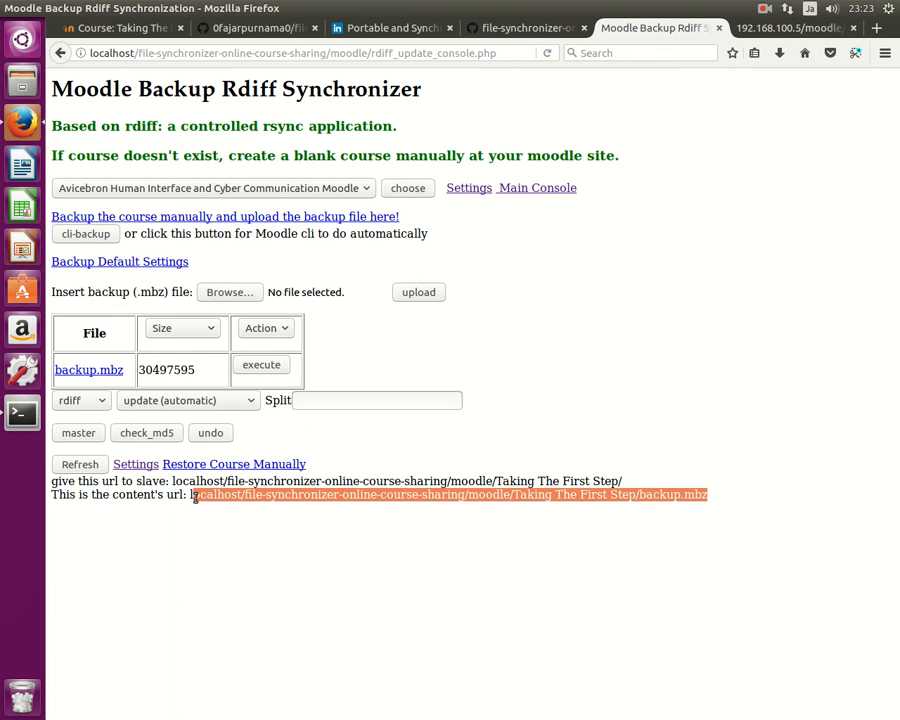
click(212, 188)
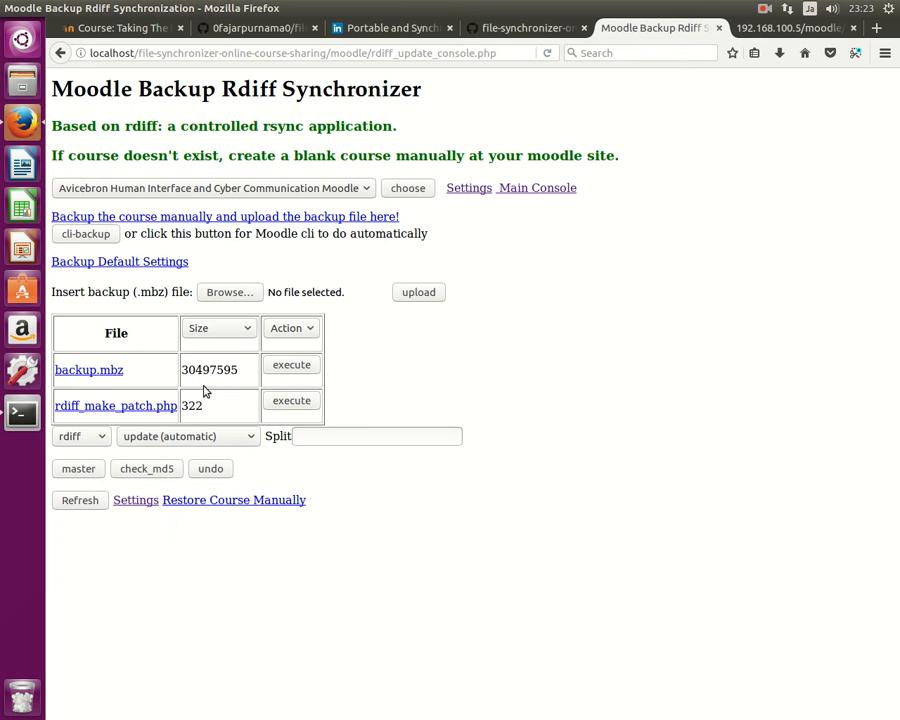
mouse_move(114, 404)
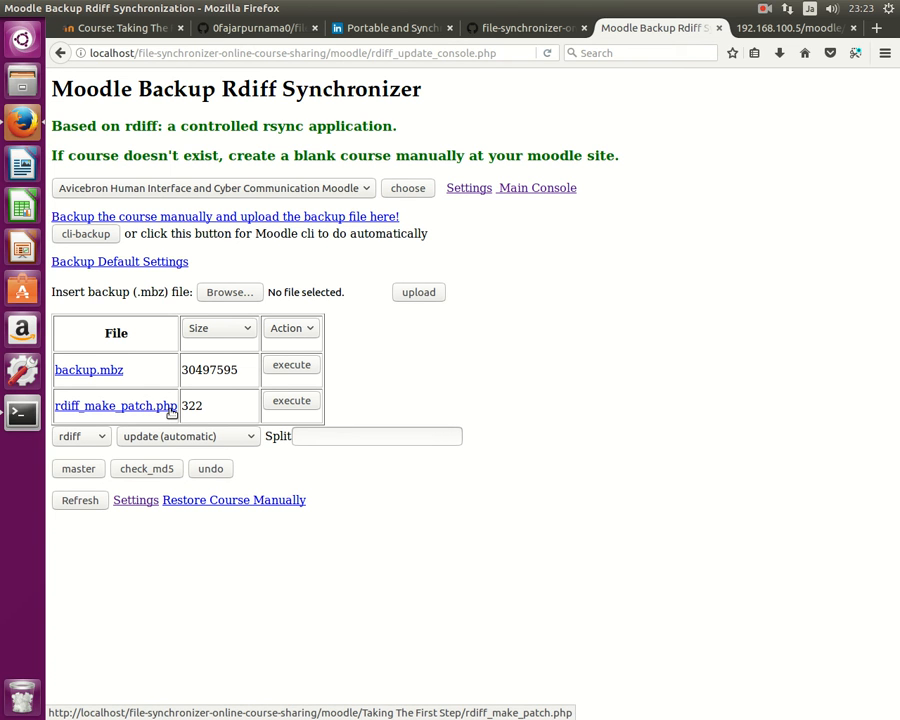
click(390, 28)
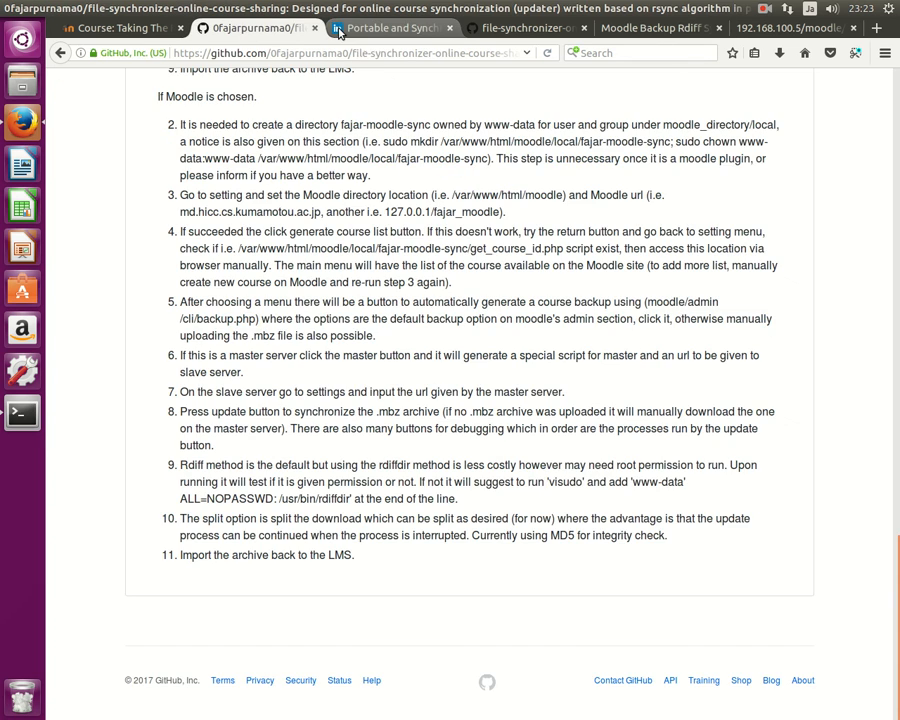
click(390, 28)
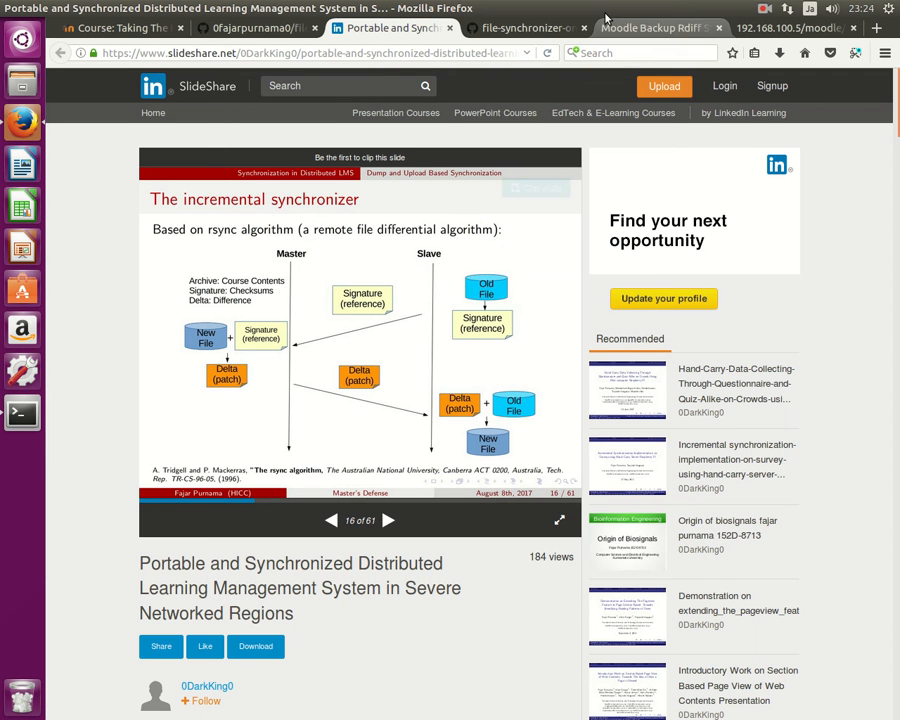
click(656, 28)
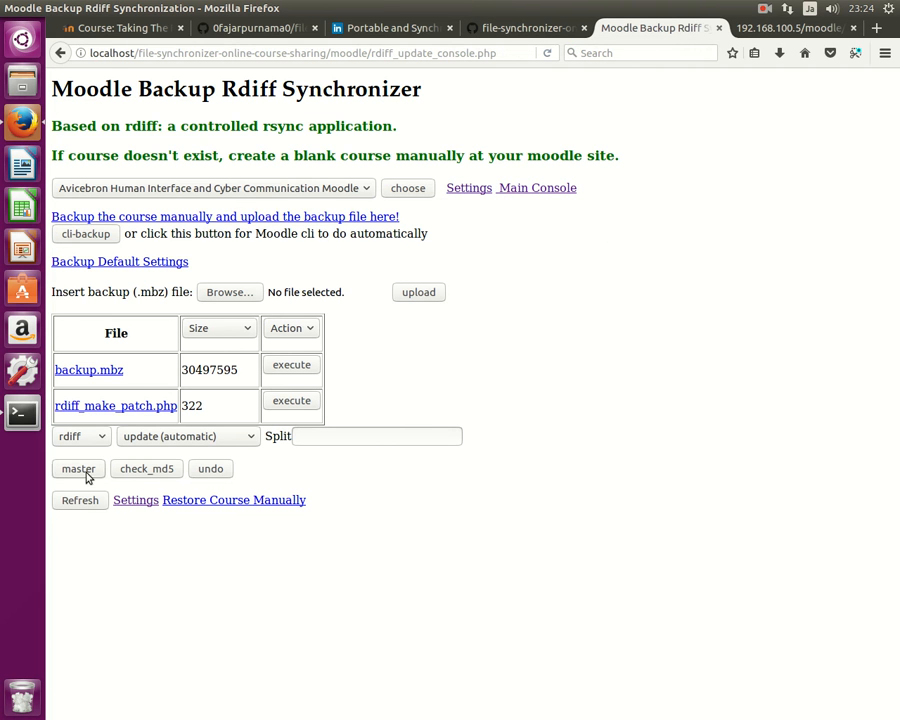
- Run master again to print the slave URL for Taking The First Step and its backup.mbz content URL
click(78, 468)
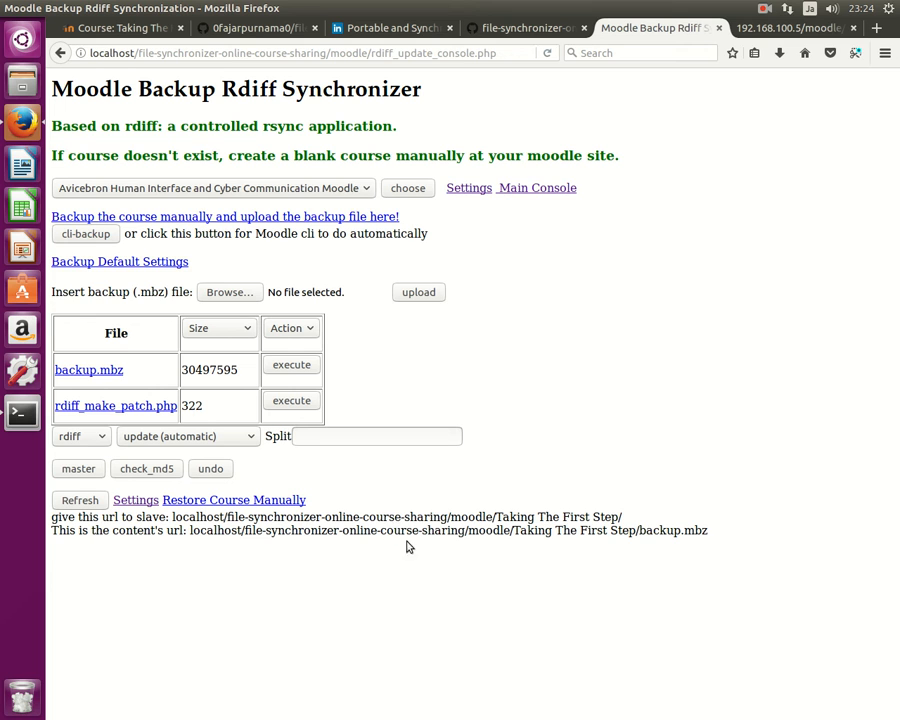
mouse_move(426, 368)
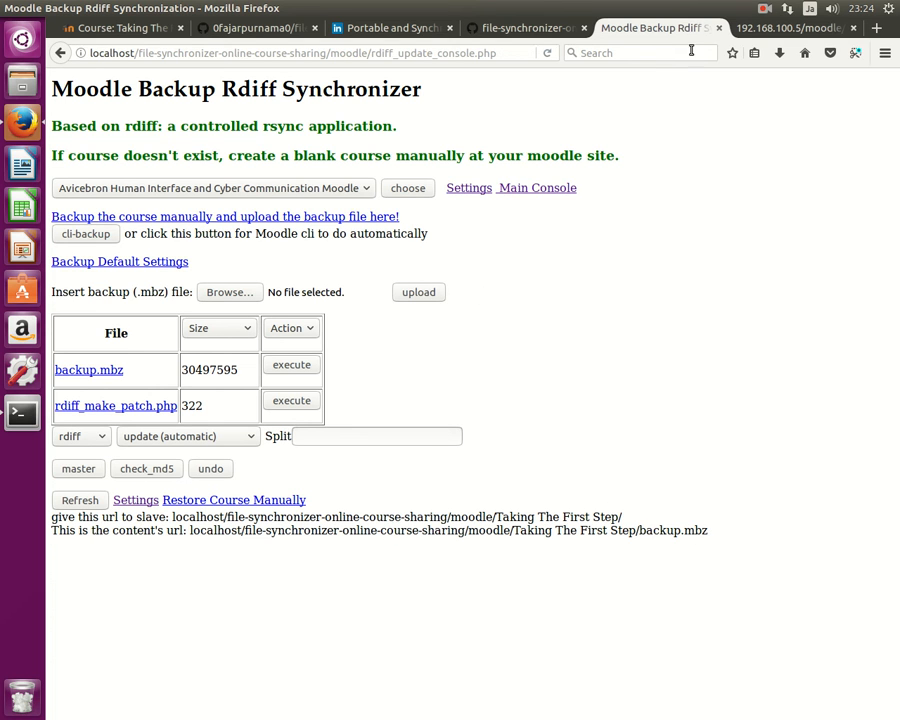
click(764, 8)
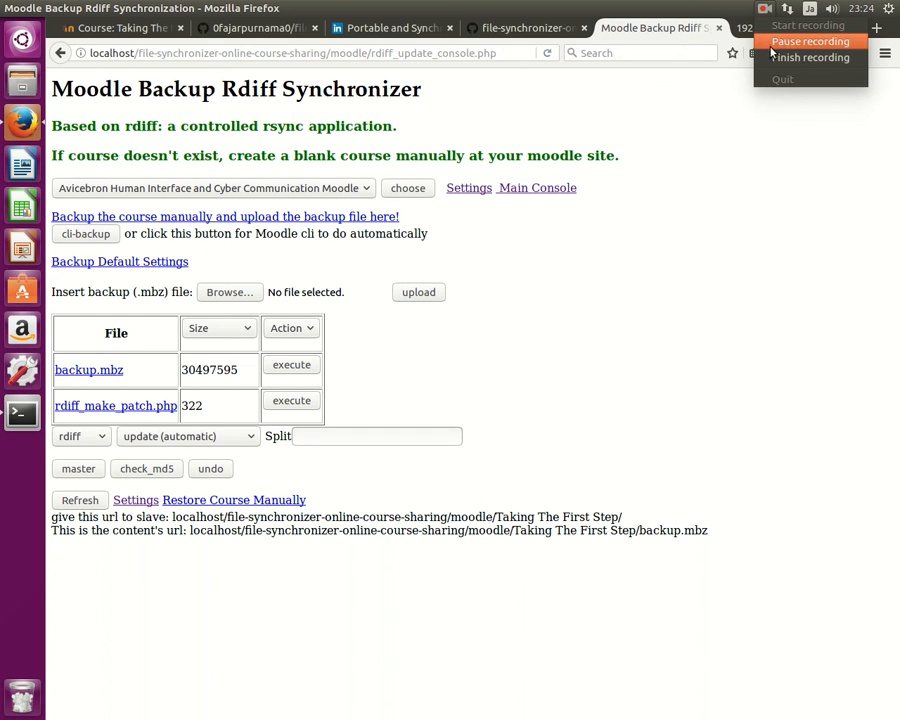
mouse_move(810, 56)
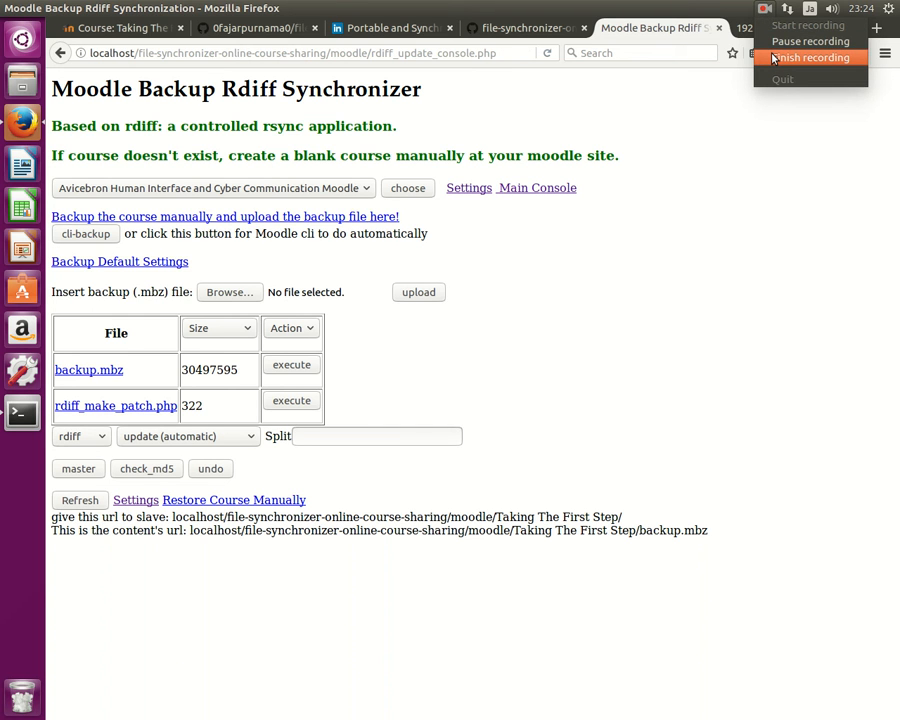